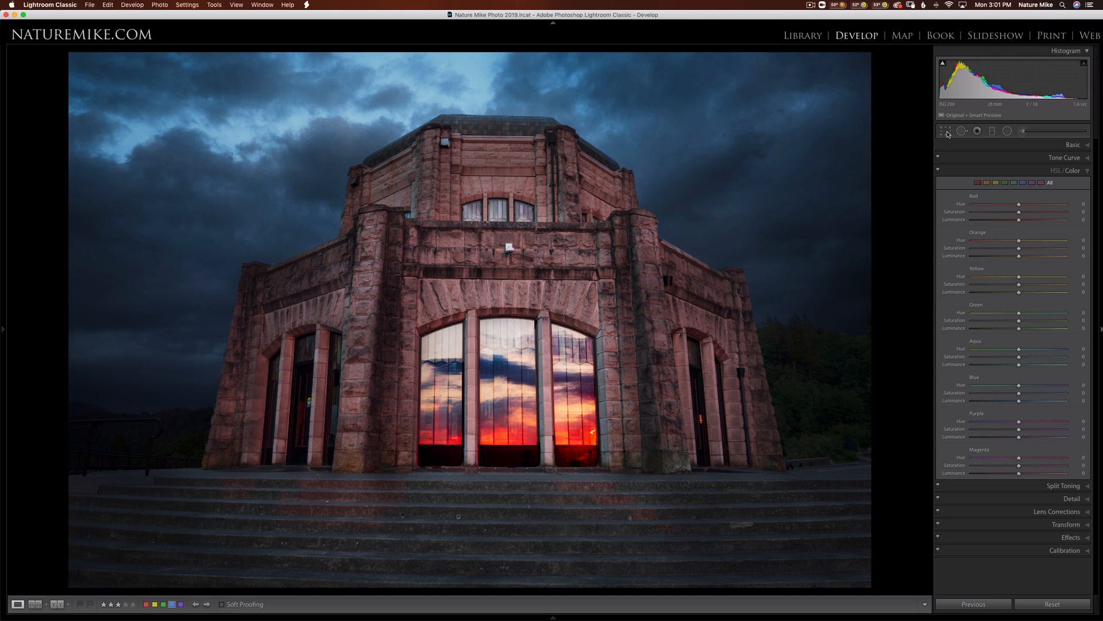
{"action": "mouse_move", "coordinate": [946, 131]}
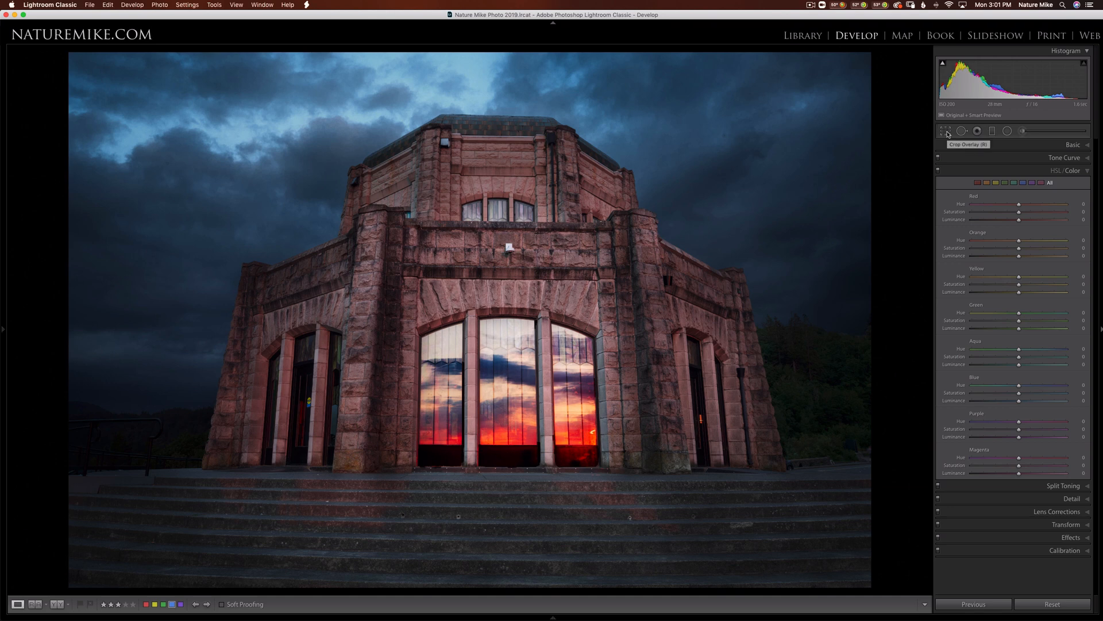
- Crop the building photo tighter, trimming sky and steps, and commit the crop
{"action": "left_click", "coordinate": [947, 131]}
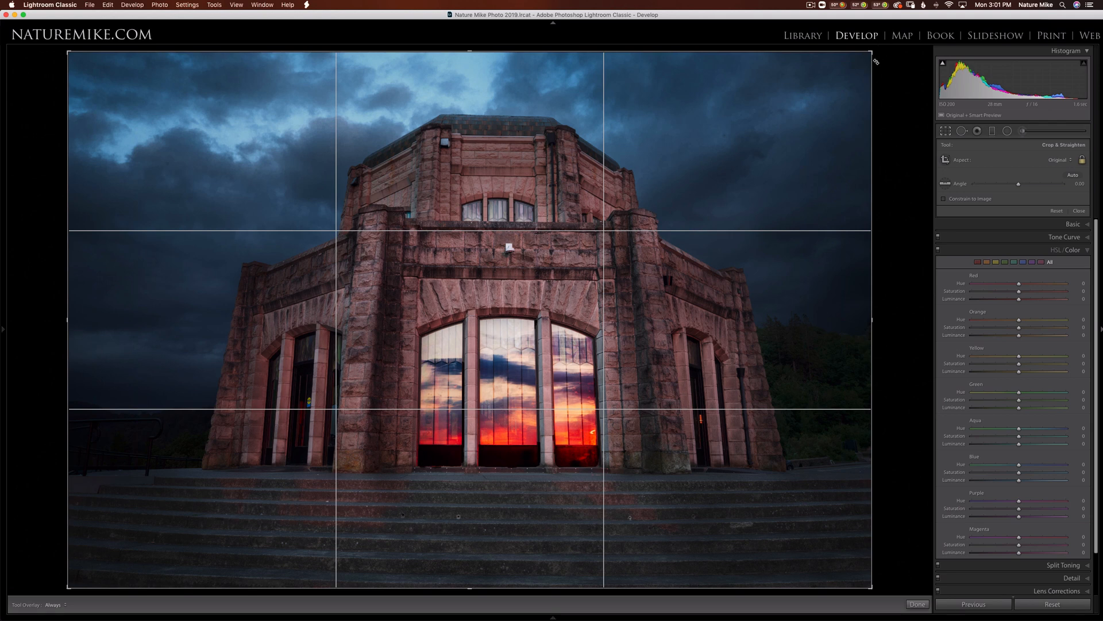
{"action": "mouse_move", "coordinate": [883, 346]}
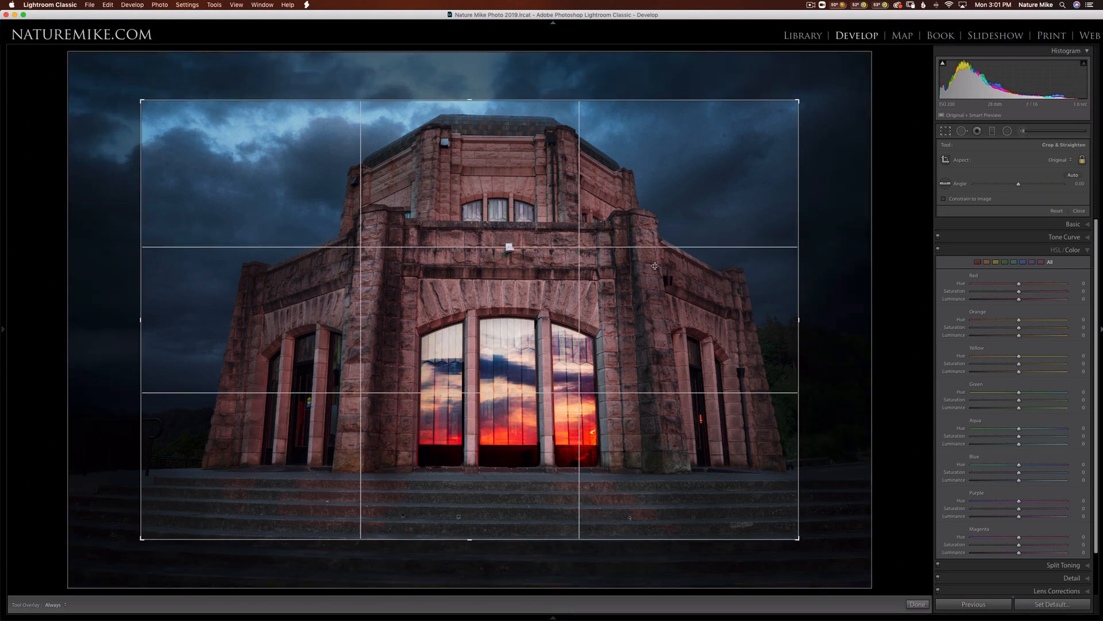
{"action": "left_click_drag", "start_coordinate": [799, 321], "coordinate": [811, 304]}
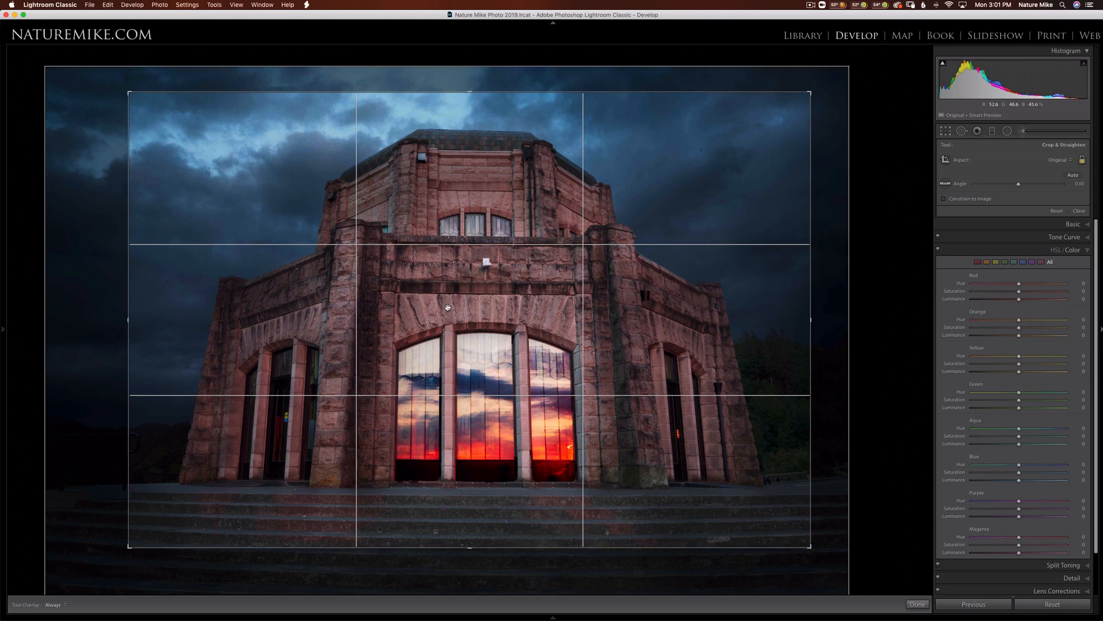
{"action": "left_click_drag", "start_coordinate": [128, 318], "coordinate": [301, 318]}
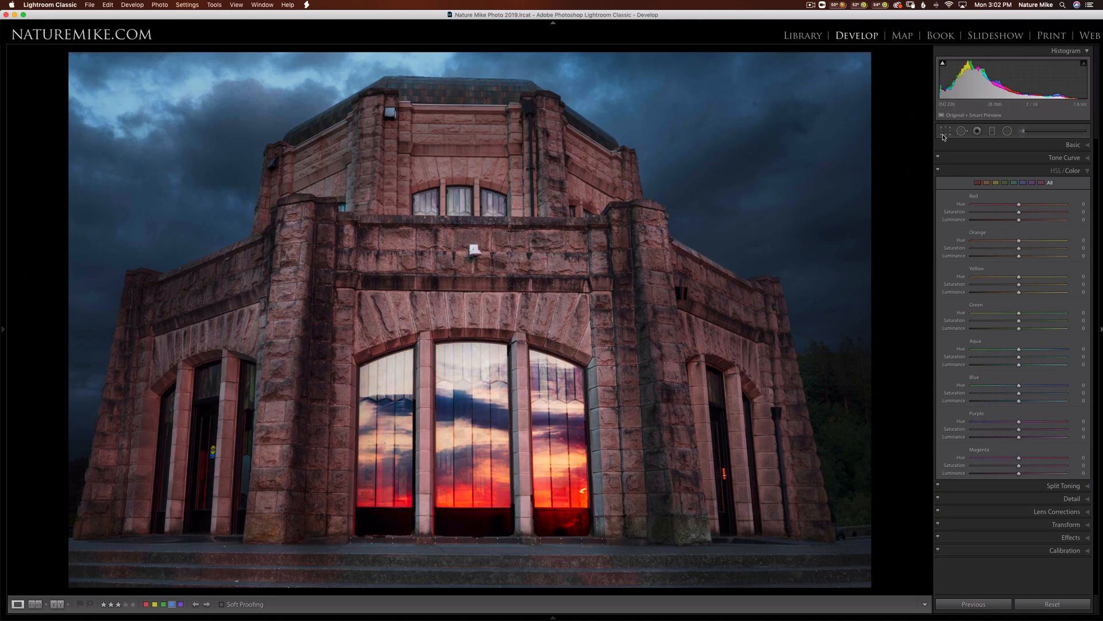
{"action": "left_click", "coordinate": [947, 129]}
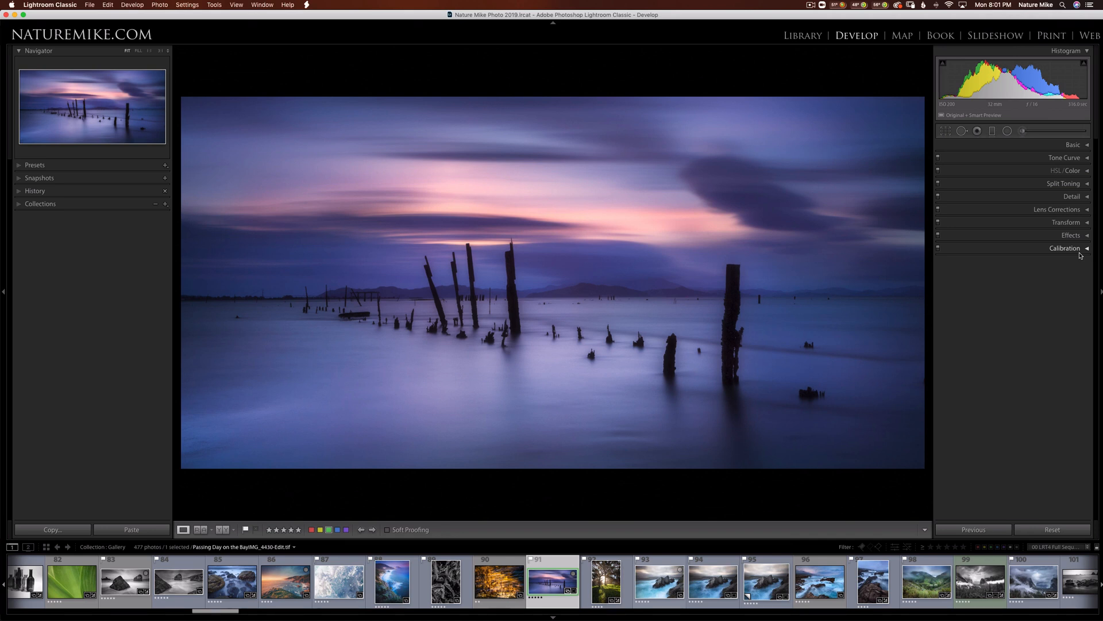
- Expand the Calibration, Tone Curve and other Develop panels to browse the adjustment sections
{"action": "left_click", "coordinate": [1070, 235]}
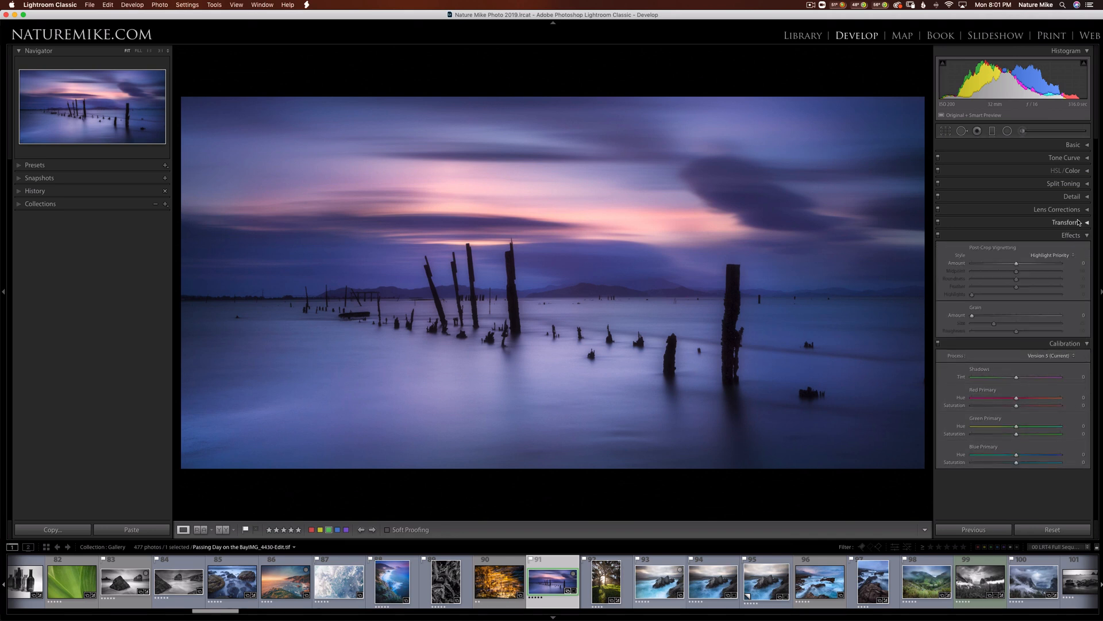
{"action": "left_click", "coordinate": [1055, 170]}
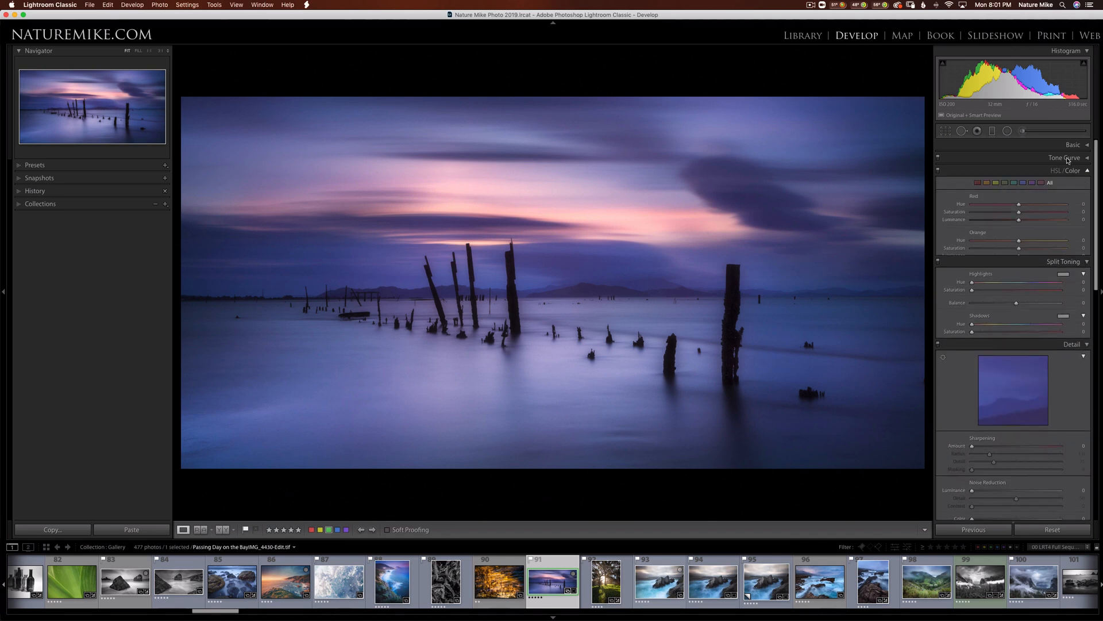
{"action": "left_click", "coordinate": [1064, 157]}
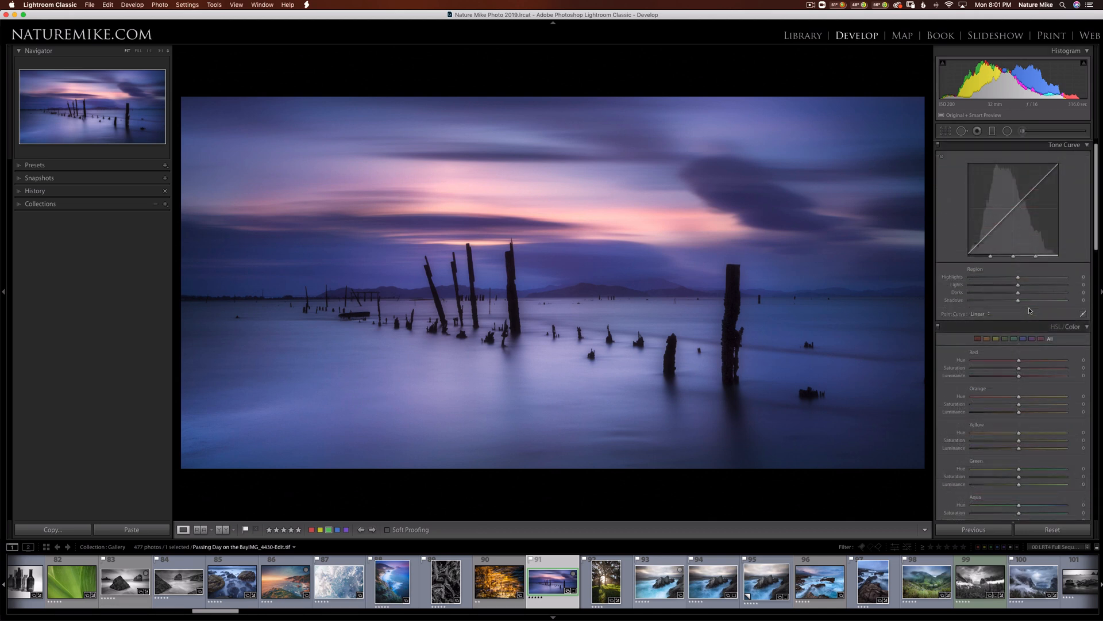
{"action": "scroll", "scroll_direction": "down", "scroll_amount": 3}
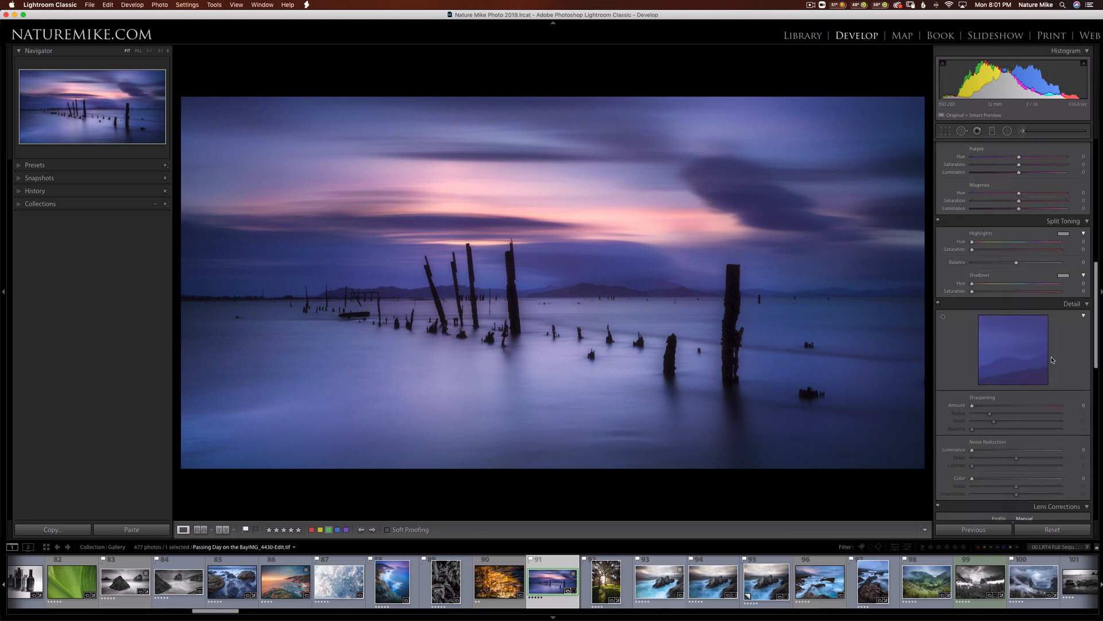
{"action": "scroll", "scroll_direction": "down", "scroll_amount": 3}
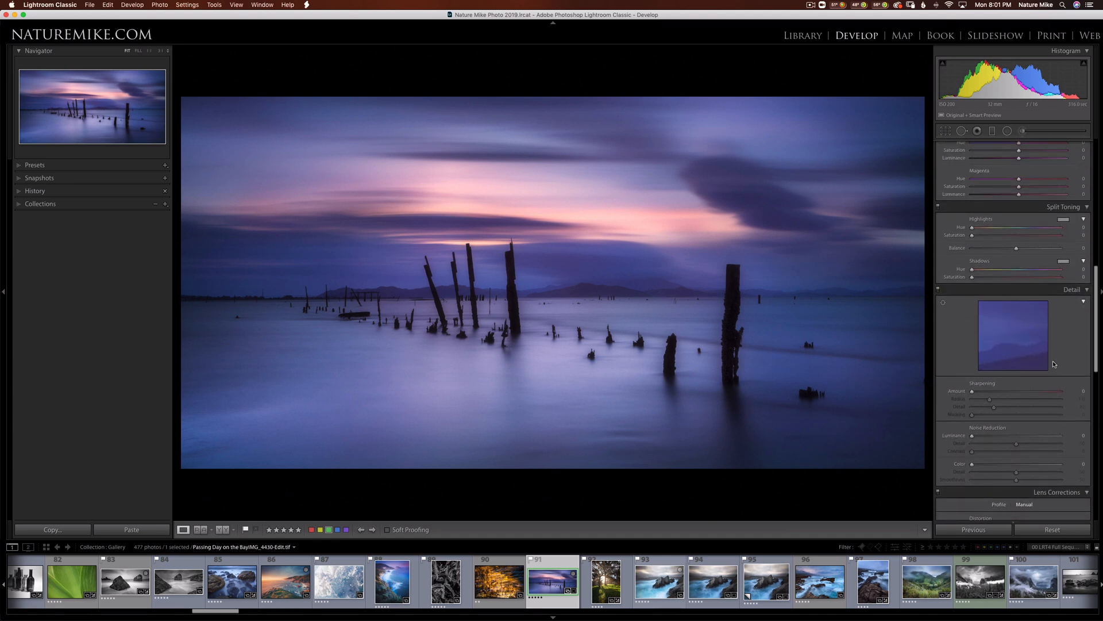
{"action": "mouse_move", "coordinate": [992, 297]}
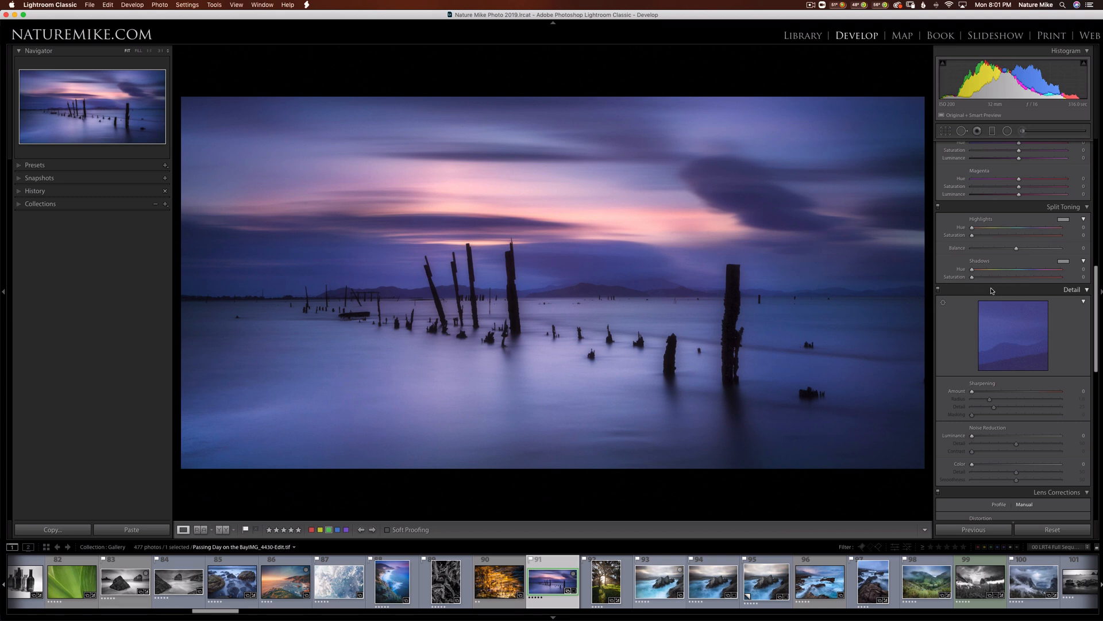
- Turn on Solo Mode for the Develop panels and expand only the Detail section
{"action": "right_click", "coordinate": [992, 290]}
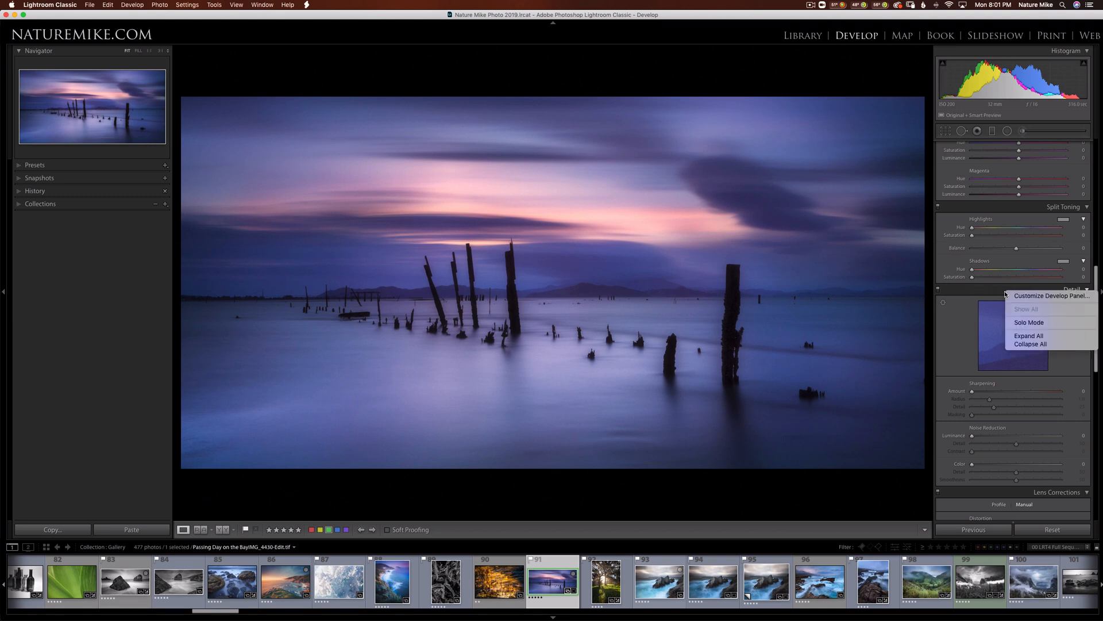
{"action": "mouse_move", "coordinate": [1029, 322]}
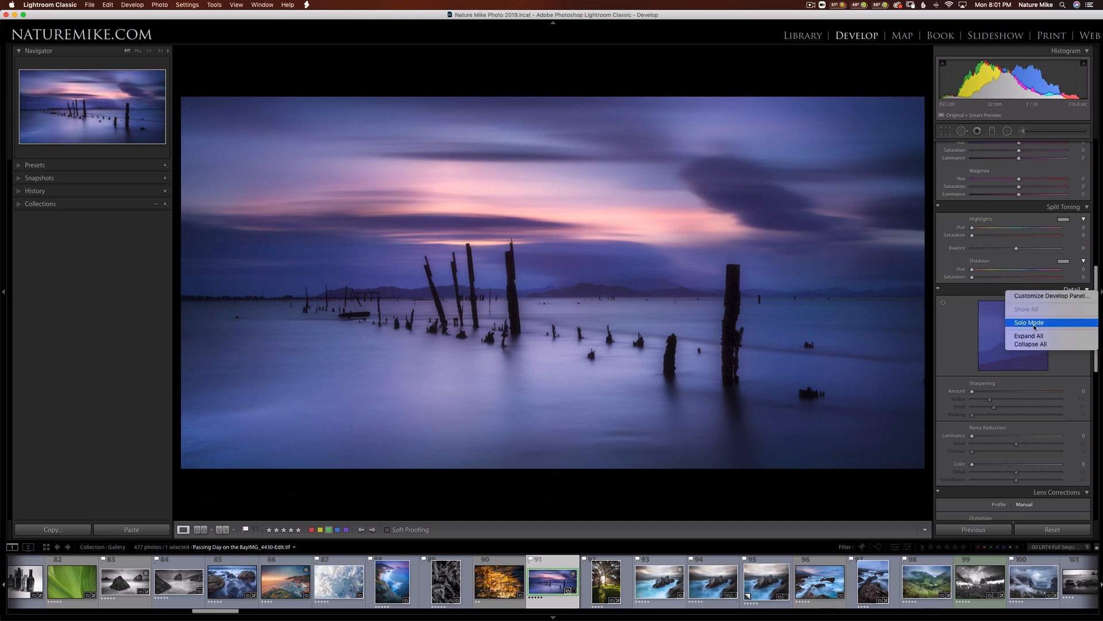
{"action": "left_click", "coordinate": [1028, 322]}
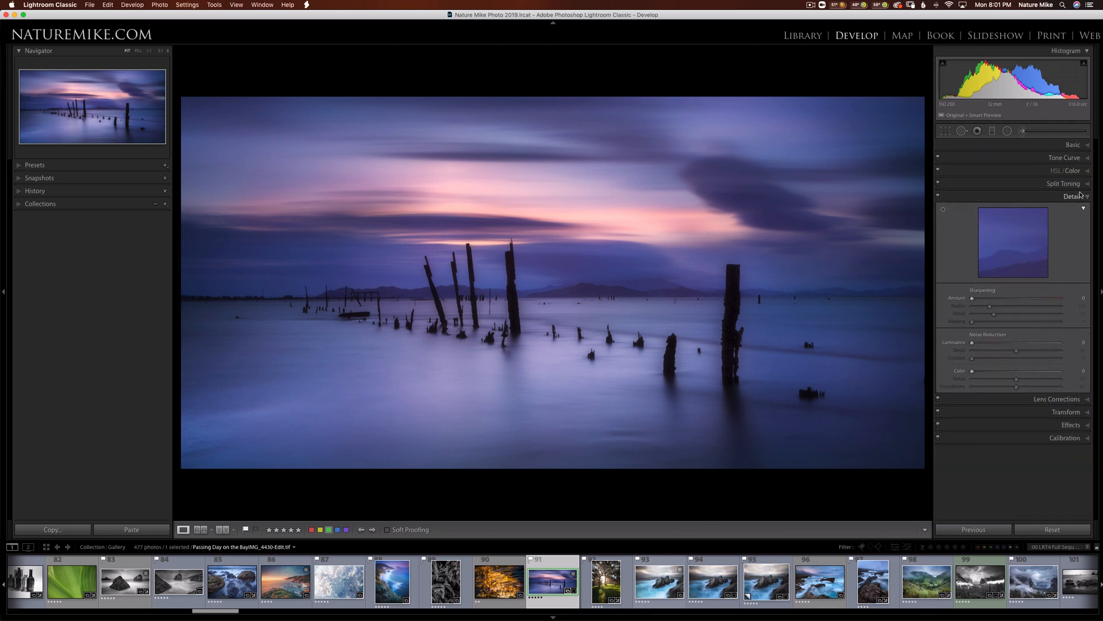
{"action": "left_click", "coordinate": [1065, 158]}
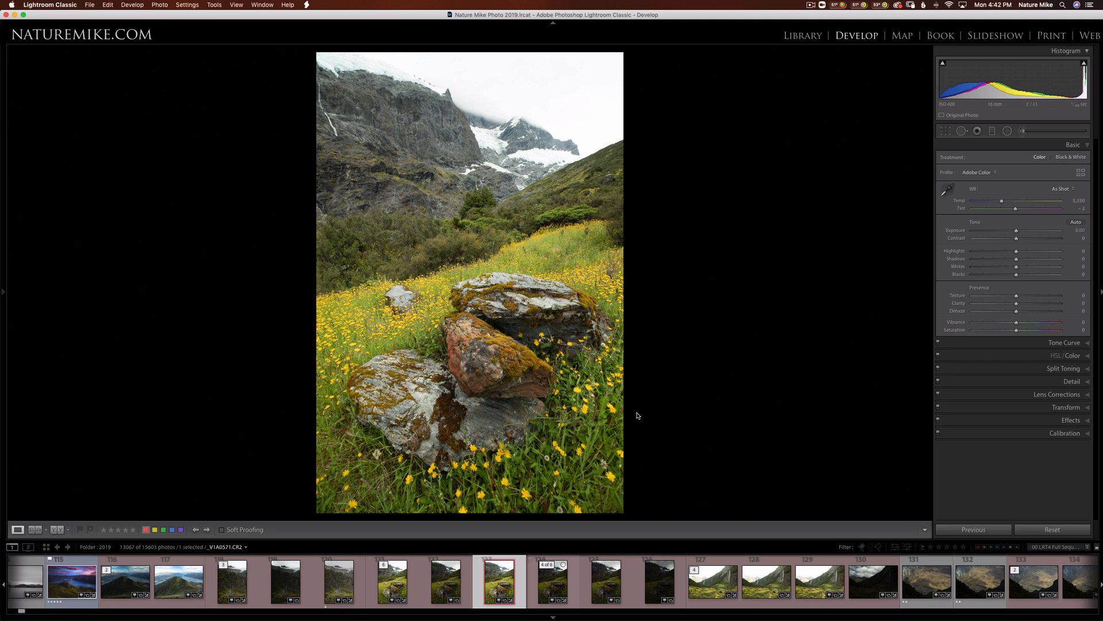
{"action": "mouse_move", "coordinate": [454, 360]}
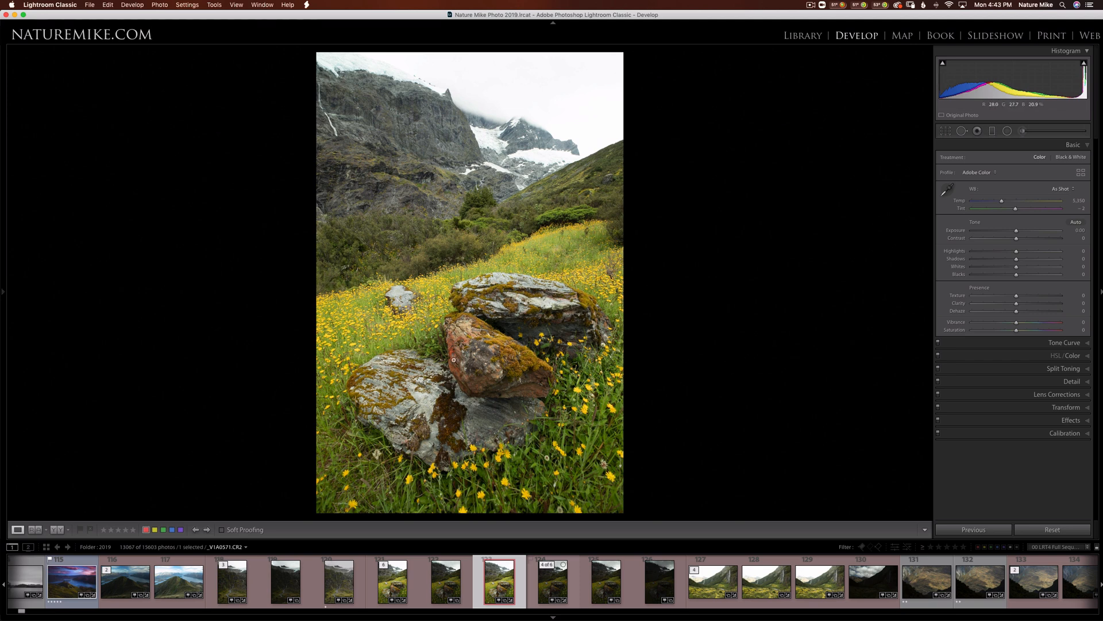
- Select both versions of the rock photo in the filmstrip and bring up the Settings menu
{"action": "left_click", "coordinate": [553, 581]}
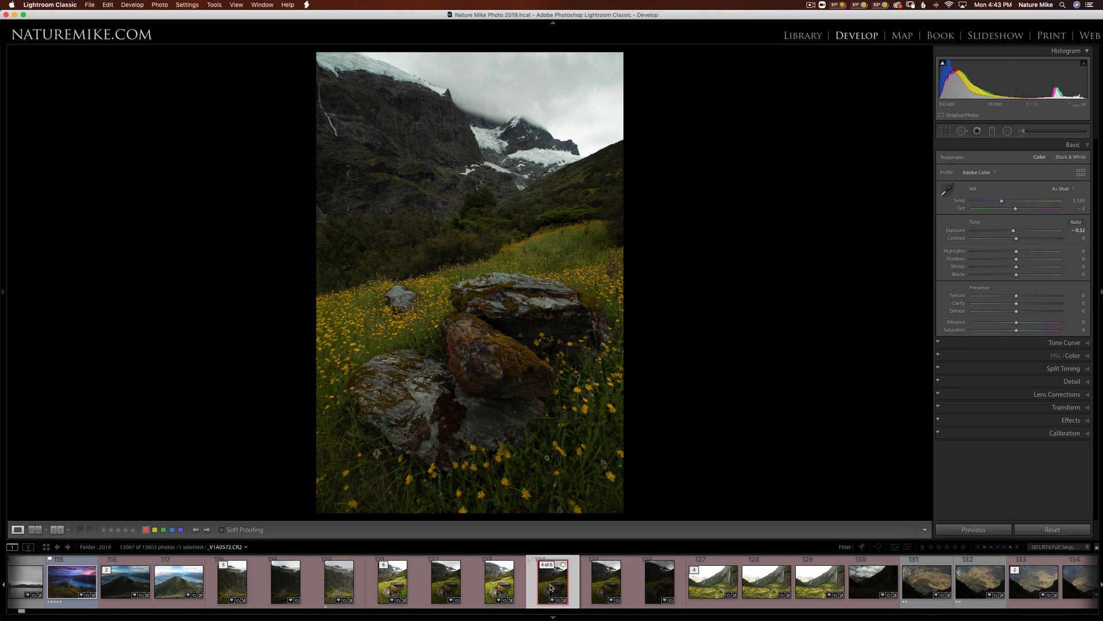
{"action": "mouse_move", "coordinate": [553, 587]}
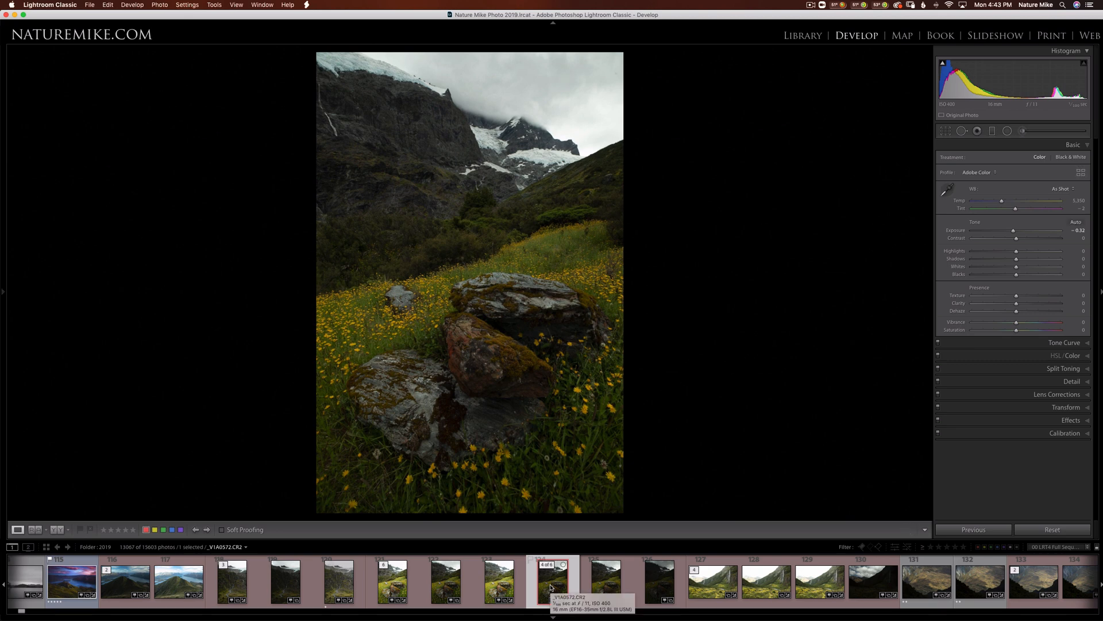
{"action": "left_click", "coordinate": [500, 581]}
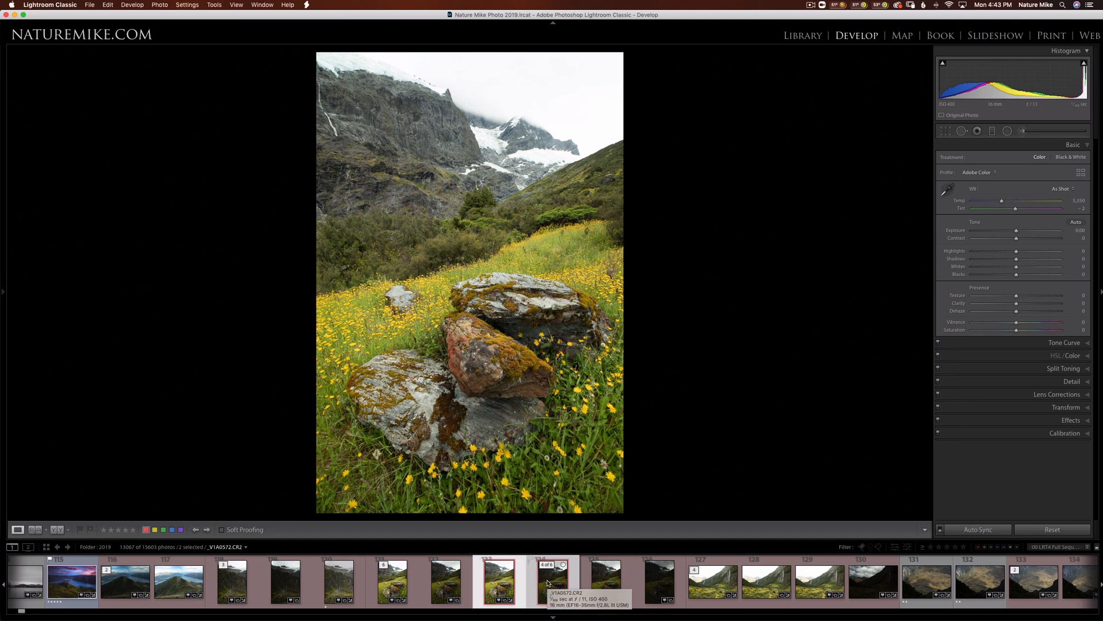
{"action": "left_click", "coordinate": [499, 580]}
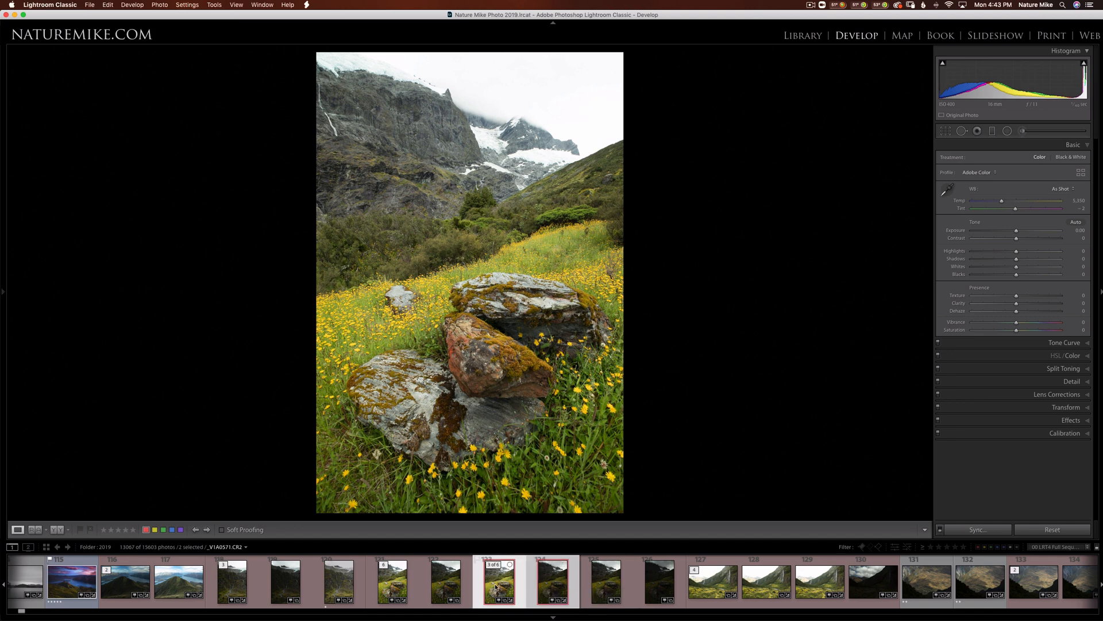
{"action": "mouse_move", "coordinate": [476, 587]}
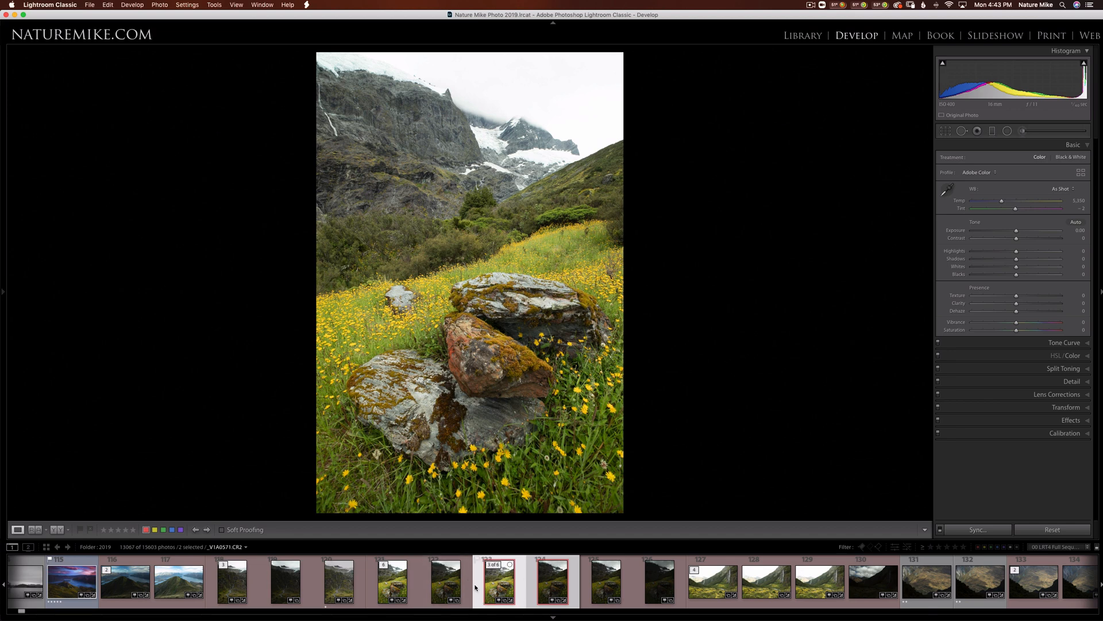
{"action": "mouse_move", "coordinate": [496, 591]}
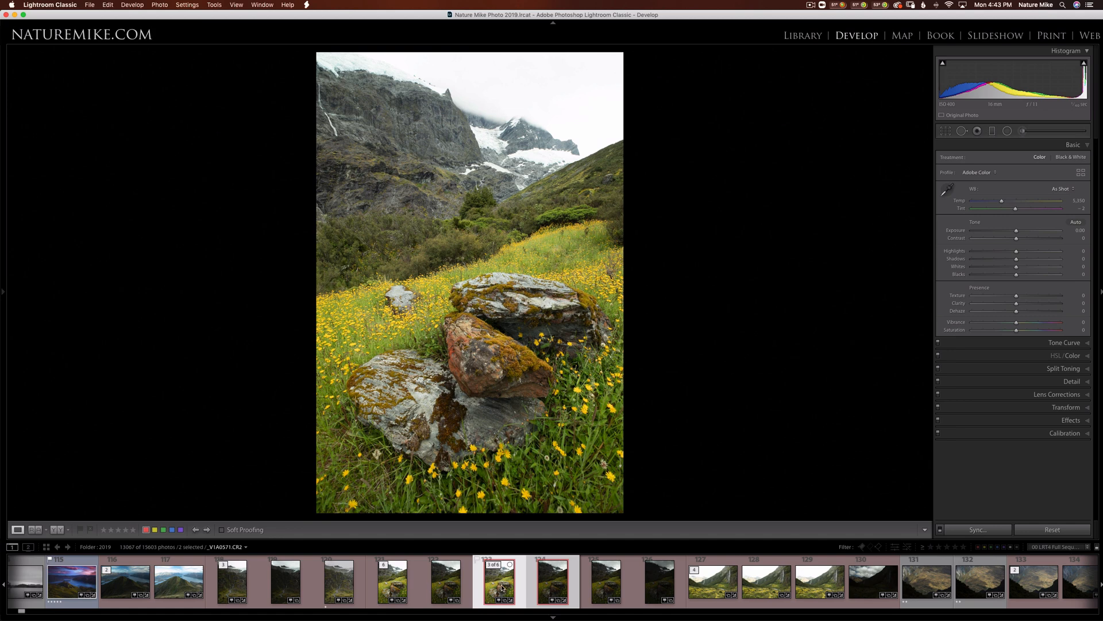
{"action": "left_click", "coordinate": [187, 5]}
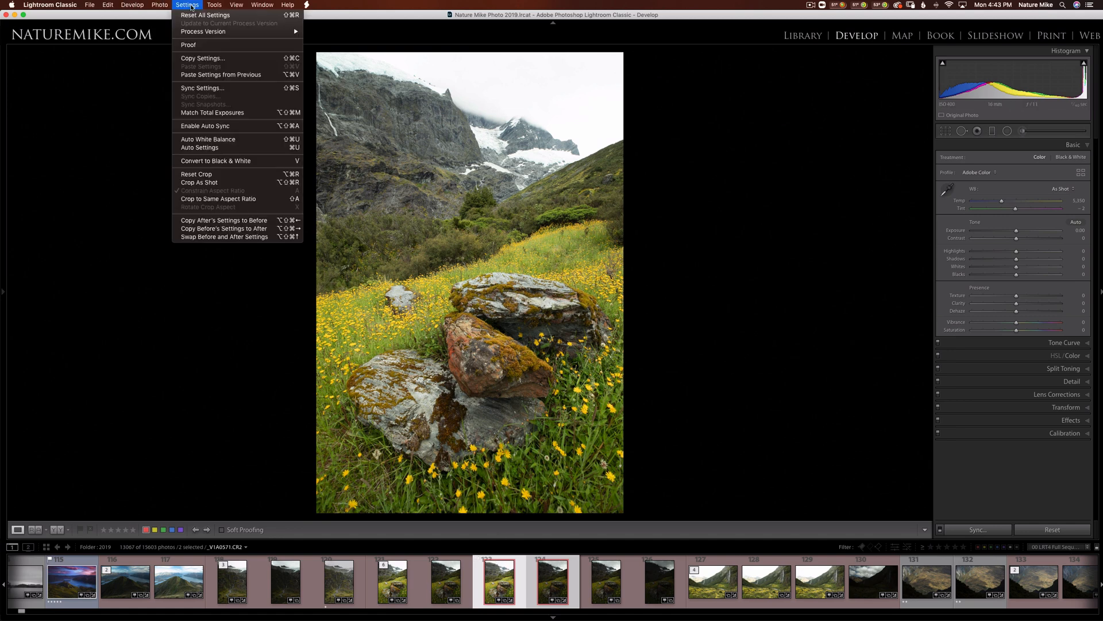
{"action": "mouse_move", "coordinate": [211, 113]}
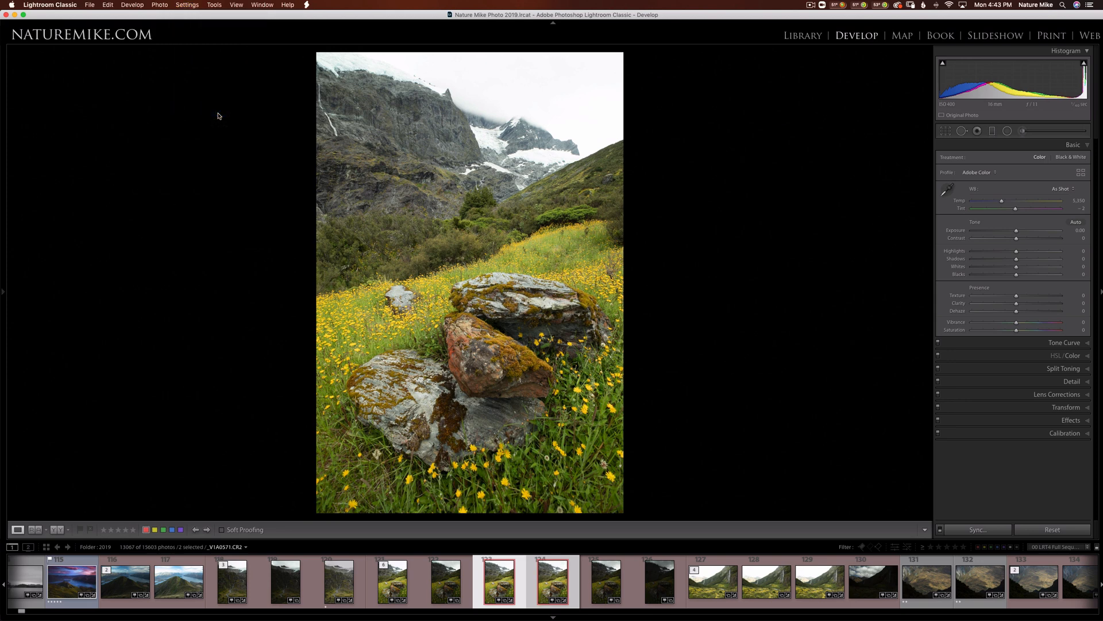
- Compare the two boulder frames, leaving the second darker at about -0.32 exposure, then revisit Settings
{"action": "left_click", "coordinate": [554, 580]}
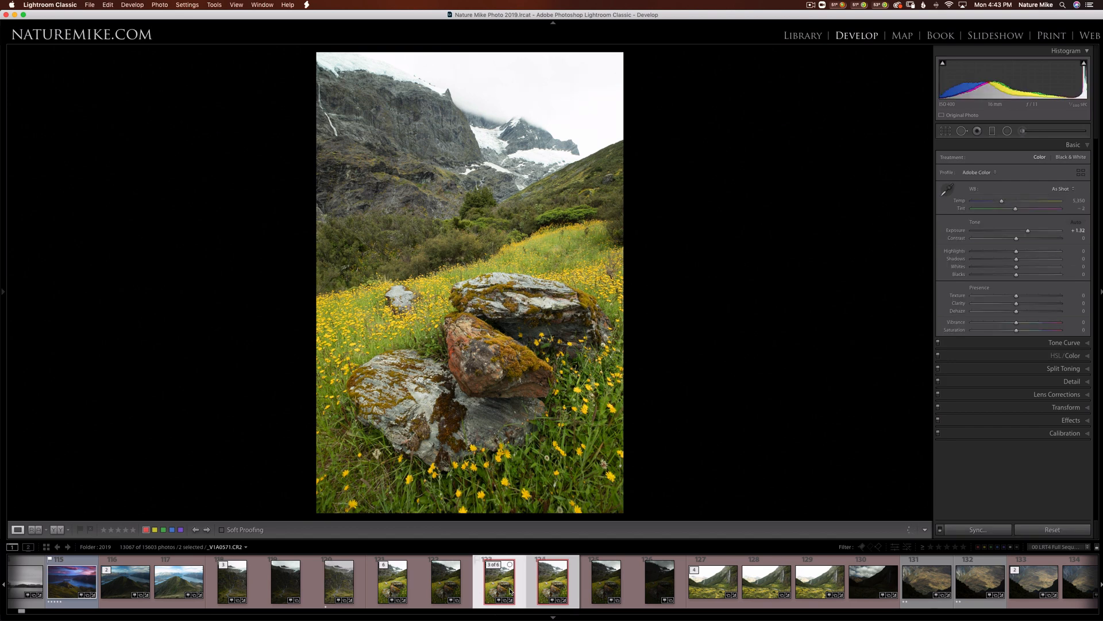
{"action": "left_click", "coordinate": [553, 584]}
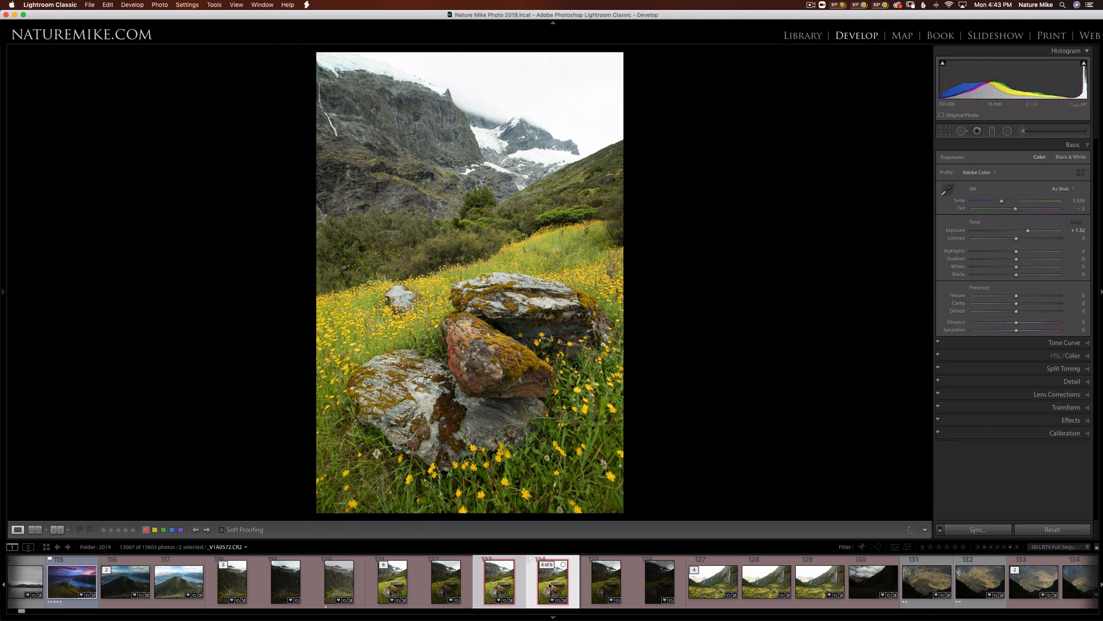
{"action": "left_click", "coordinate": [1077, 221]}
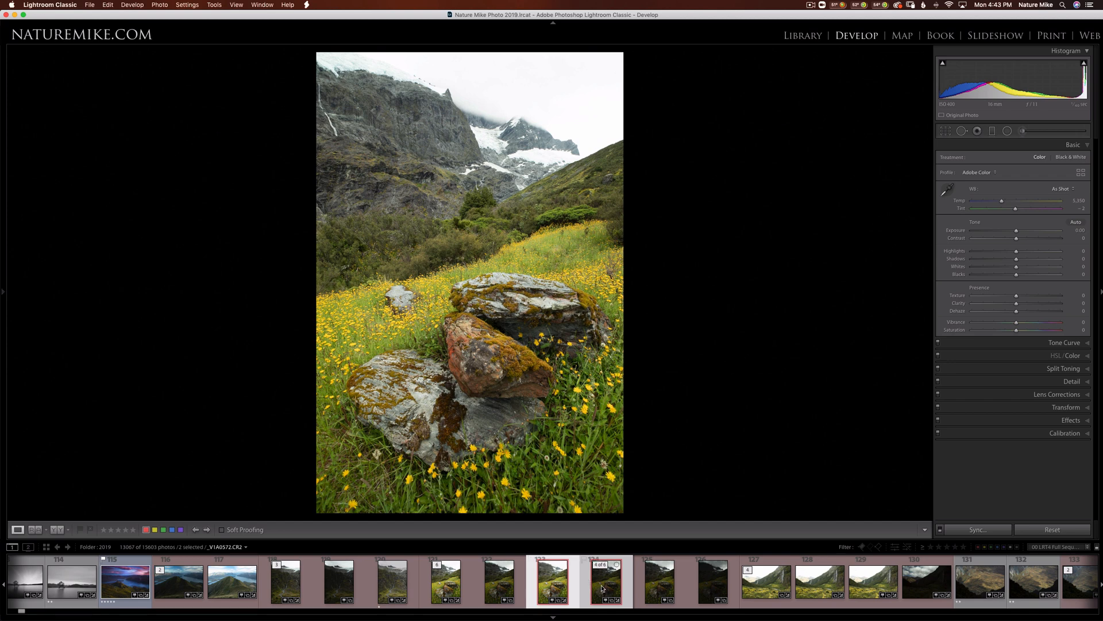
{"action": "left_click", "coordinate": [553, 582]}
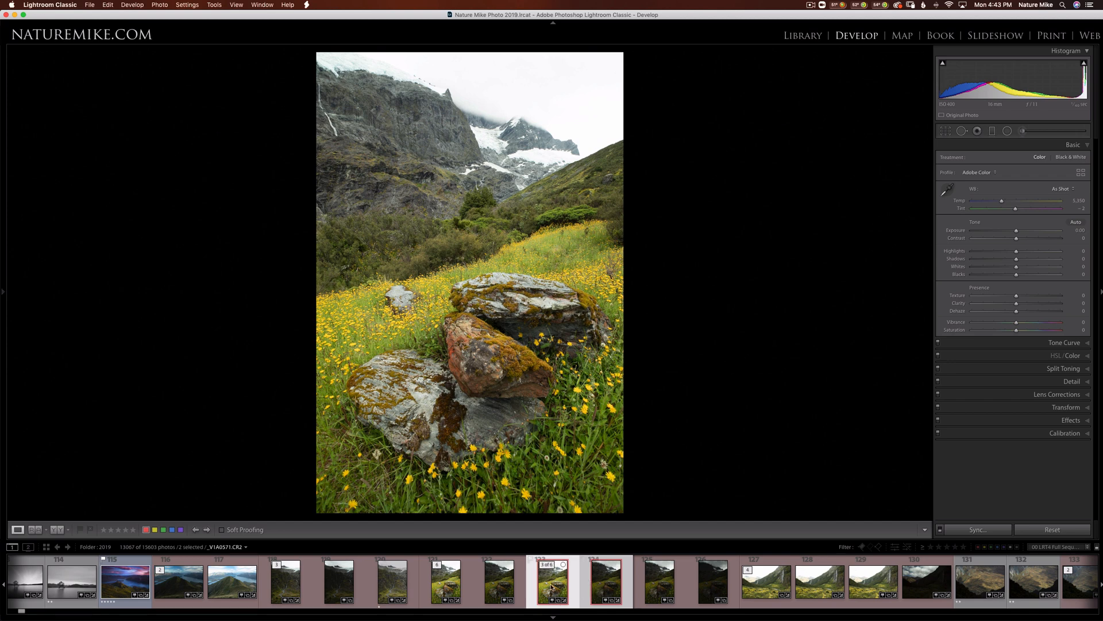
{"action": "left_click", "coordinate": [604, 581]}
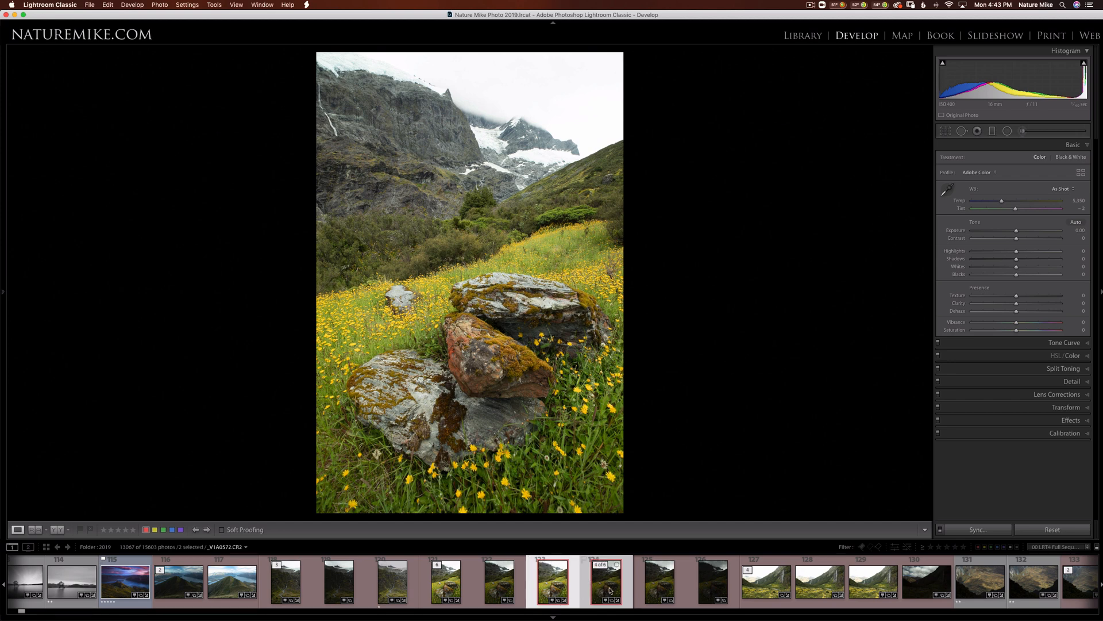
{"action": "left_click", "coordinate": [188, 4]}
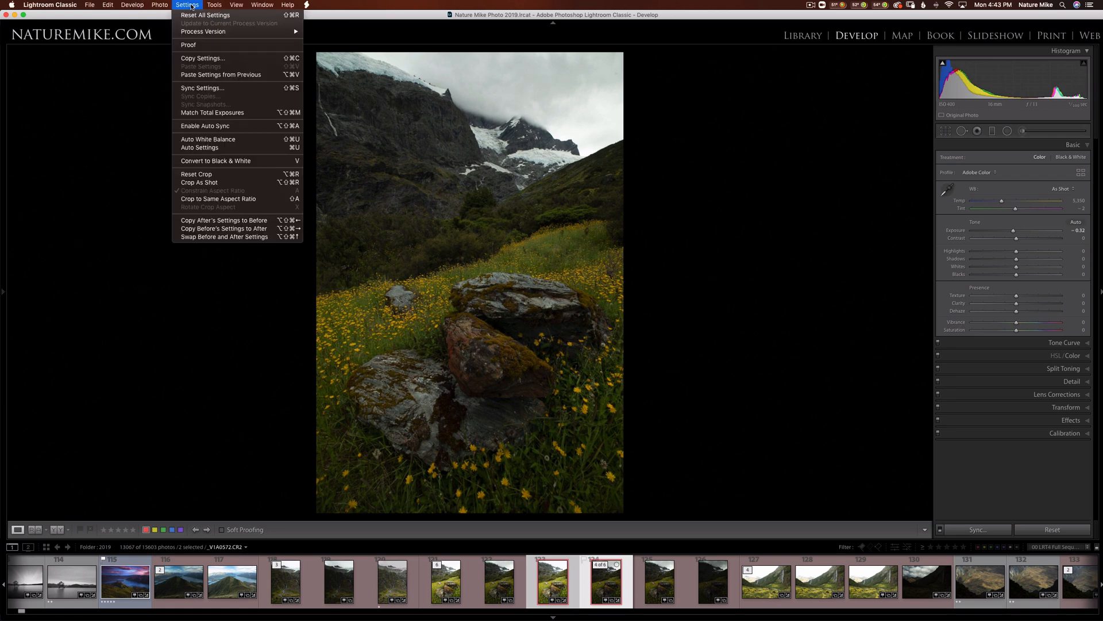
{"action": "mouse_move", "coordinate": [212, 112]}
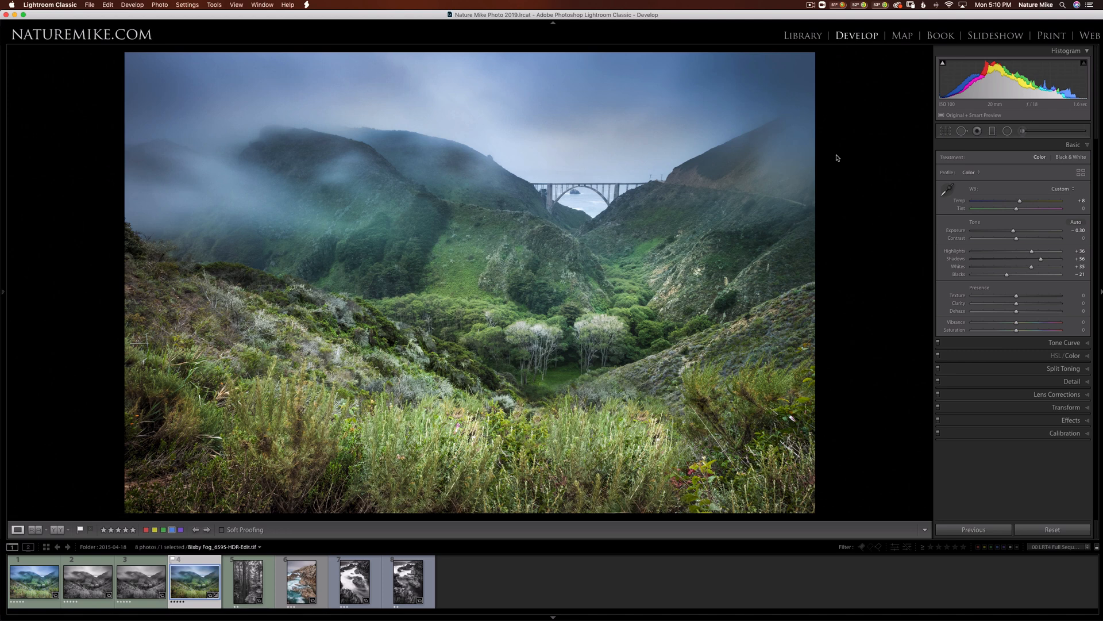
{"action": "mouse_move", "coordinate": [940, 364]}
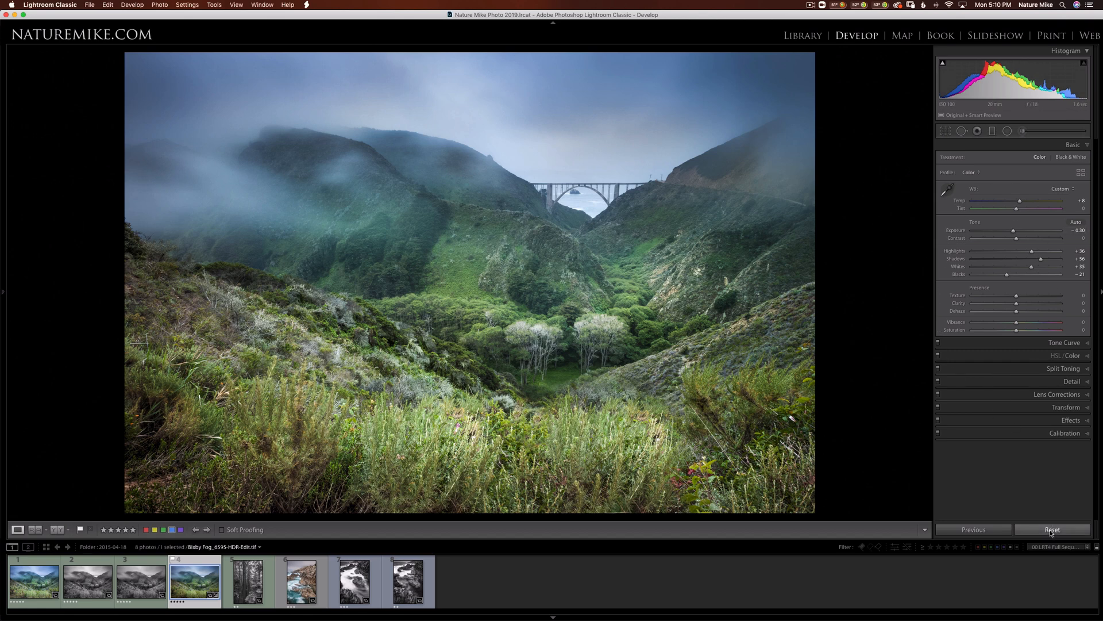
- Reset the shadows on the foggy bridge photo, then lift Shadows to about +77
{"action": "left_click", "coordinate": [1052, 529]}
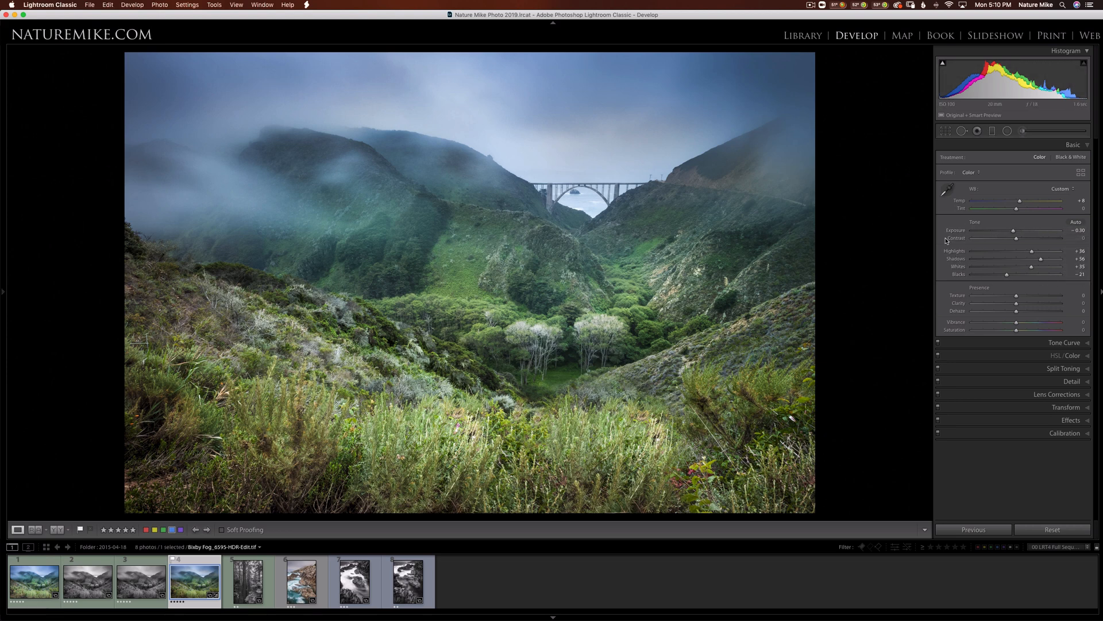
{"action": "mouse_move", "coordinate": [1006, 322]}
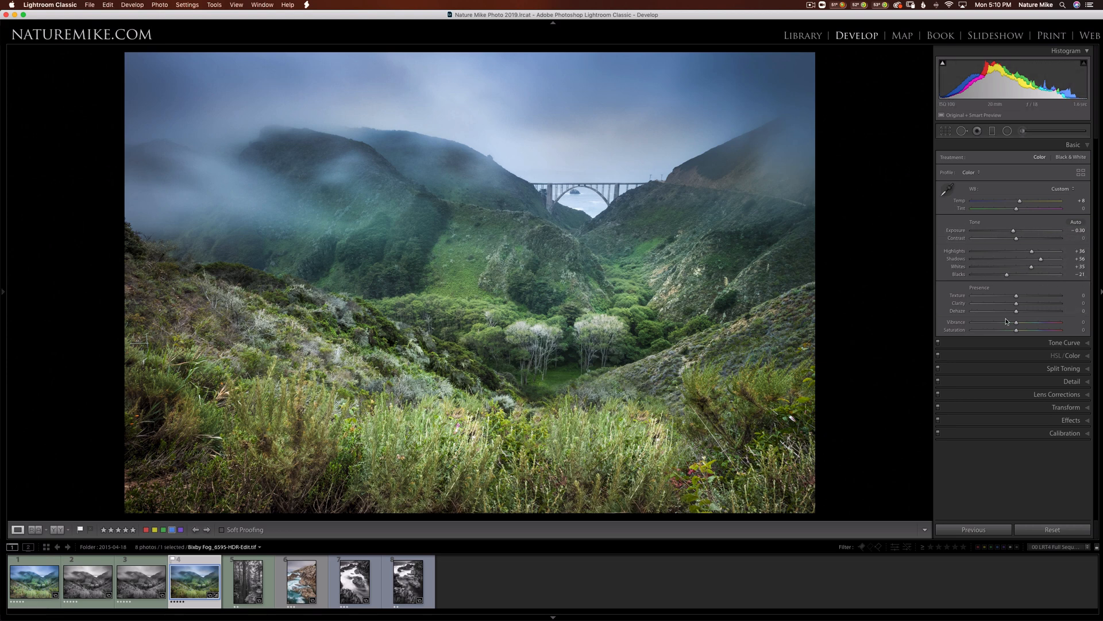
{"action": "mouse_move", "coordinate": [1030, 193]}
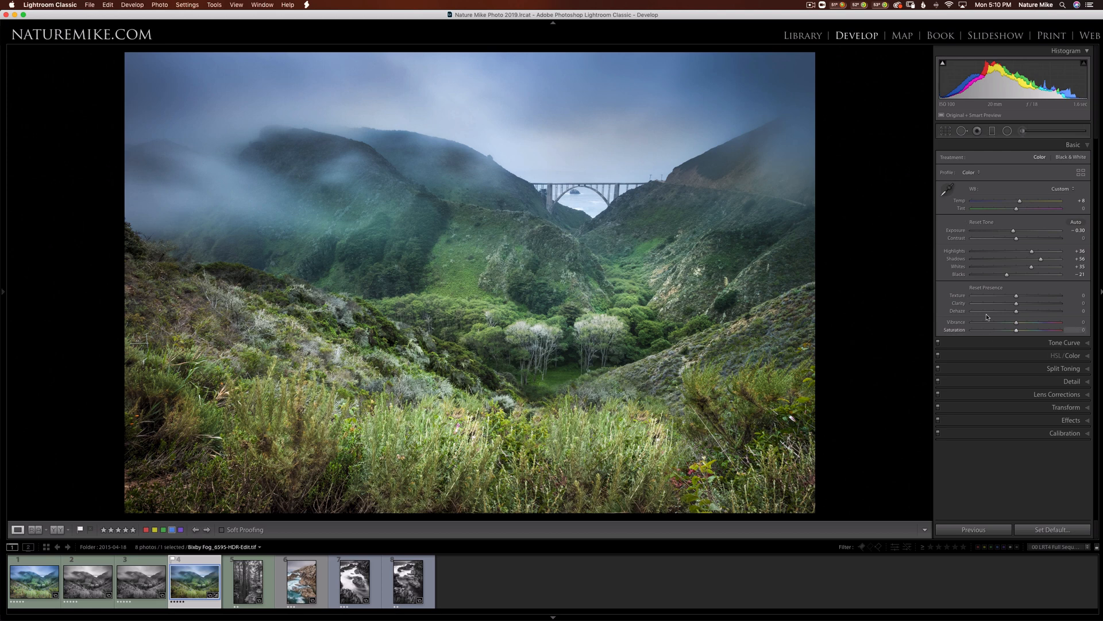
{"action": "mouse_move", "coordinate": [979, 235]}
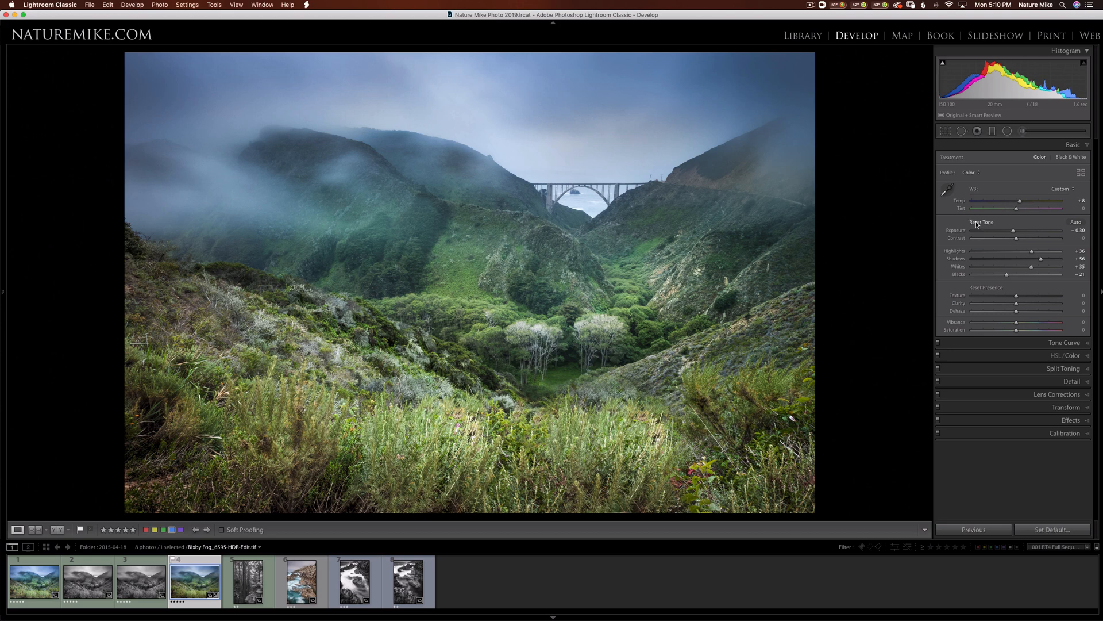
{"action": "left_click", "coordinate": [980, 222]}
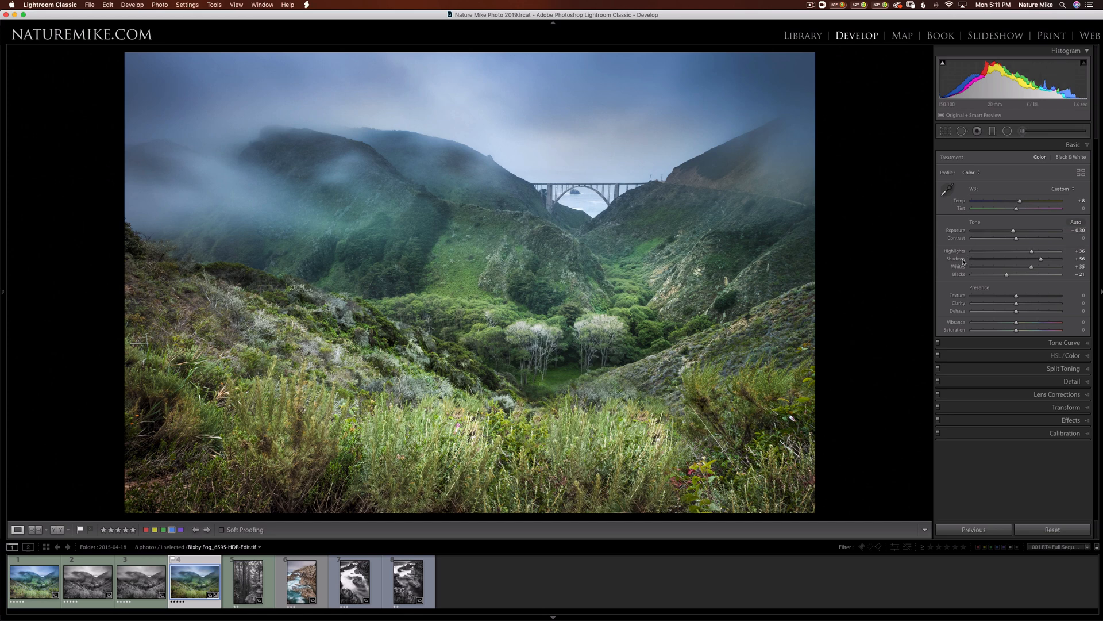
{"action": "left_click_drag", "start_coordinate": [1028, 258], "coordinate": [1011, 258]}
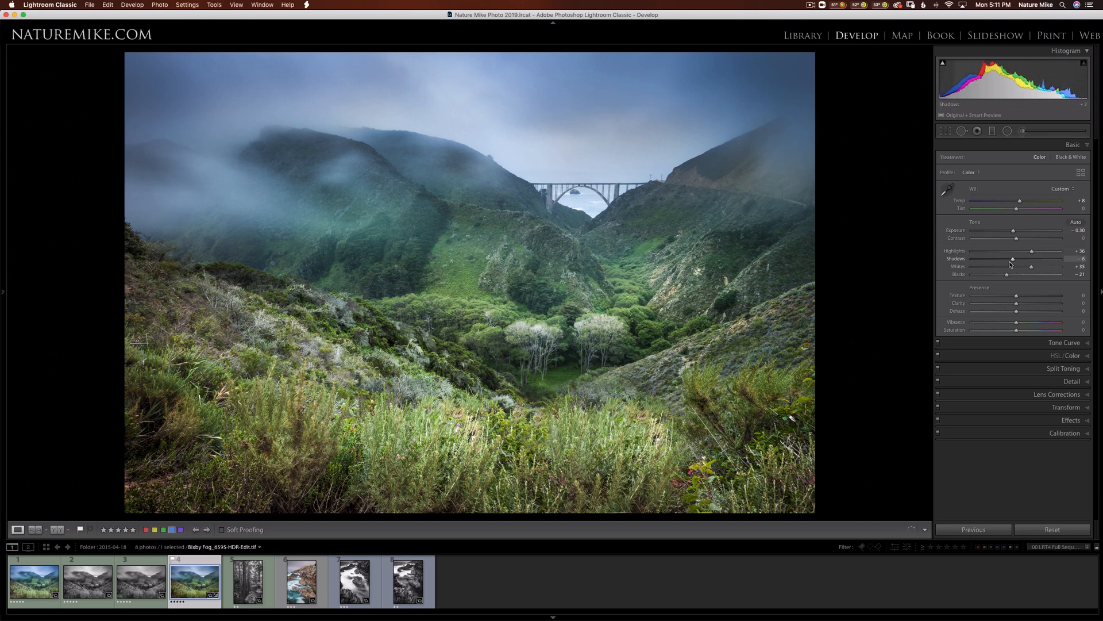
{"action": "left_click_drag", "start_coordinate": [1011, 259], "coordinate": [1048, 258]}
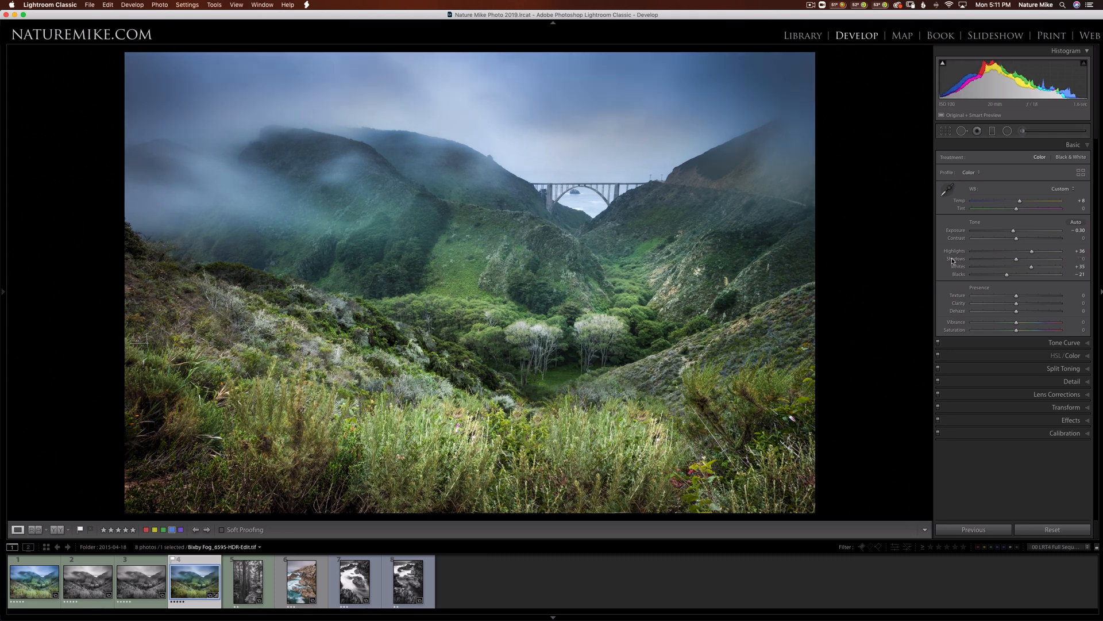
{"action": "left_click_drag", "start_coordinate": [1016, 259], "coordinate": [1051, 259]}
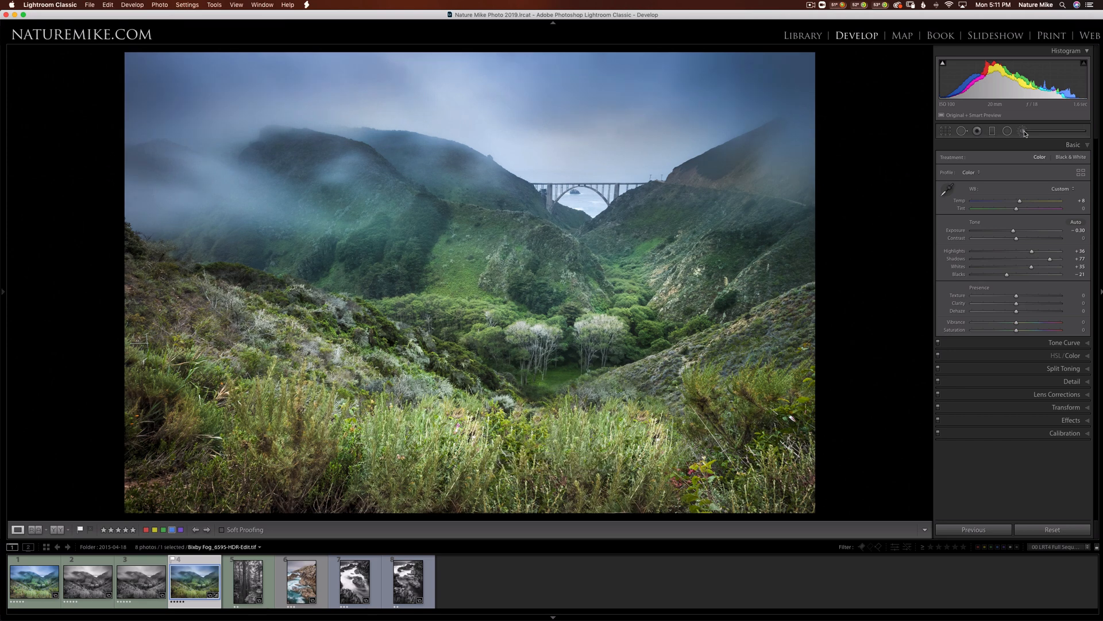
- Activate the Adjustment Brush and begin a local adjustment on the bridge photo
{"action": "left_click", "coordinate": [1022, 131]}
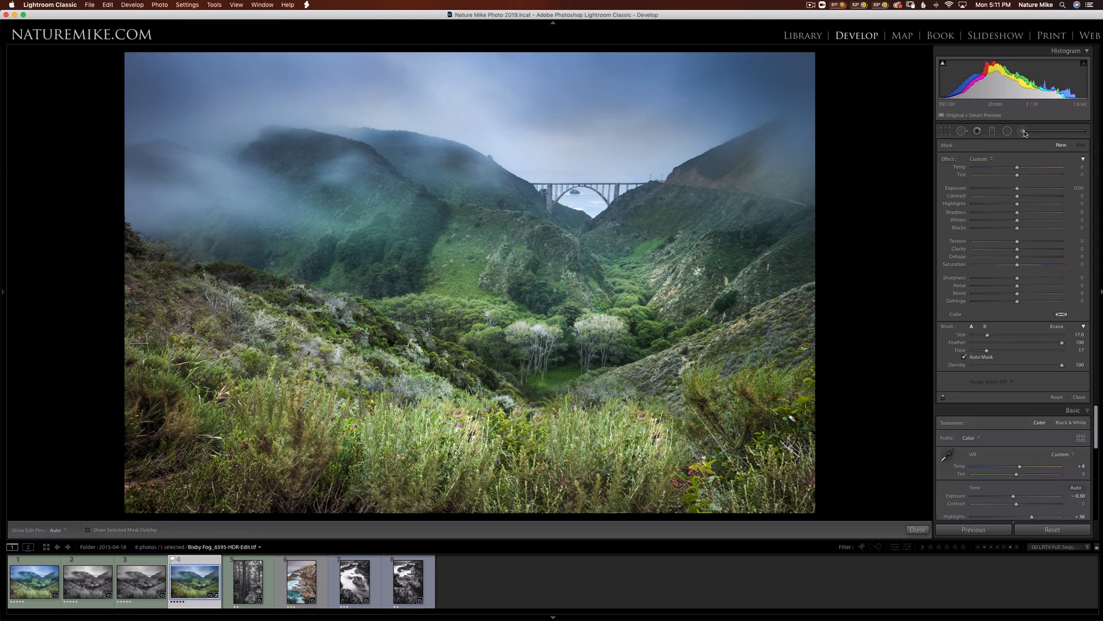
{"action": "mouse_move", "coordinate": [1024, 131]}
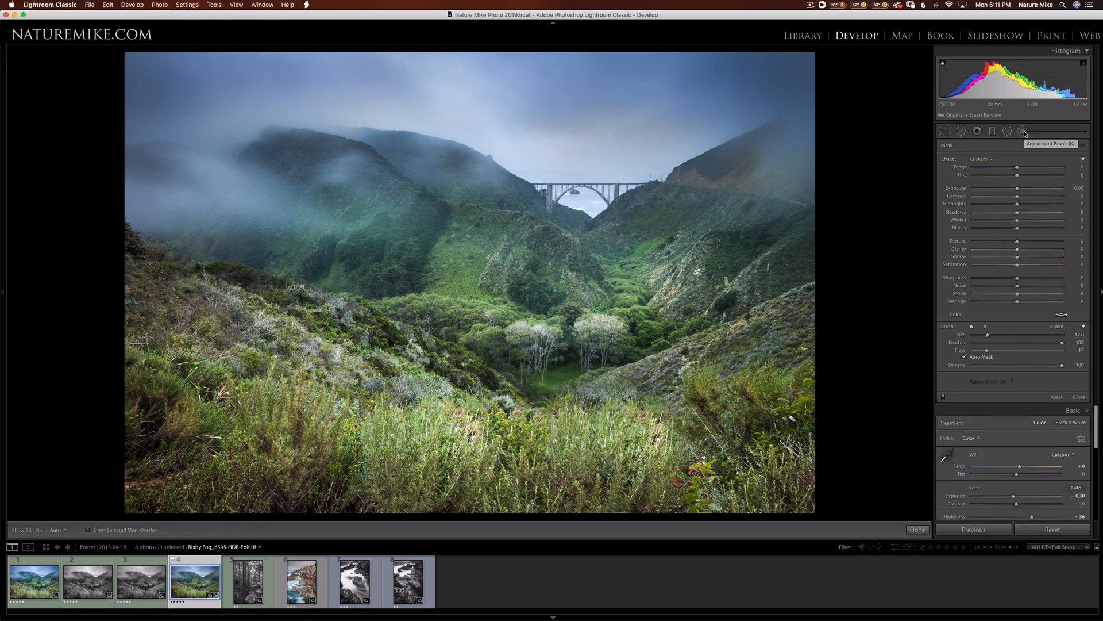
{"action": "left_click", "coordinate": [597, 303]}
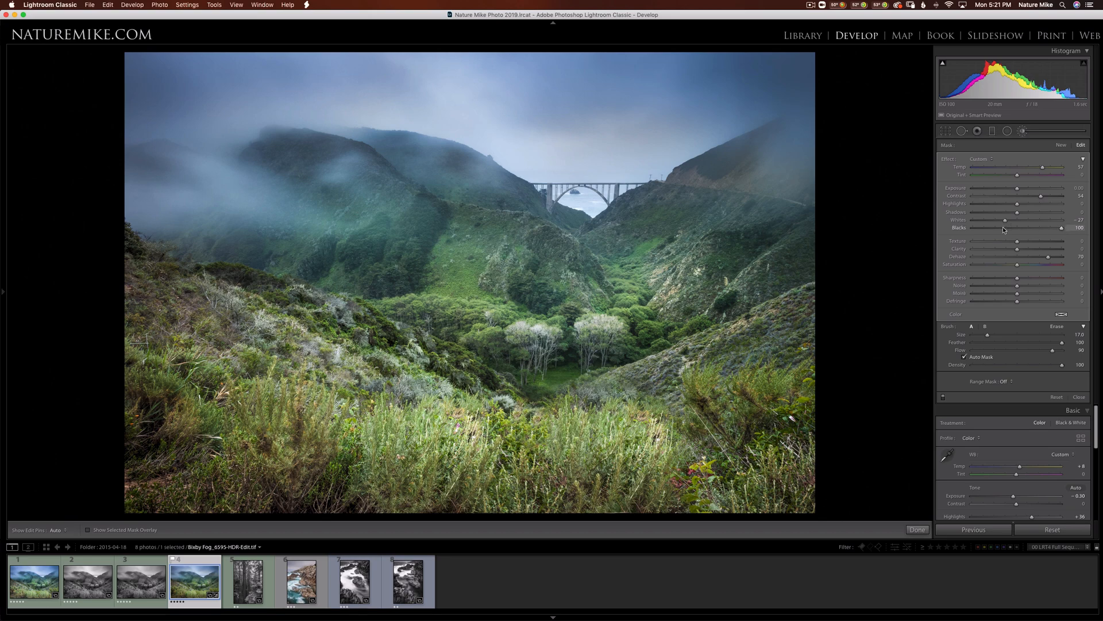
{"action": "mouse_move", "coordinate": [885, 239]}
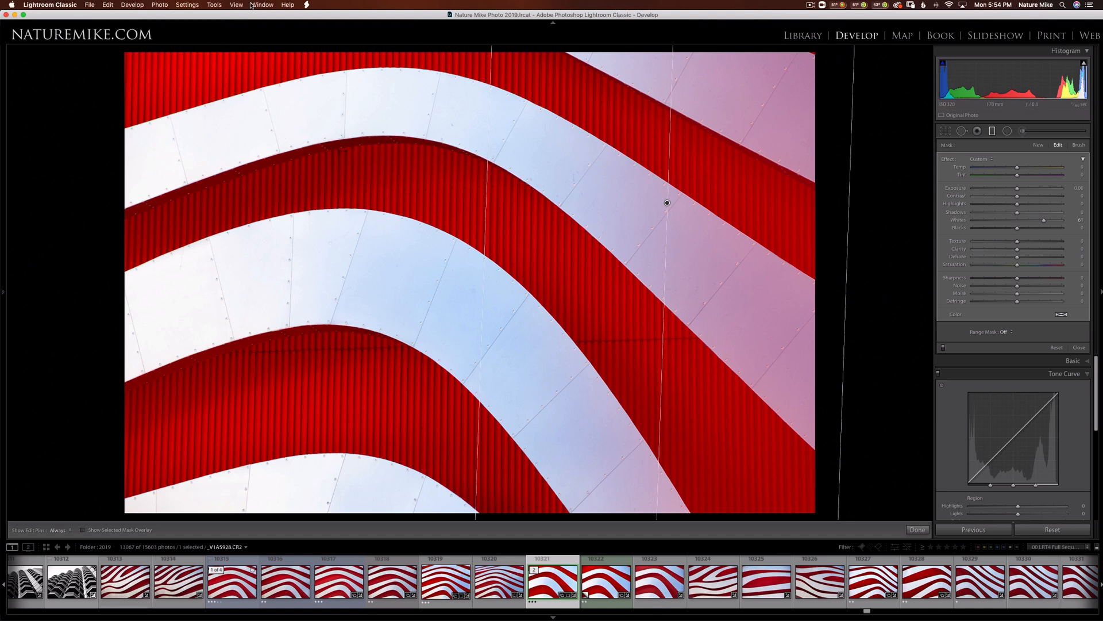
- Set the adjustment mask overlay colour to Green via the Tools menu
{"action": "left_click", "coordinate": [214, 5]}
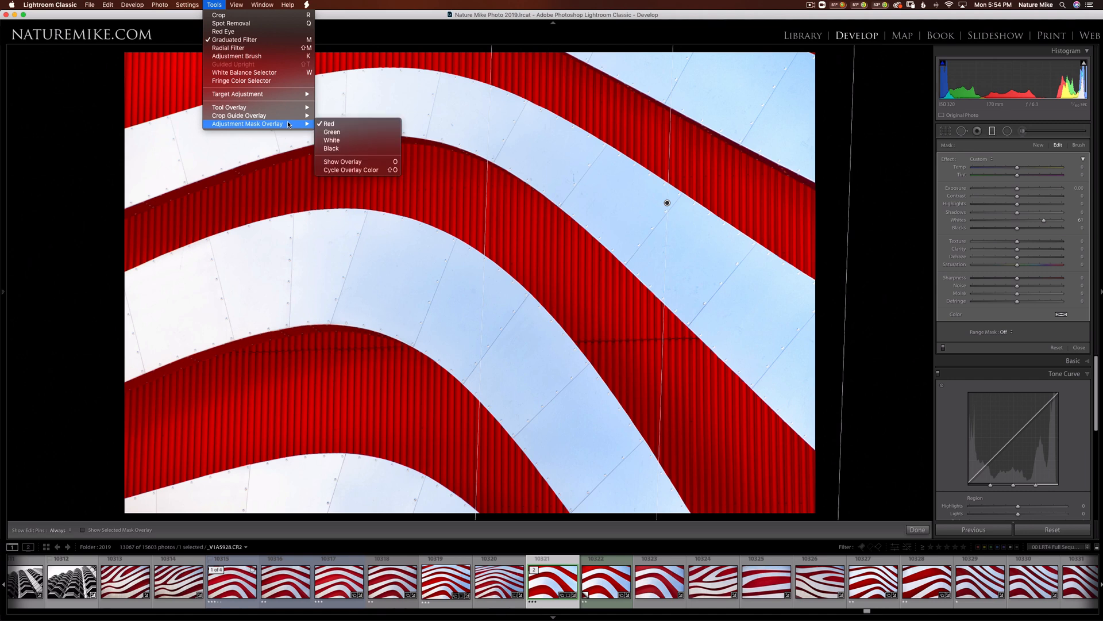
{"action": "mouse_move", "coordinate": [331, 132]}
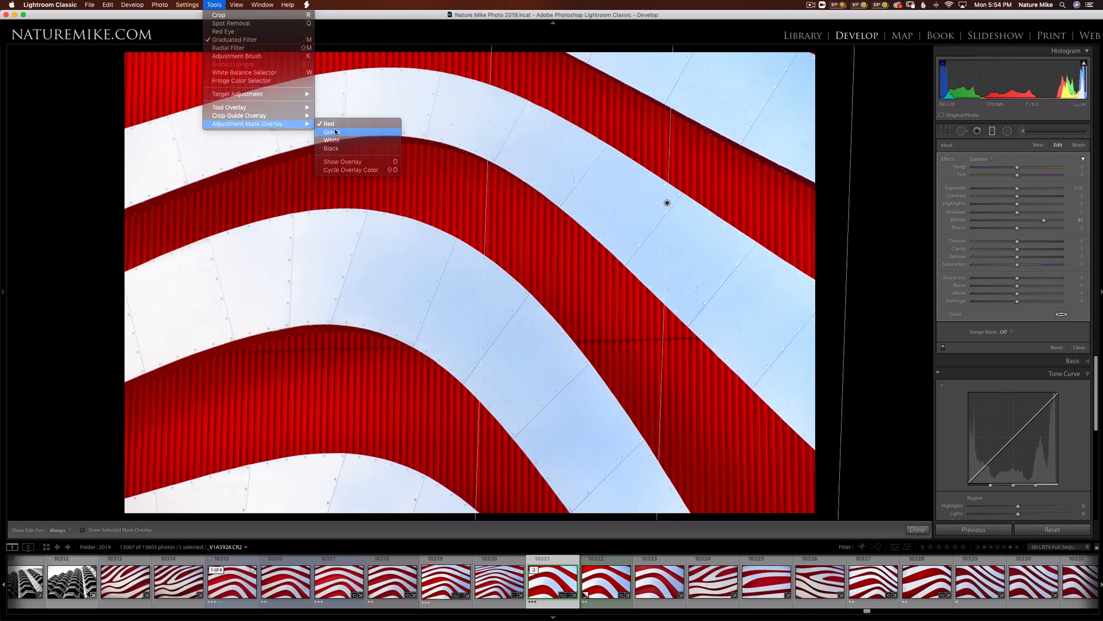
{"action": "left_click", "coordinate": [331, 131]}
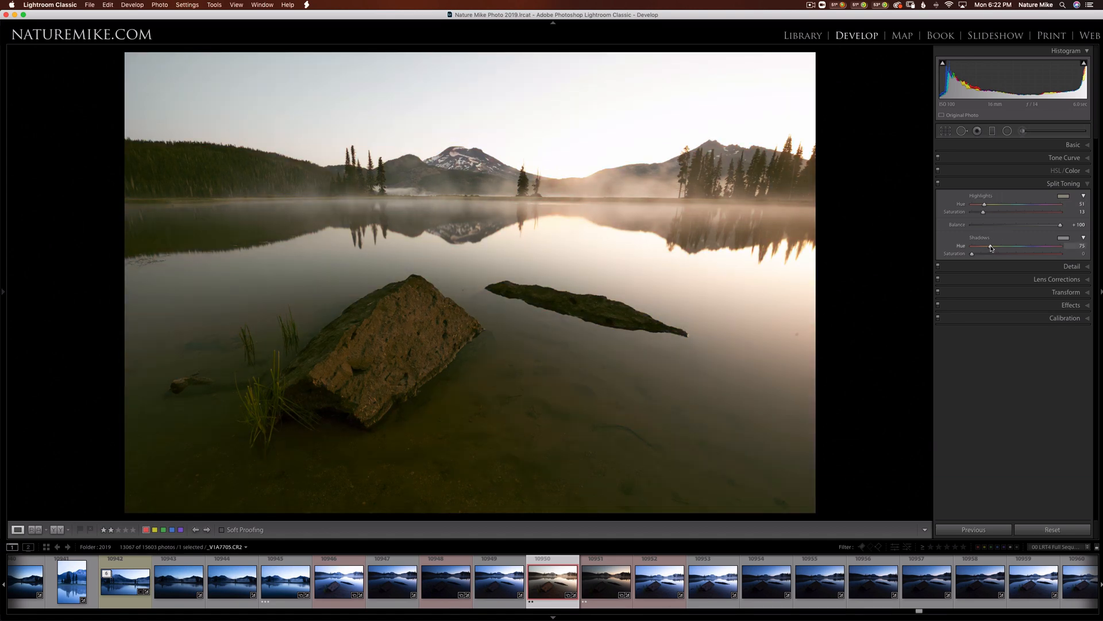
- Shift the Split Toning Shadows Hue to retint the lake photo's shadows
{"action": "left_click_drag", "start_coordinate": [990, 246], "coordinate": [1034, 246]}
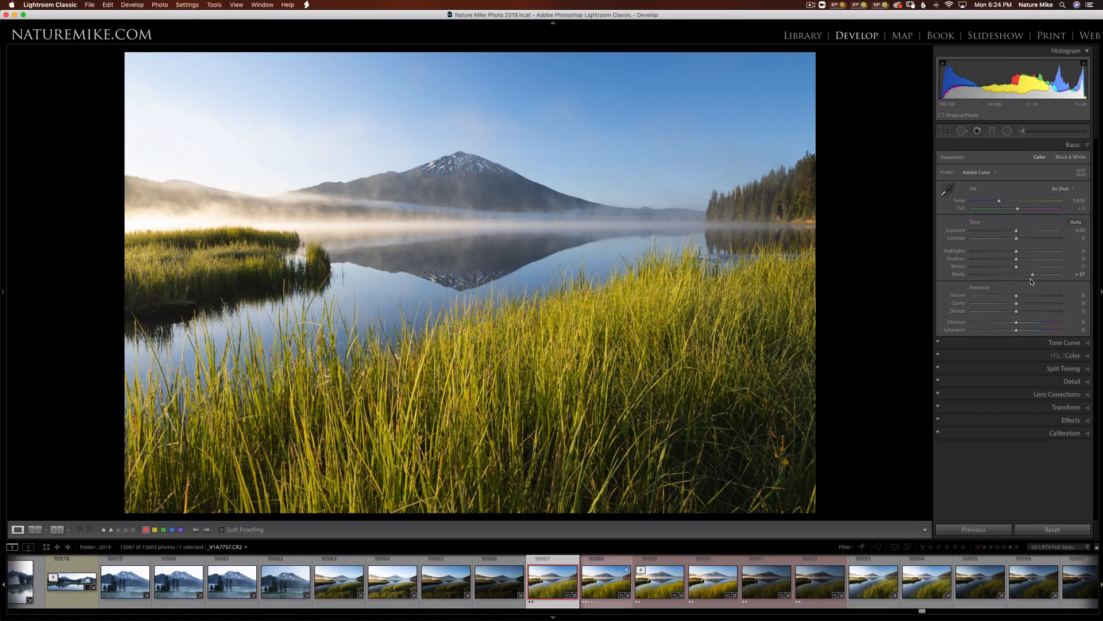
{"action": "mouse_move", "coordinate": [1008, 265]}
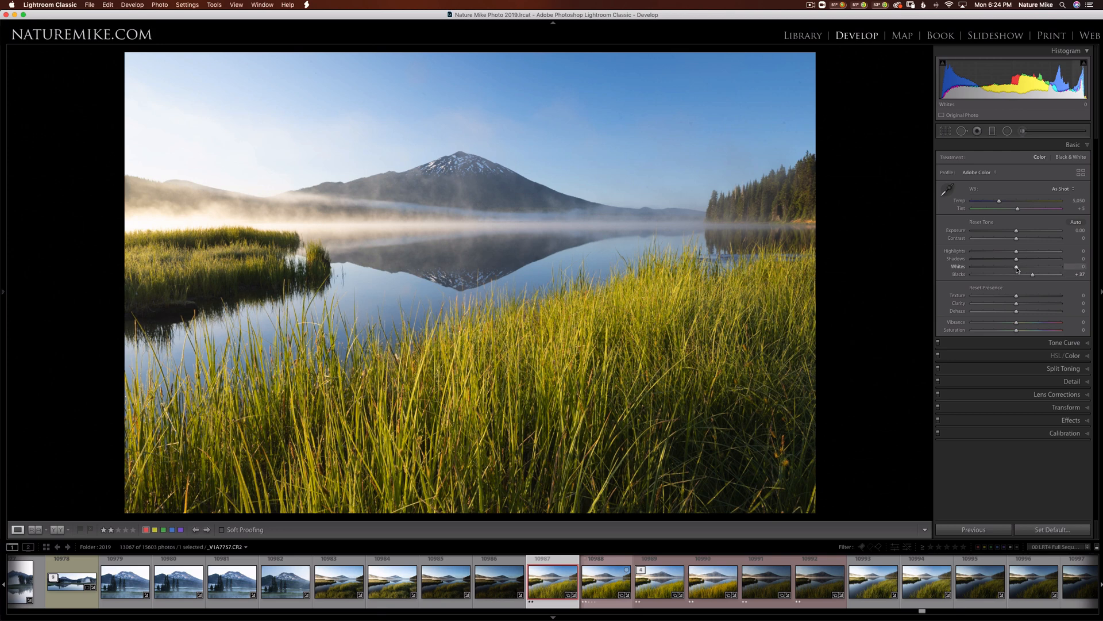
- Raise Whites to about +25, just below highlight clipping, using the clipping preview
{"action": "left_click_drag", "start_coordinate": [1034, 266], "coordinate": [1049, 266]}
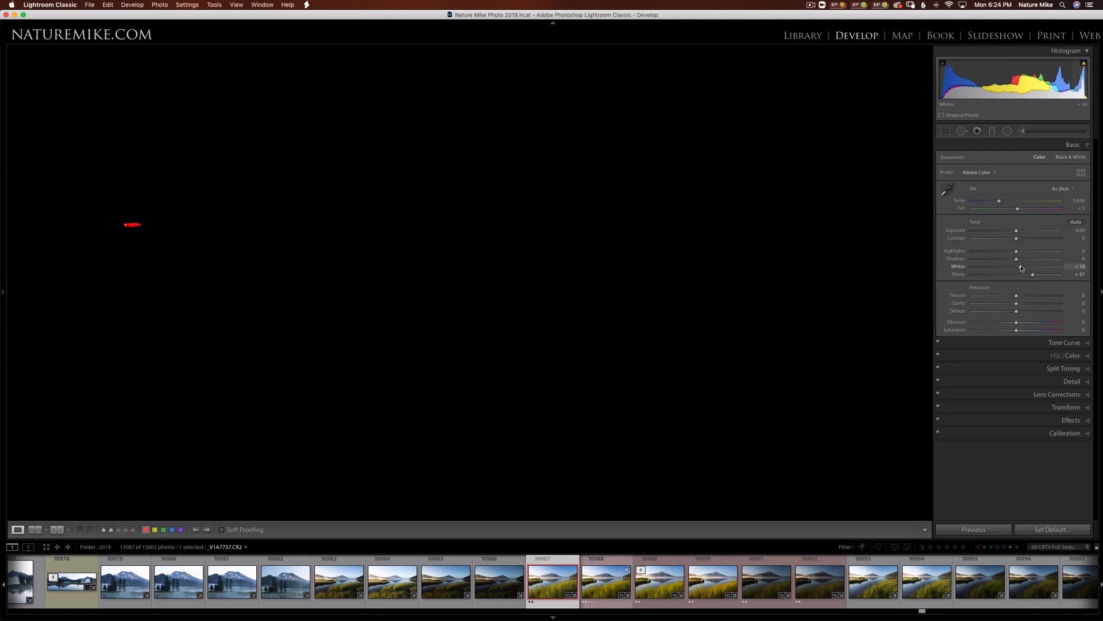
{"action": "left_click_drag", "start_coordinate": [1017, 266], "coordinate": [1024, 265]}
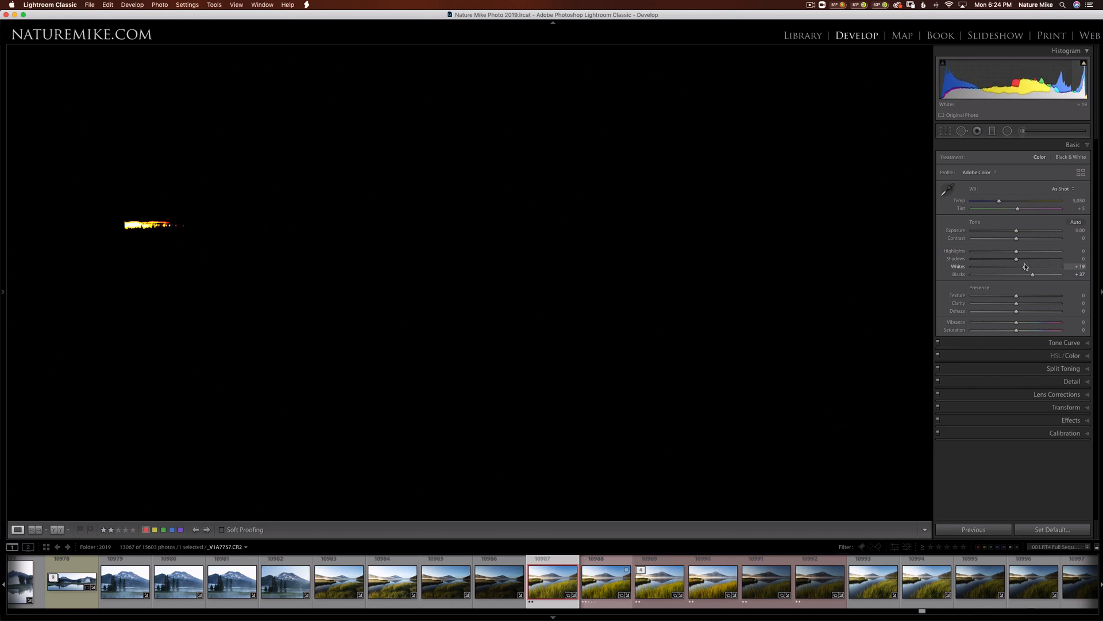
{"action": "left_click_drag", "start_coordinate": [1017, 266], "coordinate": [1024, 266]}
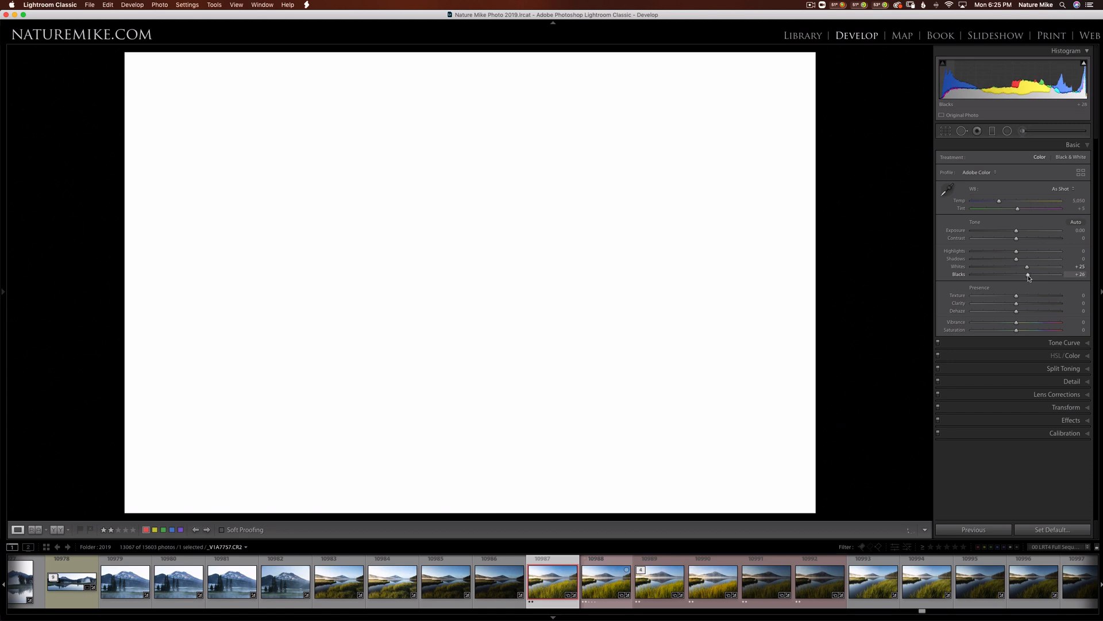
- Work Blacks down into shadow clipping and back, settling near 0 just short of clipping
{"action": "left_click_drag", "start_coordinate": [1027, 275], "coordinate": [1018, 275]}
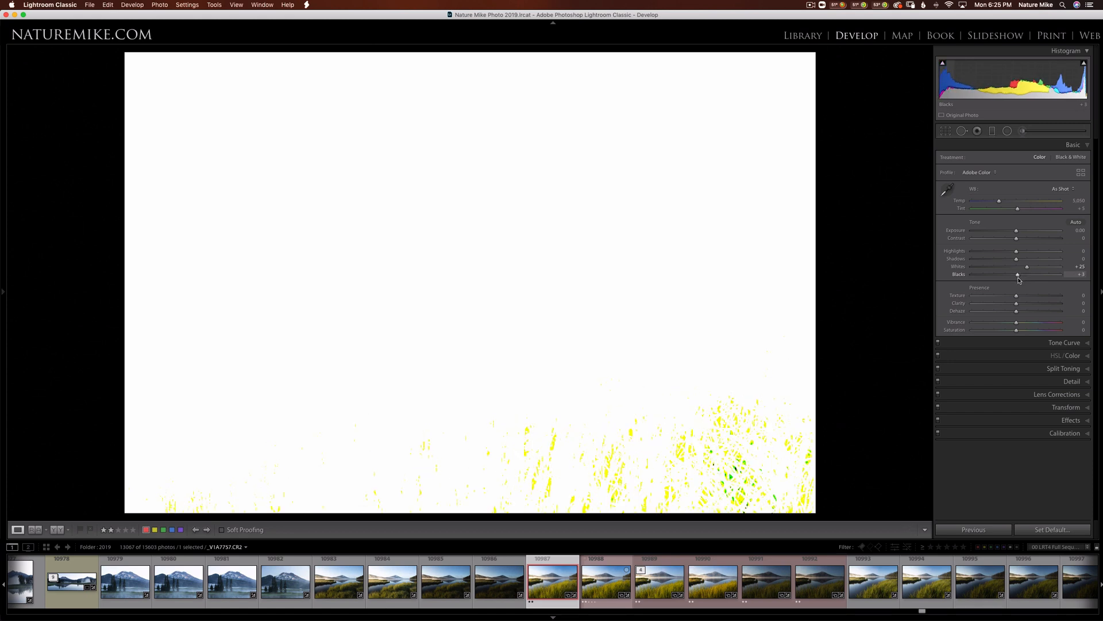
{"action": "left_click_drag", "start_coordinate": [1018, 274], "coordinate": [1009, 274]}
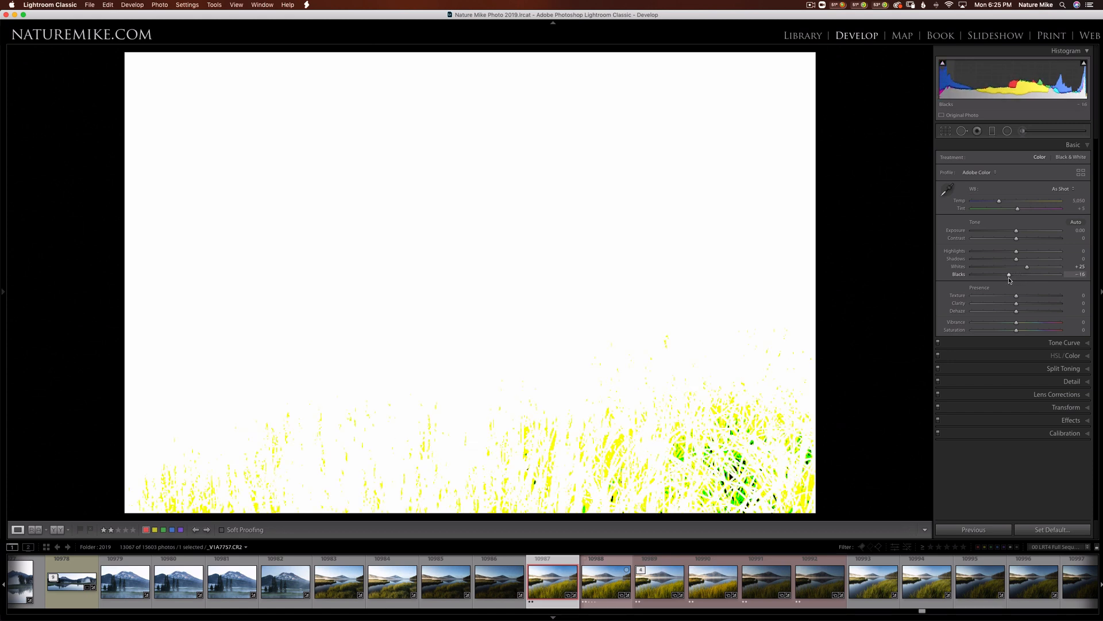
{"action": "left_click_drag", "start_coordinate": [1007, 273], "coordinate": [1005, 273]}
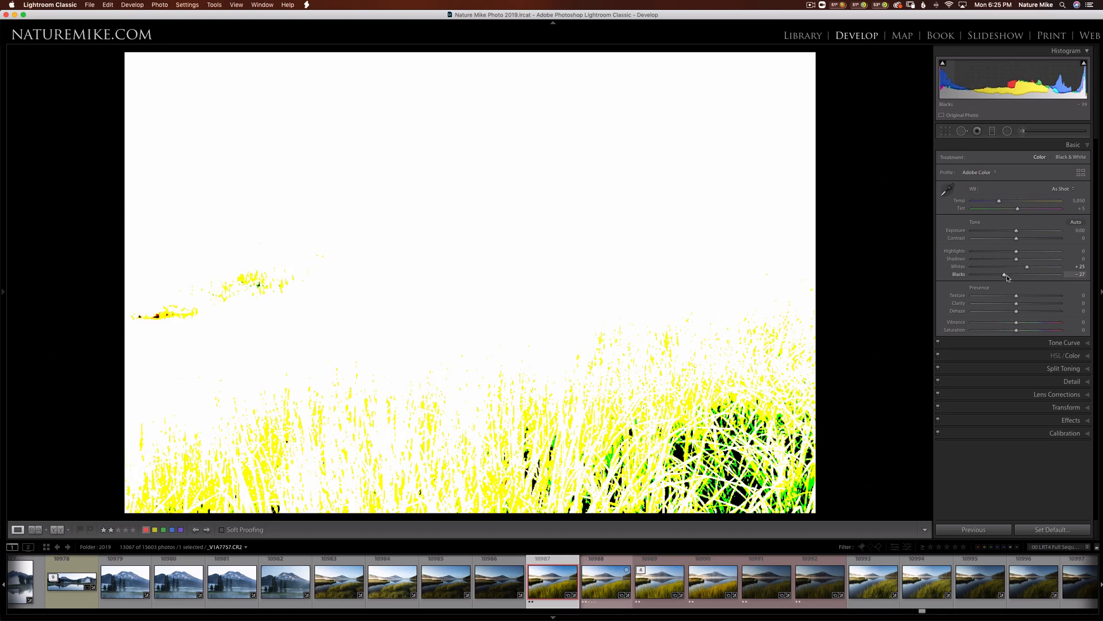
{"action": "left_click_drag", "start_coordinate": [1004, 275], "coordinate": [1020, 275]}
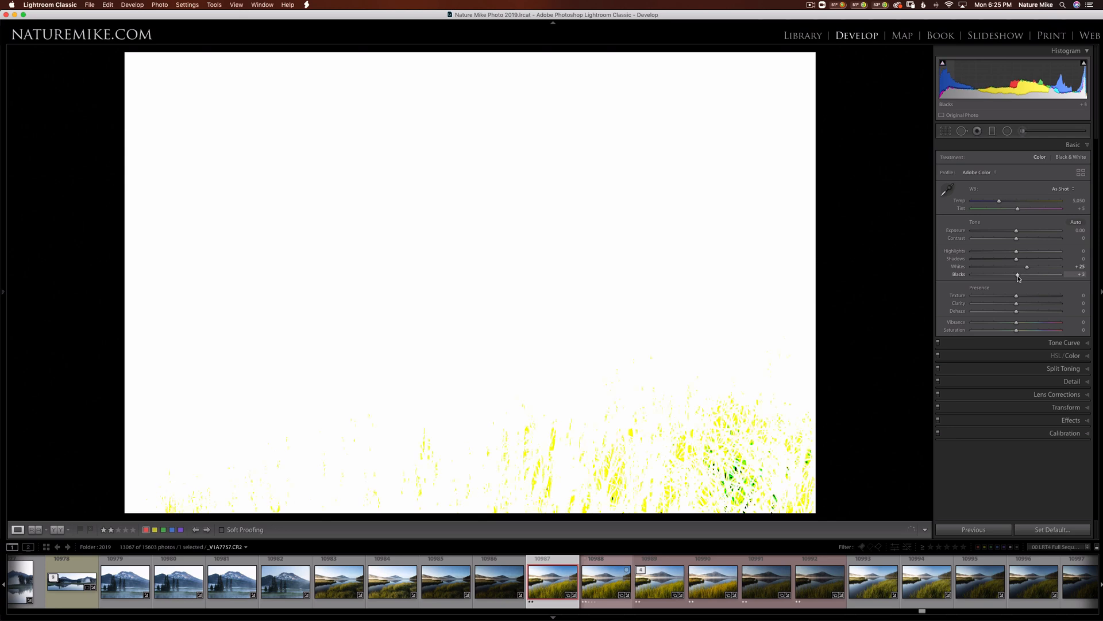
{"action": "left_click_drag", "start_coordinate": [1027, 275], "coordinate": [1016, 275]}
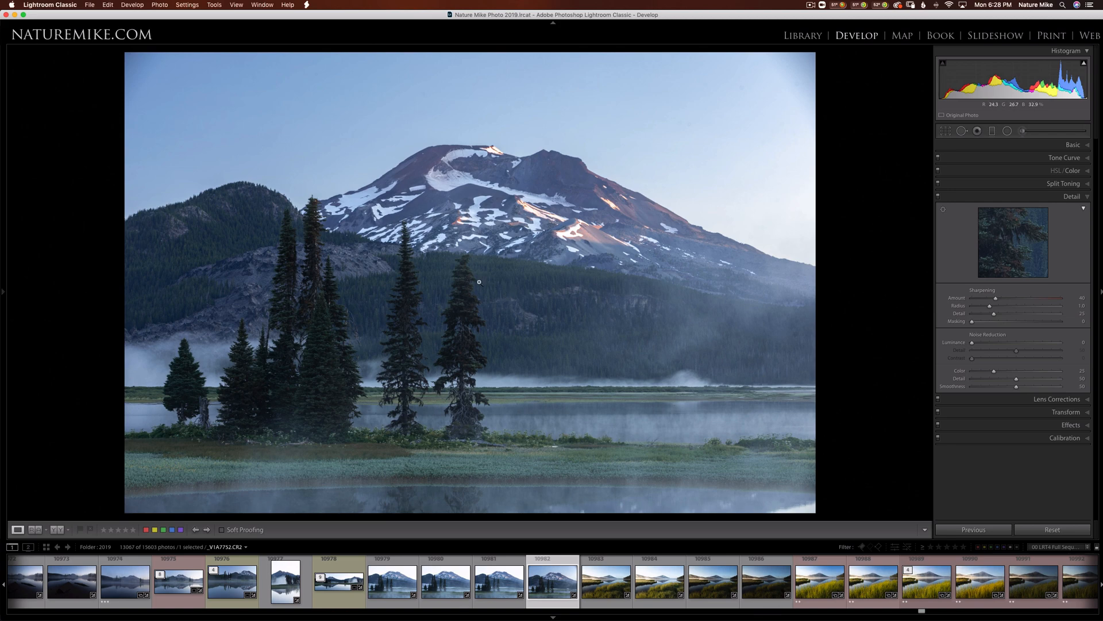
- Raise Sharpening Masking to about 66 so sharpening stays on mountain and tree edges
{"action": "left_click", "coordinate": [478, 281]}
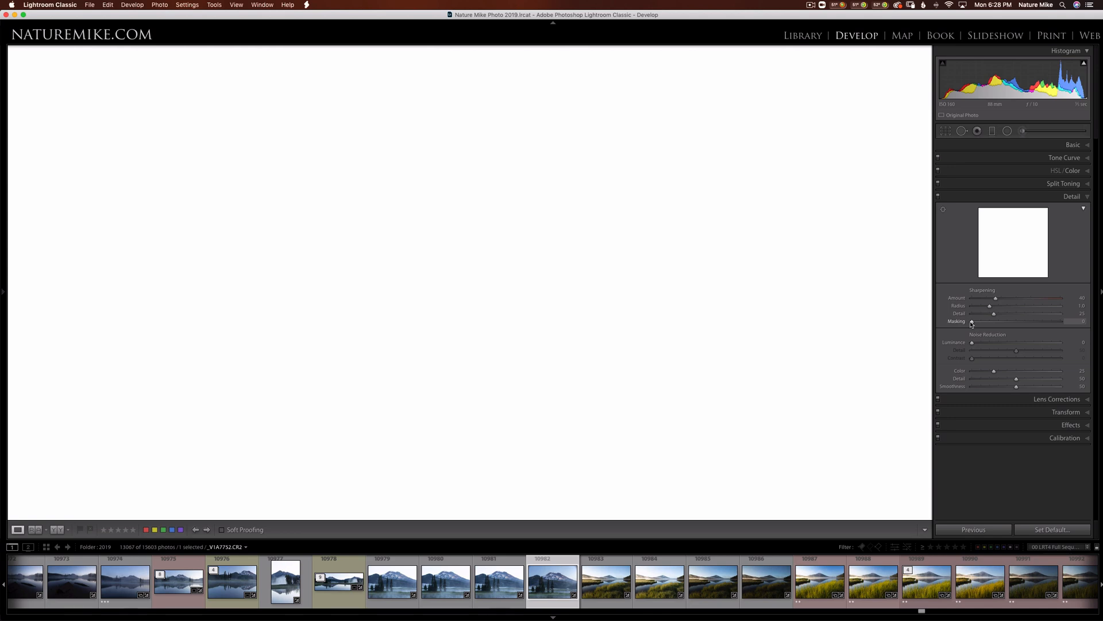
{"action": "left_click_drag", "start_coordinate": [973, 322], "coordinate": [987, 322]}
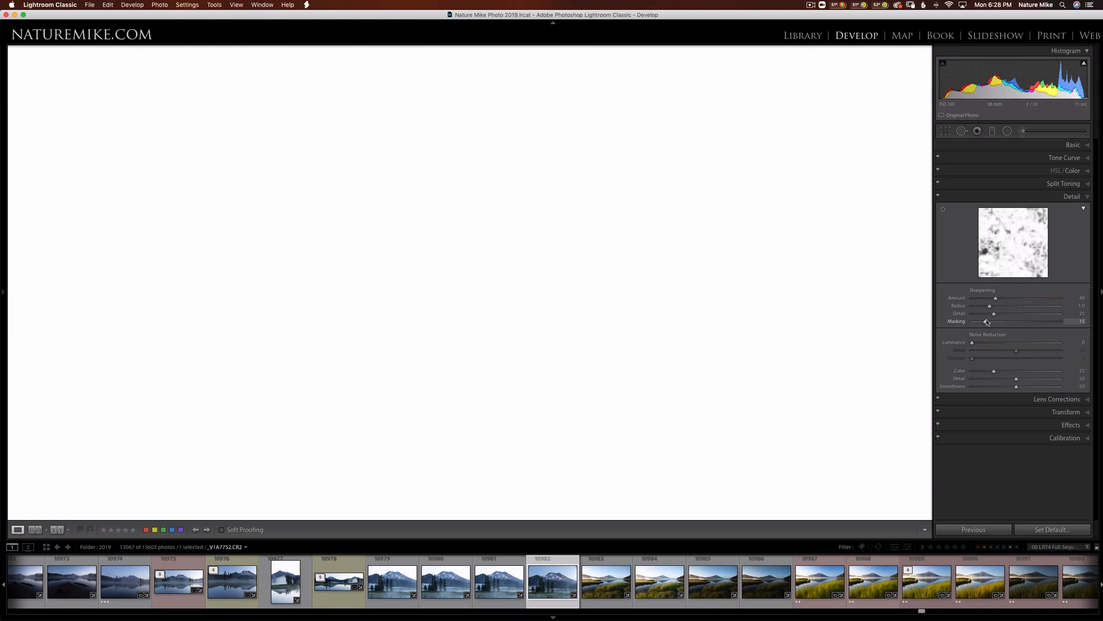
{"action": "left_click_drag", "start_coordinate": [985, 321], "coordinate": [1033, 321]}
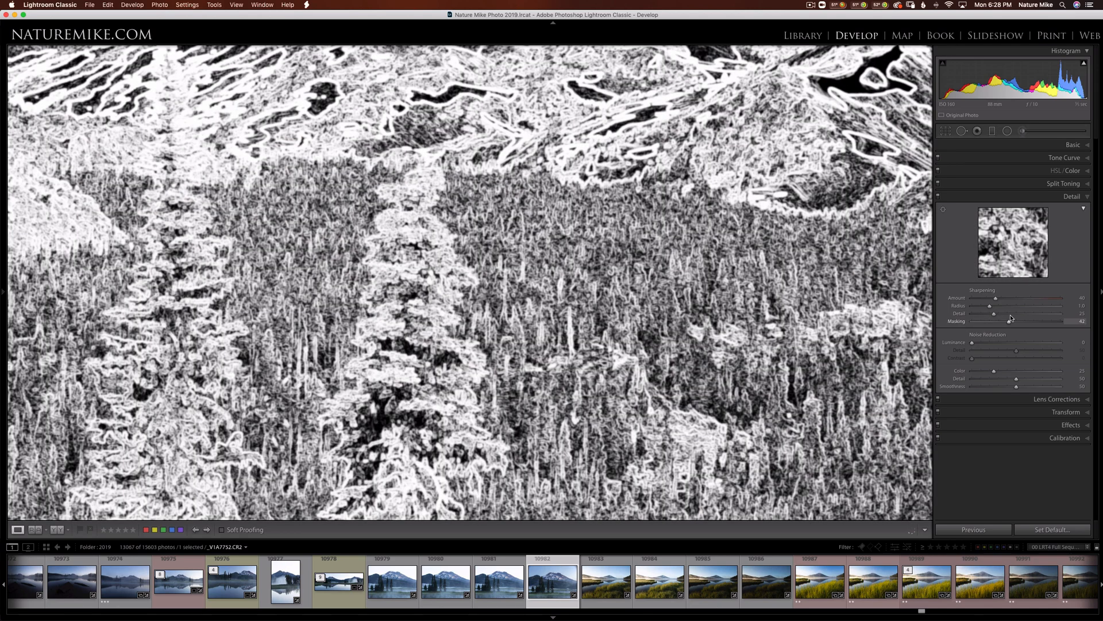
{"action": "left_click_drag", "start_coordinate": [1015, 320], "coordinate": [1015, 320]}
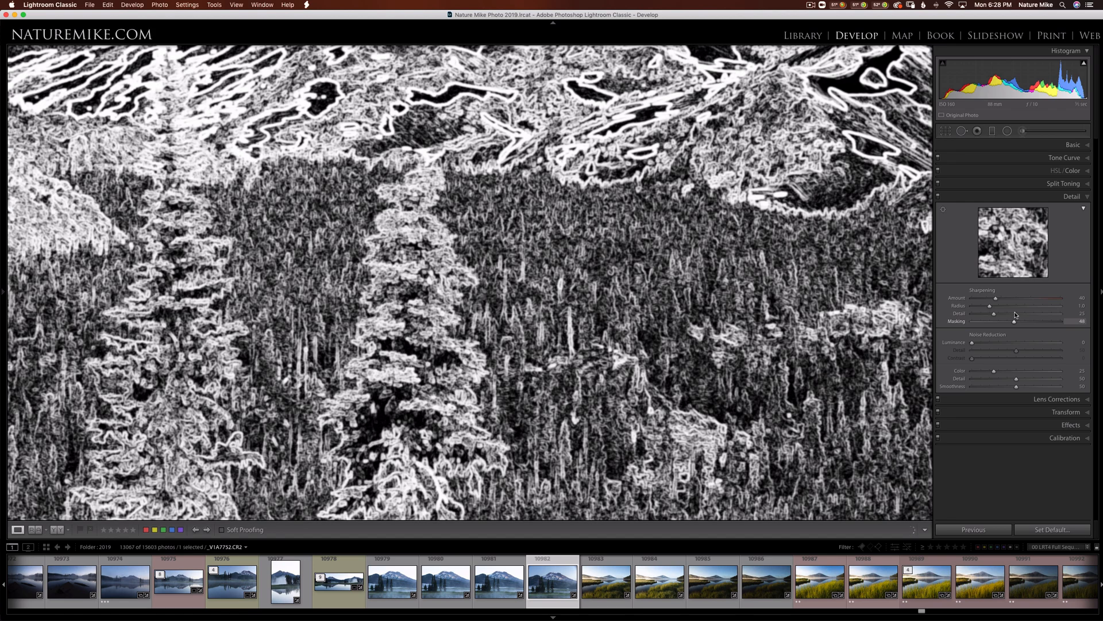
{"action": "left_click_drag", "start_coordinate": [1013, 321], "coordinate": [1017, 321]}
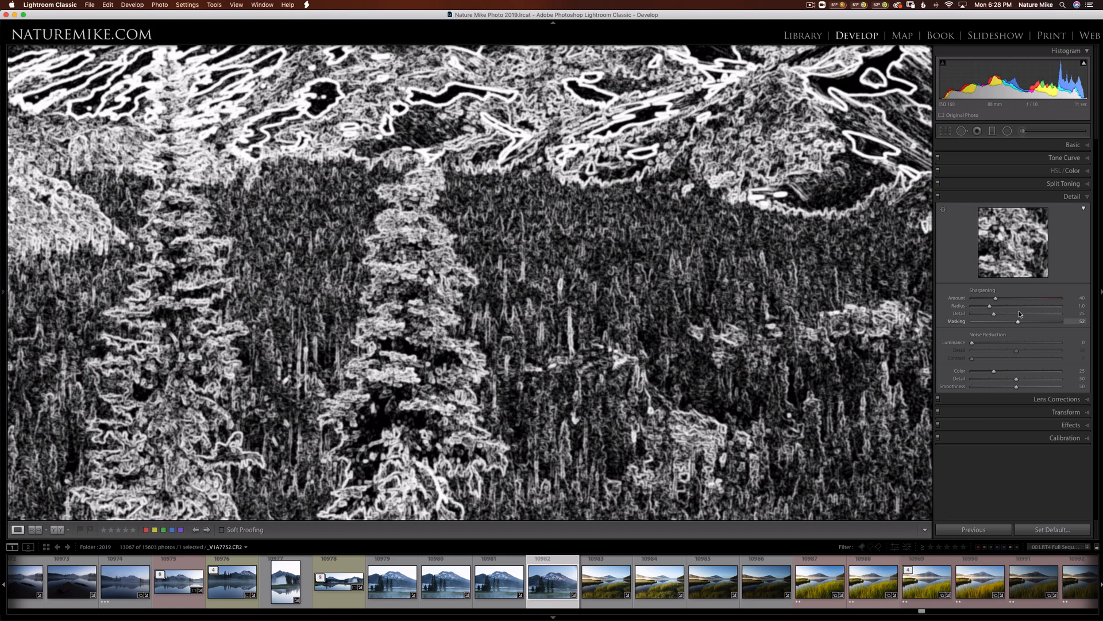
{"action": "left_click_drag", "start_coordinate": [1019, 322], "coordinate": [1031, 321]}
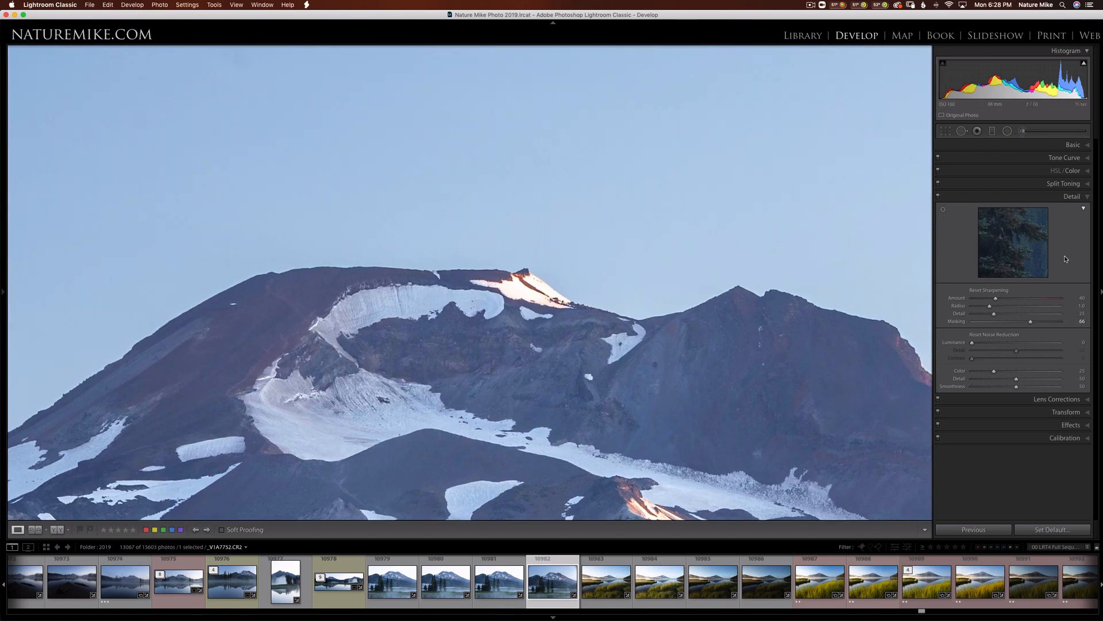
{"action": "left_click_drag", "start_coordinate": [1021, 321], "coordinate": [1029, 320]}
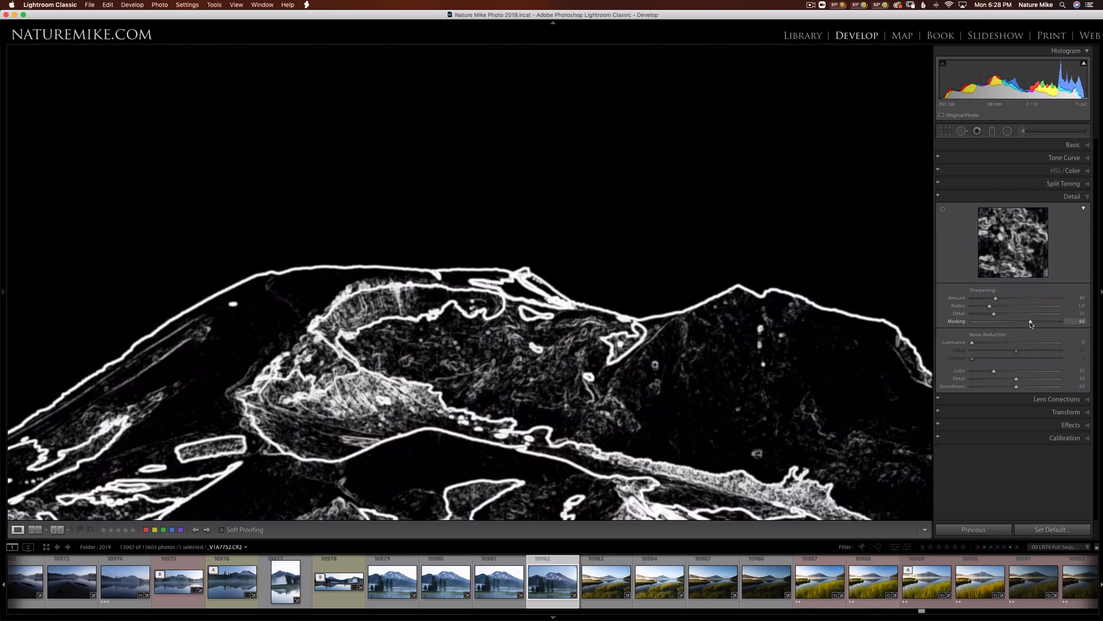
{"action": "left_click_drag", "start_coordinate": [1044, 322], "coordinate": [1024, 322]}
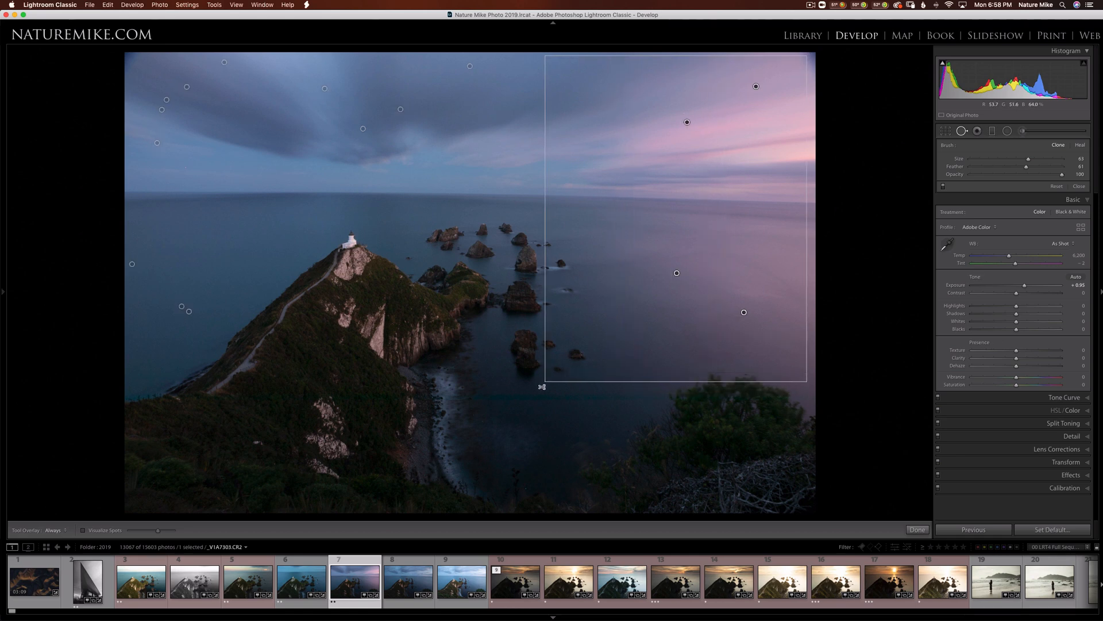
- Marquee-select several healing spots in the lighthouse photo's right-hand sky
{"action": "left_click_drag", "start_coordinate": [544, 386], "coordinate": [384, 394]}
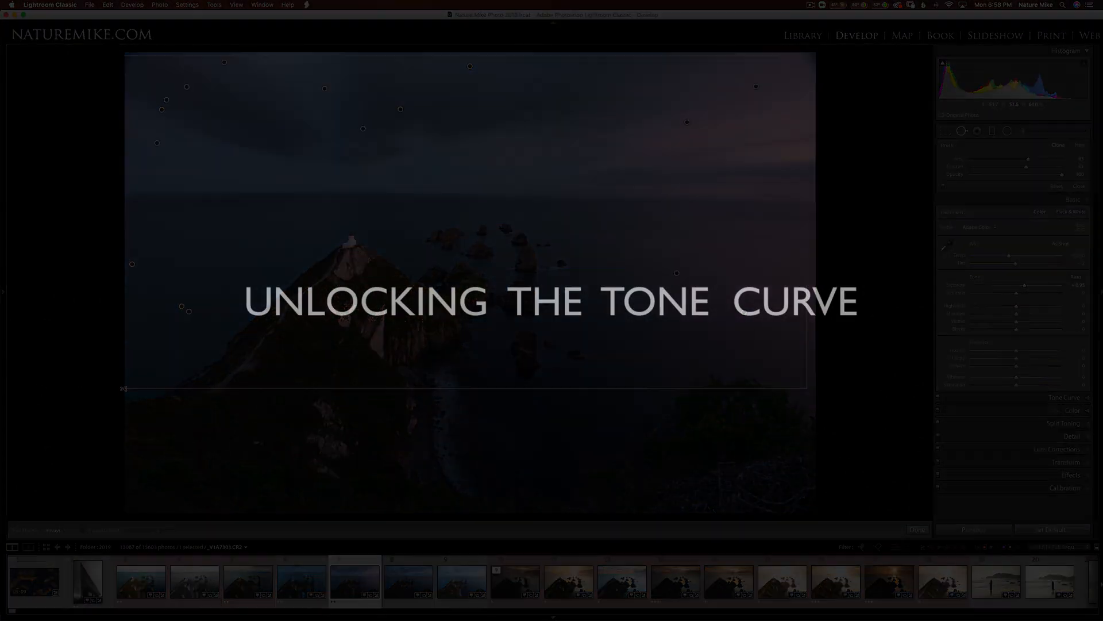
- Try a midtone adjustment on the RGB point curve and undo the extreme change
{"action": "left_click", "coordinate": [1065, 157]}
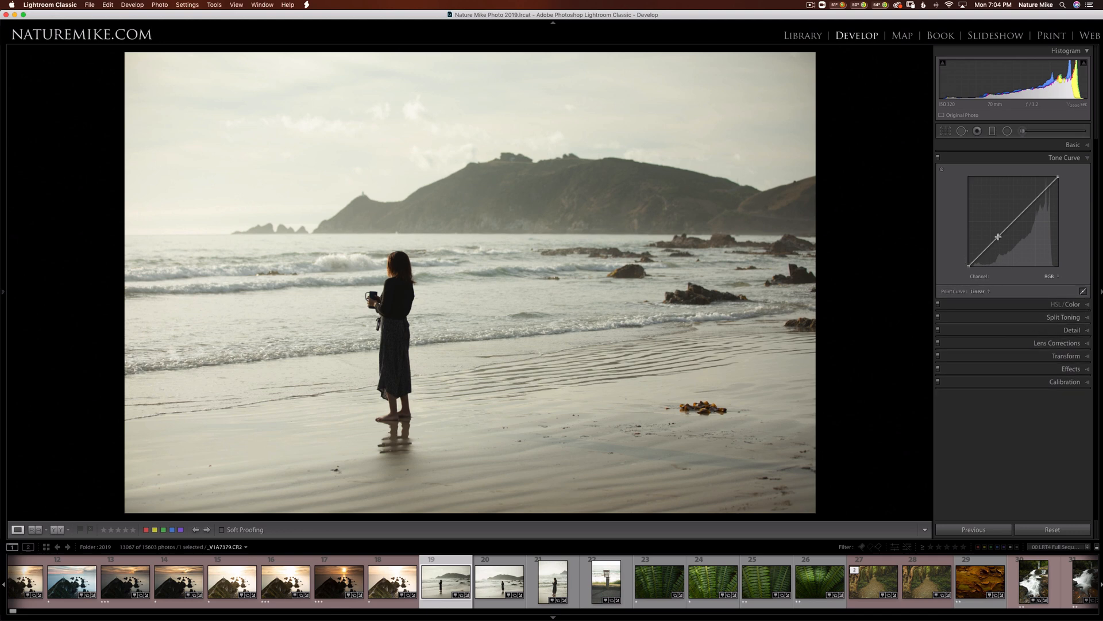
{"action": "left_click_drag", "start_coordinate": [998, 237], "coordinate": [998, 241]}
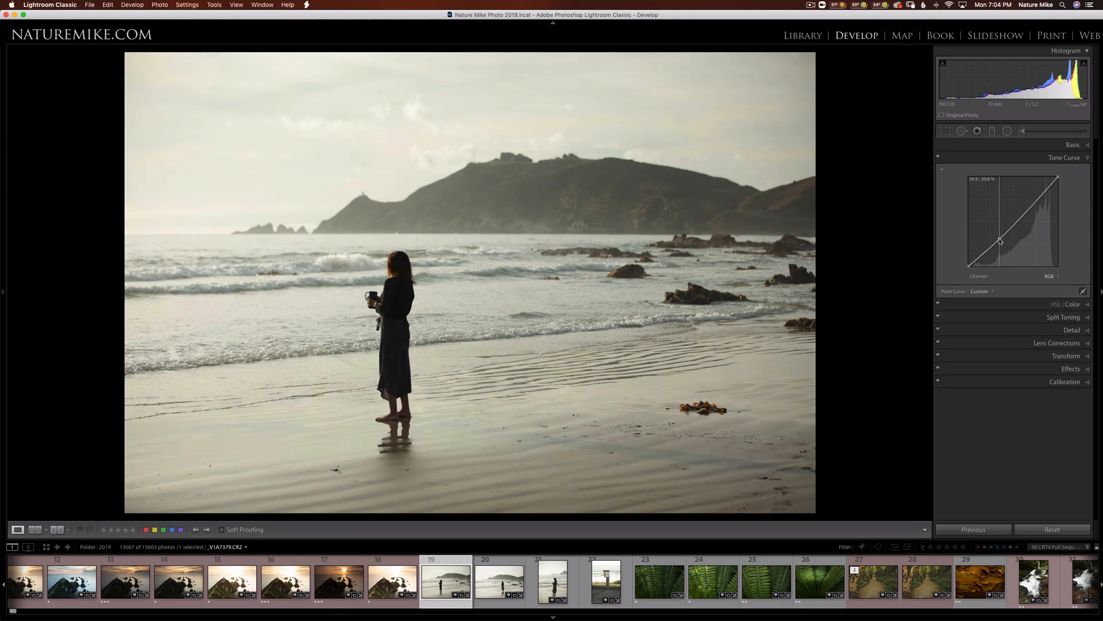
{"action": "left_click_drag", "start_coordinate": [999, 239], "coordinate": [1010, 239]}
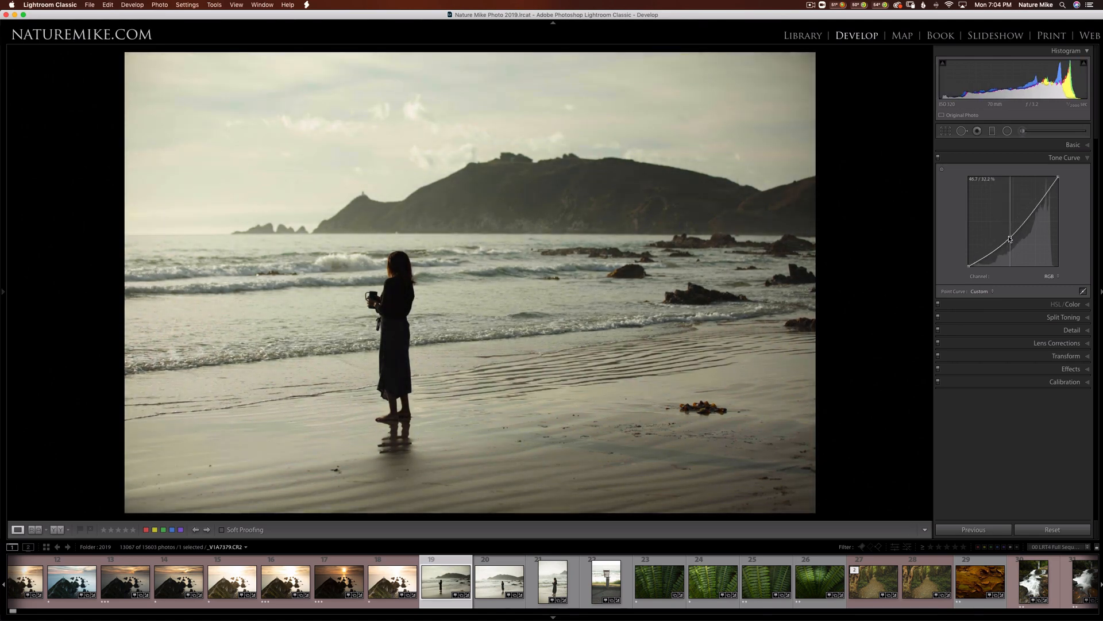
{"action": "key", "text": "cmd+z"}
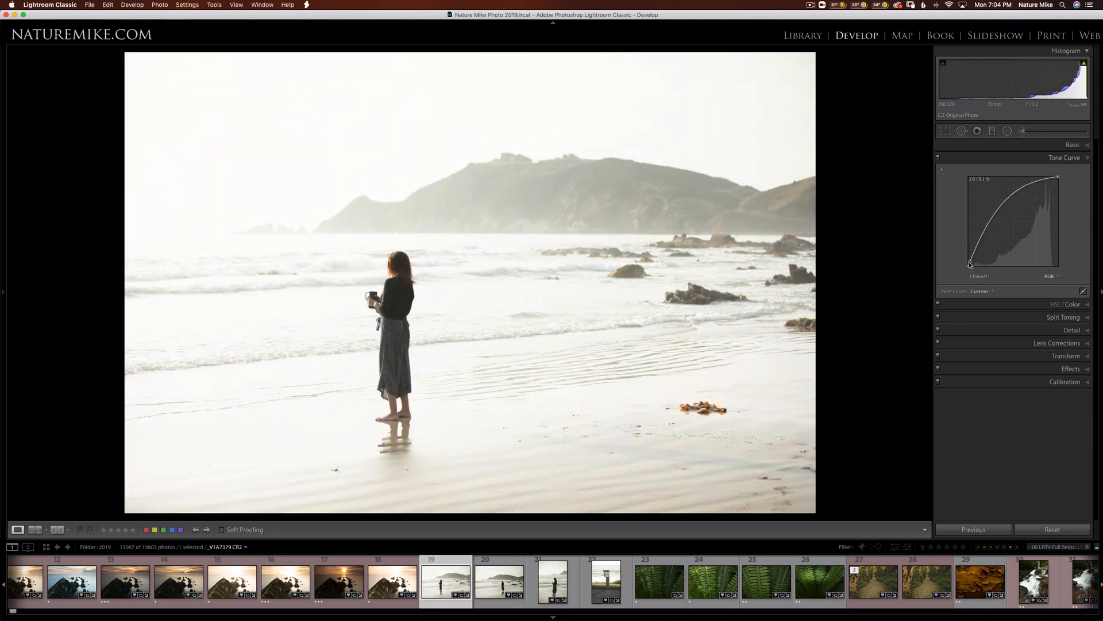
{"action": "key", "text": "cmd+z"}
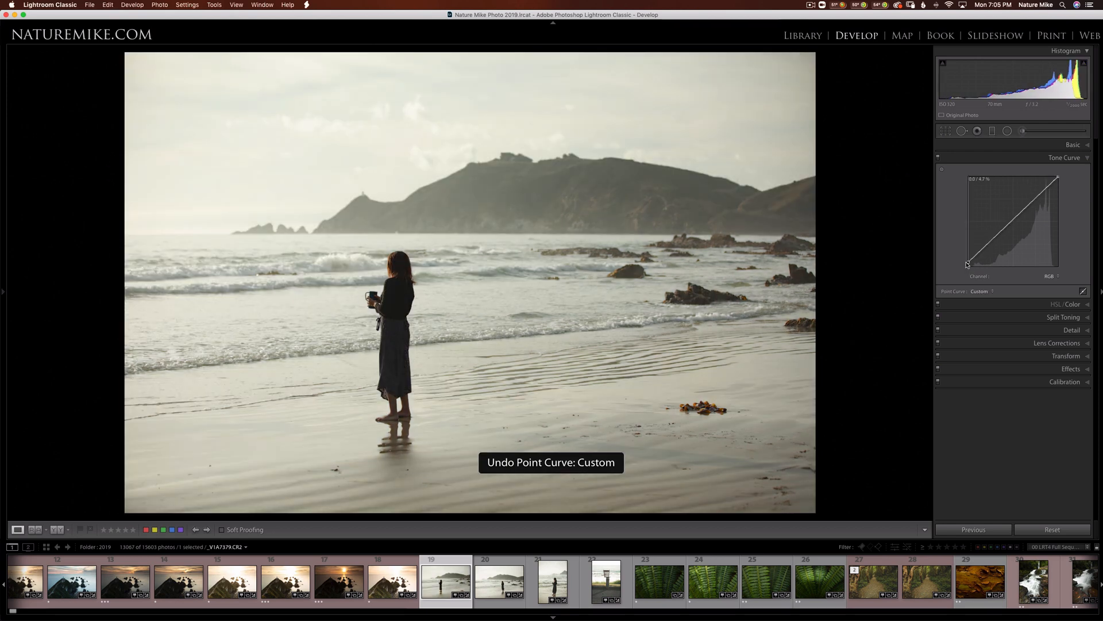
- Lift the black point slightly and pull the white point down to soften the highlights
{"action": "left_click_drag", "start_coordinate": [967, 265], "coordinate": [966, 261]}
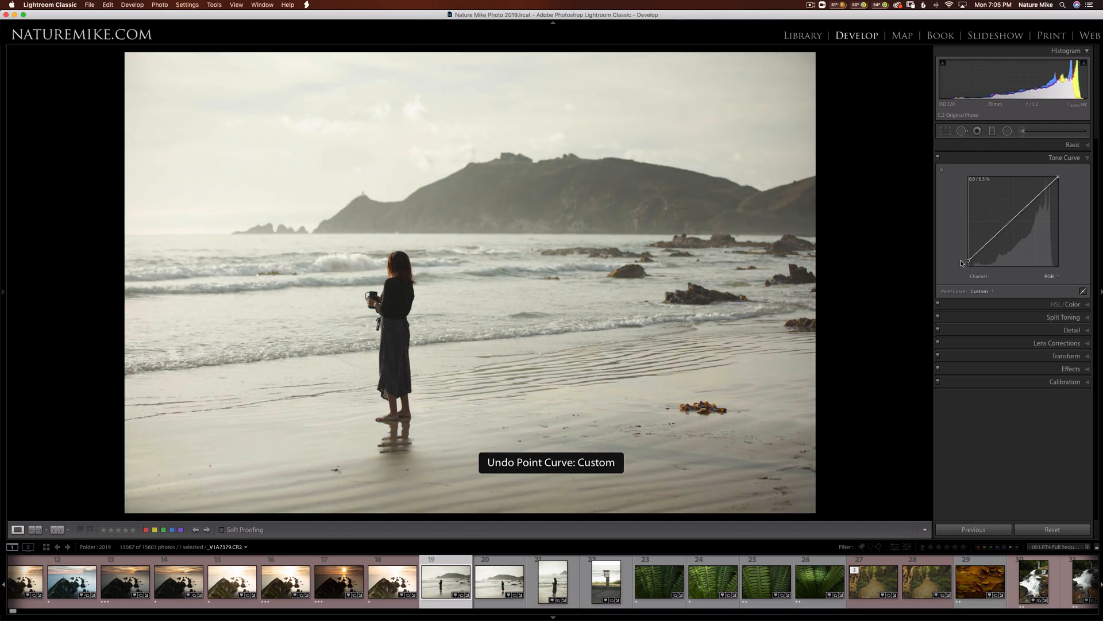
{"action": "left_click_drag", "start_coordinate": [965, 259], "coordinate": [966, 253]}
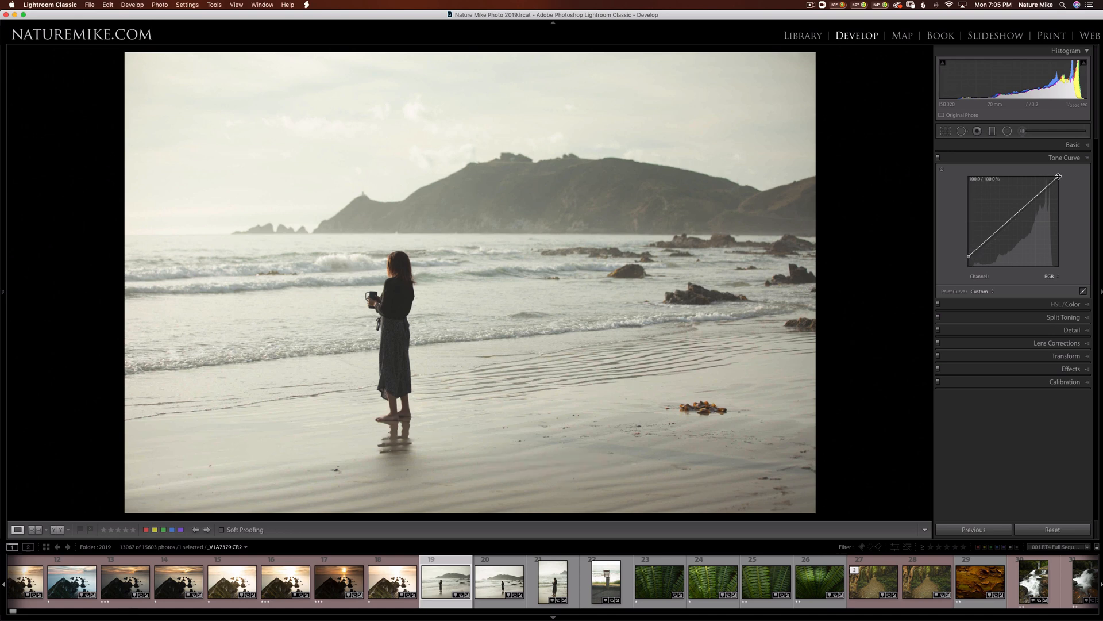
{"action": "left_click_drag", "start_coordinate": [1059, 176], "coordinate": [1058, 181]}
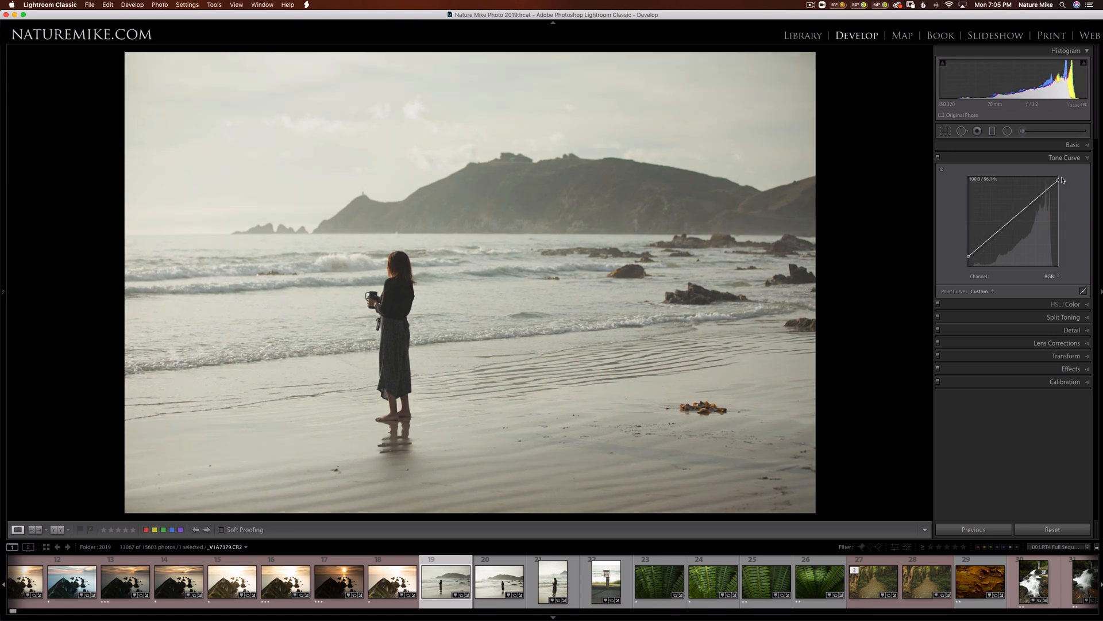
{"action": "left_click_drag", "start_coordinate": [1059, 181], "coordinate": [1057, 181]}
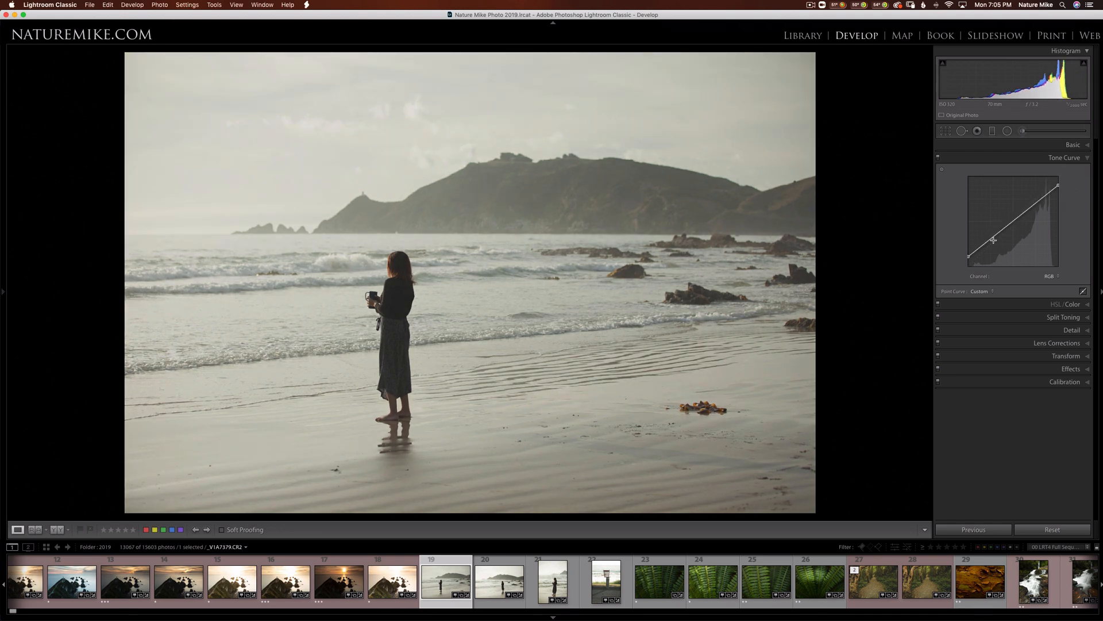
- Shape an S-curve with darker shadows and brighter highlights, then nudge the Lights region slider
{"action": "left_click_drag", "start_coordinate": [993, 240], "coordinate": [993, 235]}
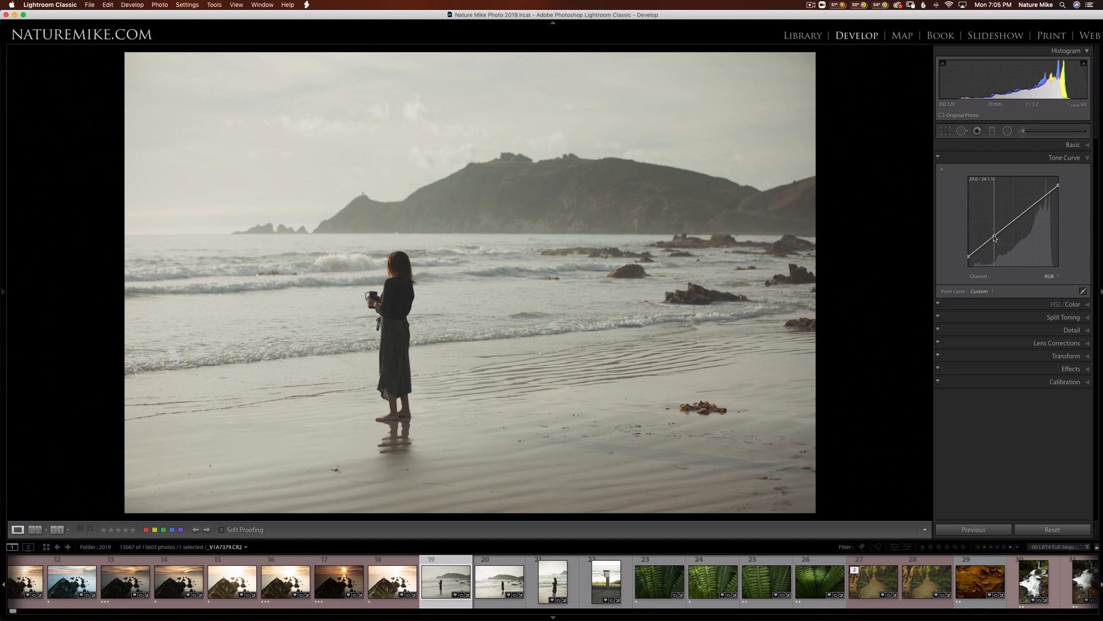
{"action": "left_click_drag", "start_coordinate": [994, 238], "coordinate": [997, 241]}
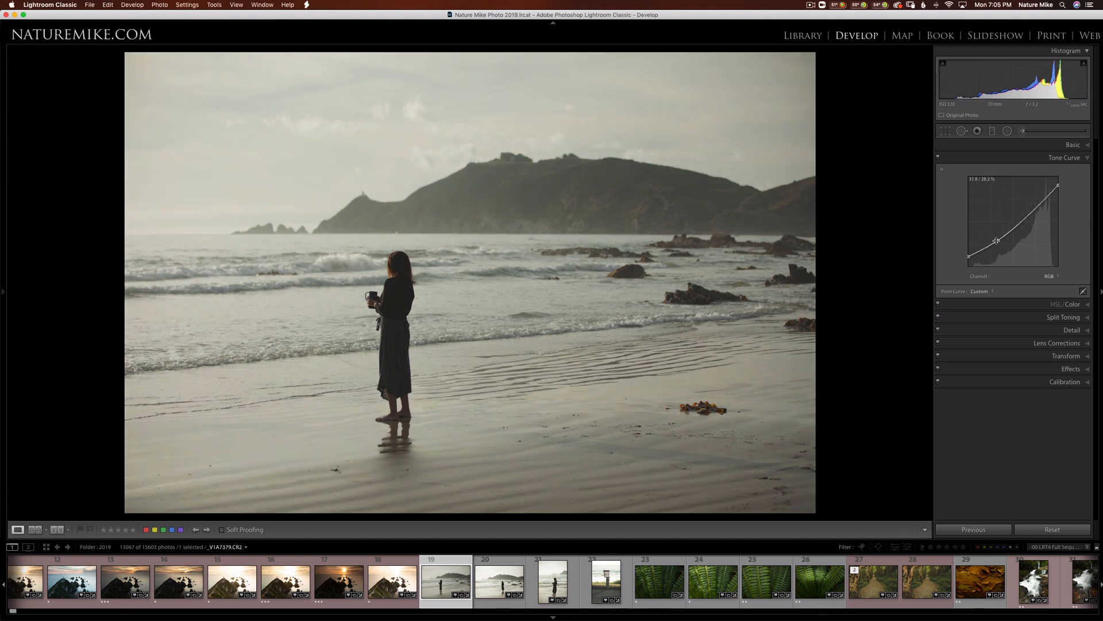
{"action": "left_click_drag", "start_coordinate": [996, 239], "coordinate": [1034, 211]}
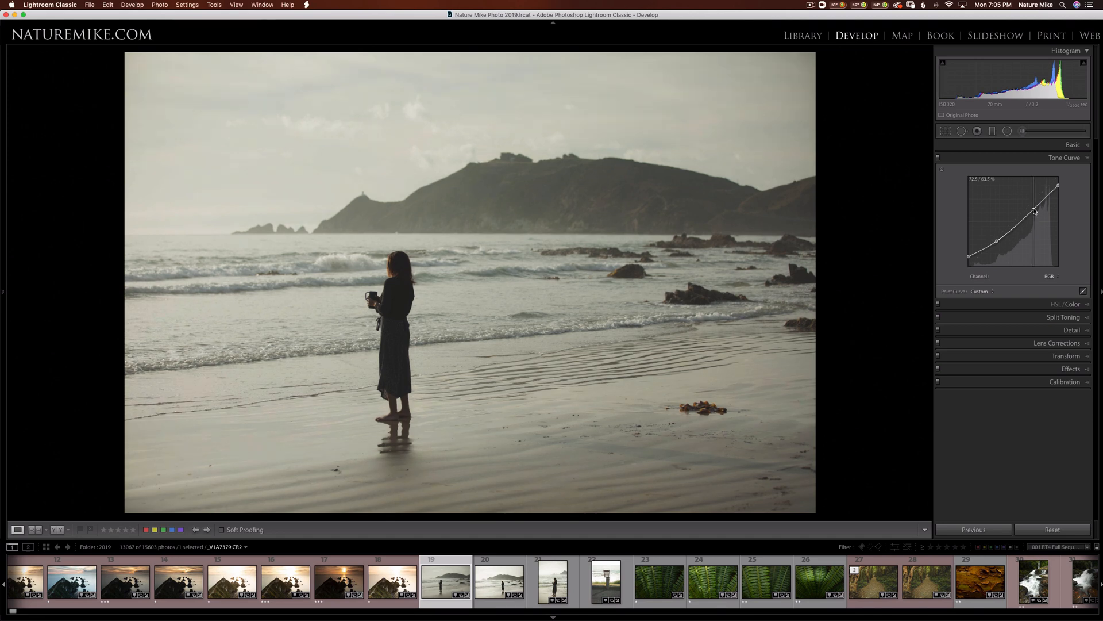
{"action": "left_click_drag", "start_coordinate": [1034, 212], "coordinate": [1032, 206]}
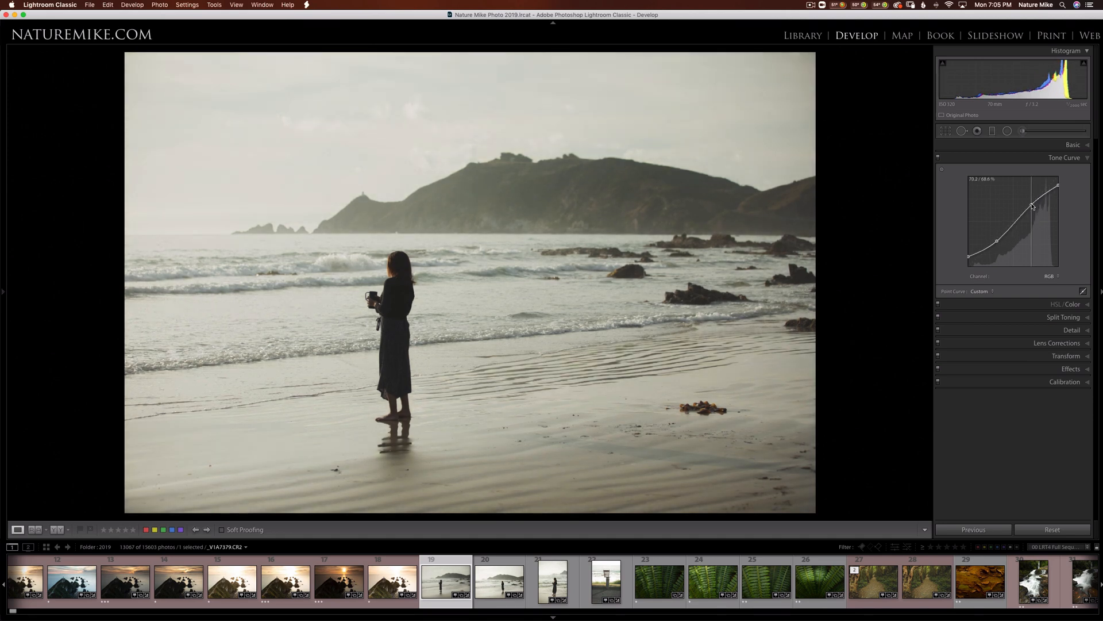
{"action": "left_click_drag", "start_coordinate": [1032, 206], "coordinate": [1032, 203]}
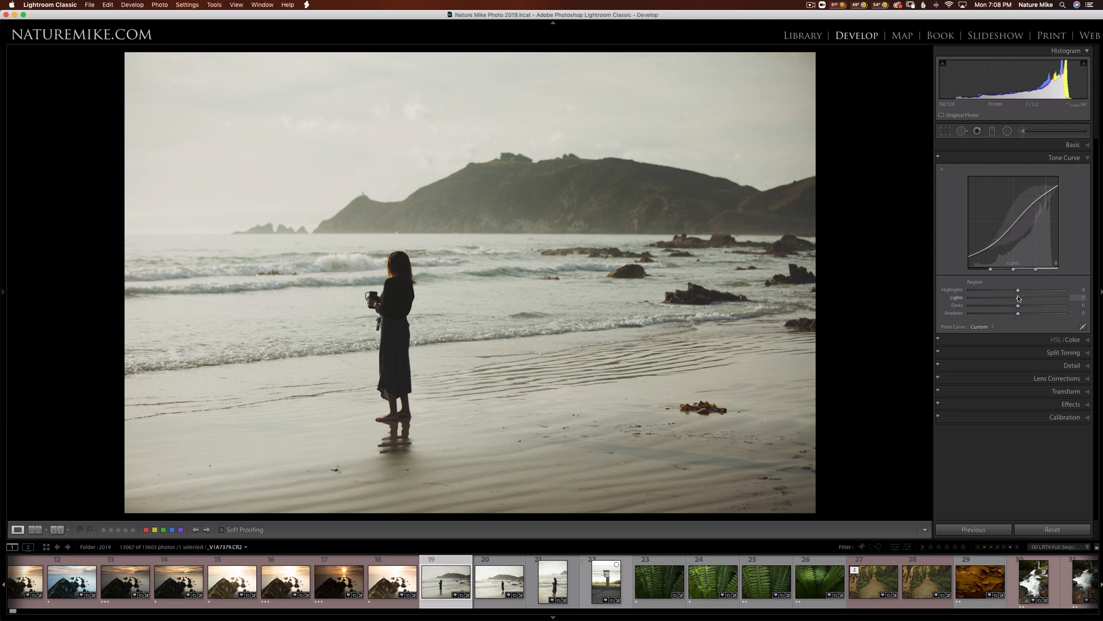
{"action": "left_click_drag", "start_coordinate": [1017, 298], "coordinate": [1020, 298]}
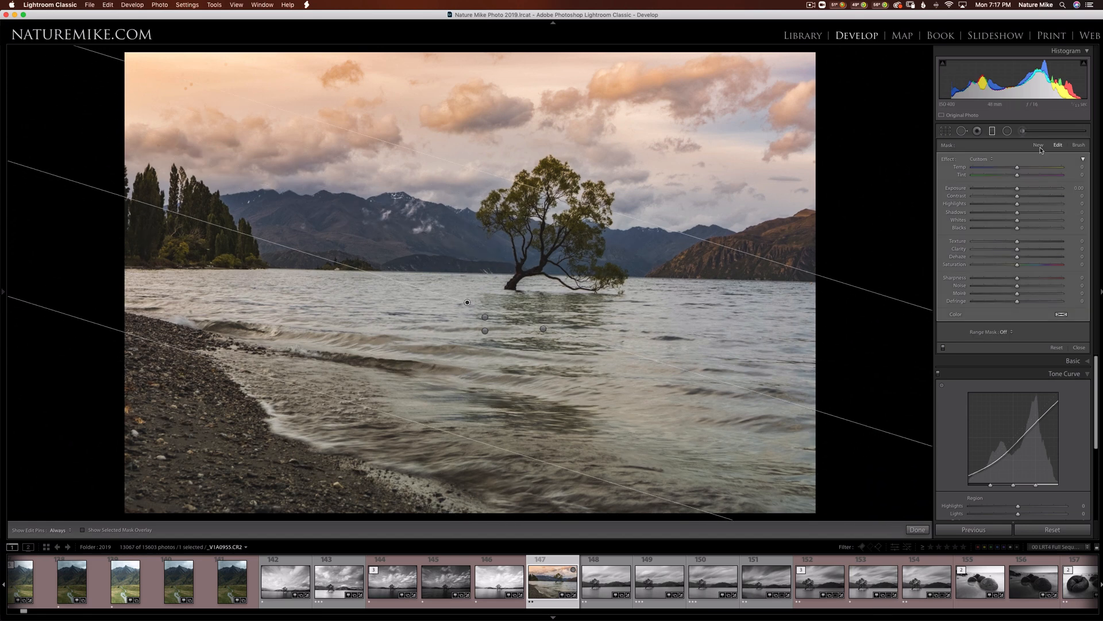
- Warm the graduated filter with a magenta tint and enable a Luminance range mask
{"action": "left_click_drag", "start_coordinate": [1017, 175], "coordinate": [1035, 174]}
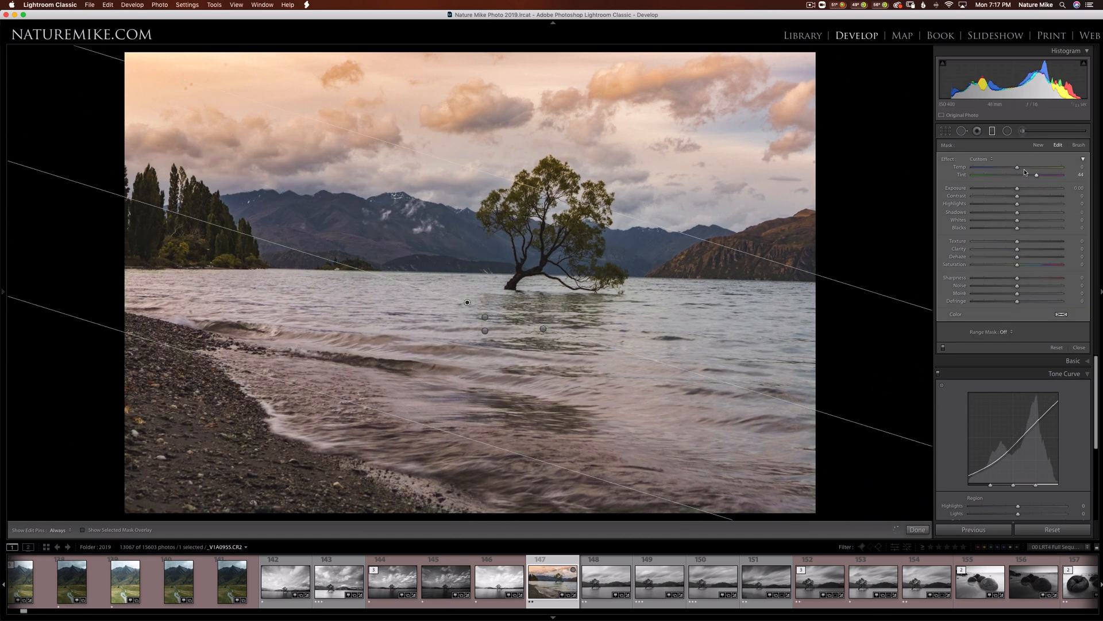
{"action": "left_click_drag", "start_coordinate": [1017, 167], "coordinate": [1034, 167]}
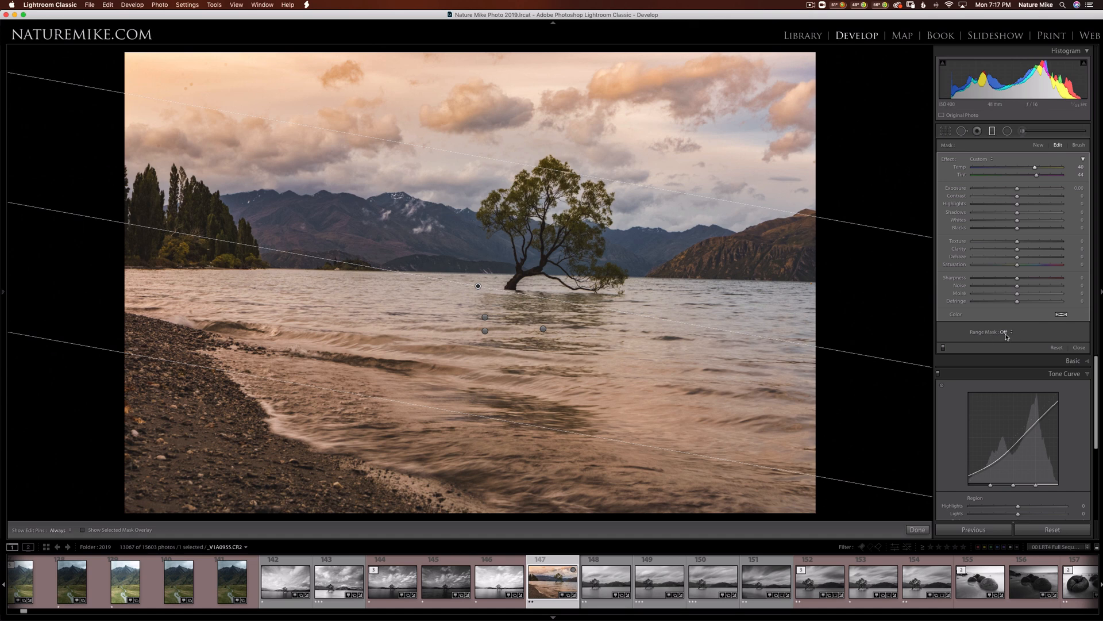
{"action": "left_click", "coordinate": [1008, 331]}
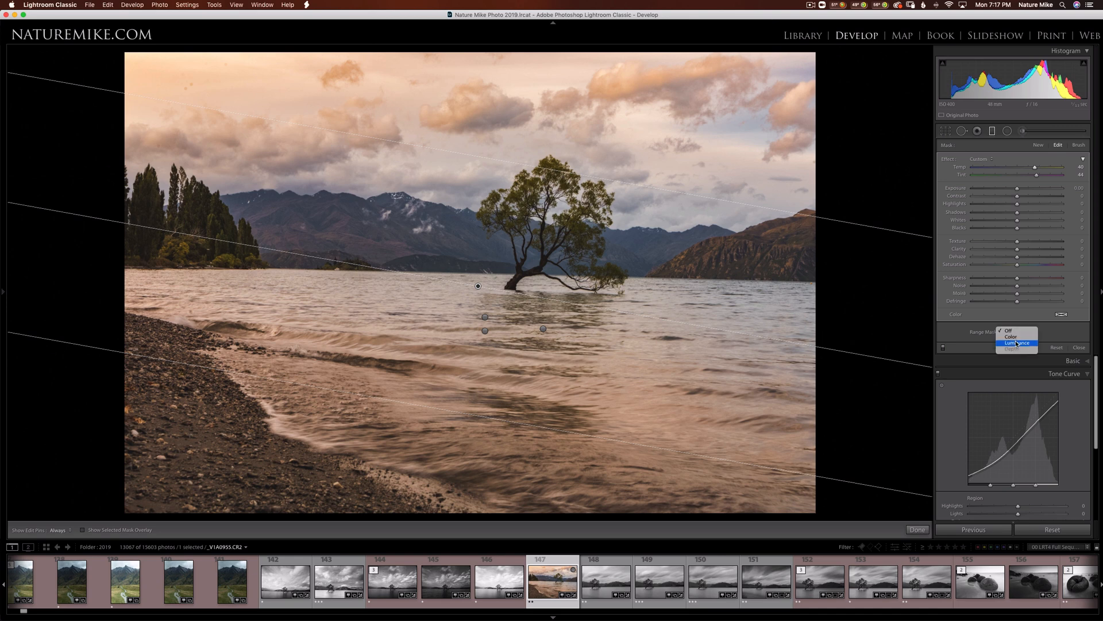
{"action": "left_click", "coordinate": [1015, 343]}
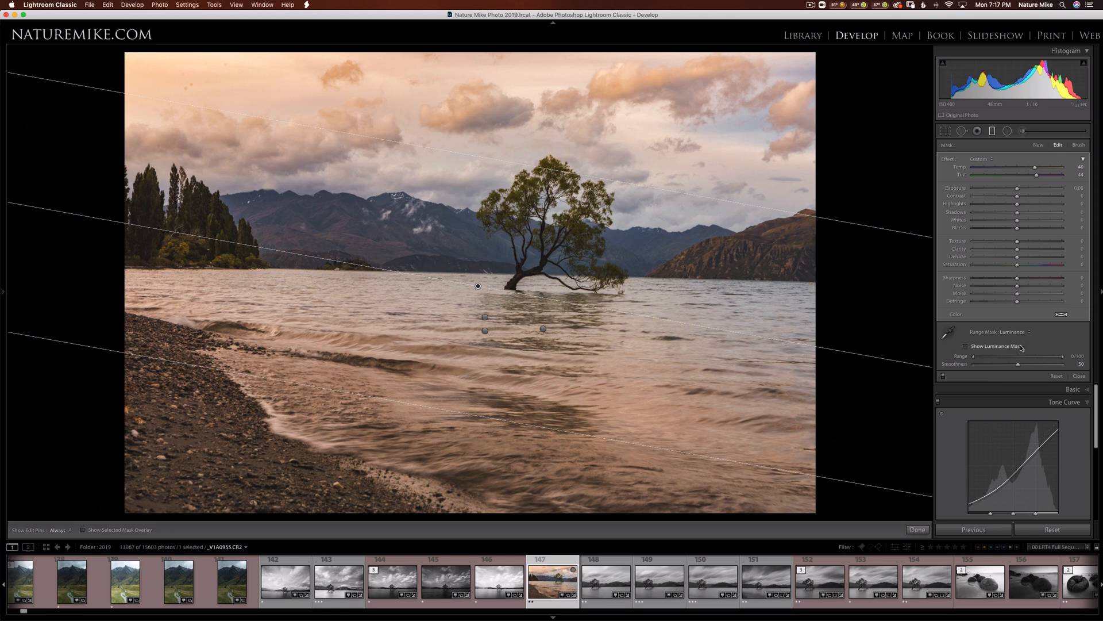
{"action": "mouse_move", "coordinate": [973, 359]}
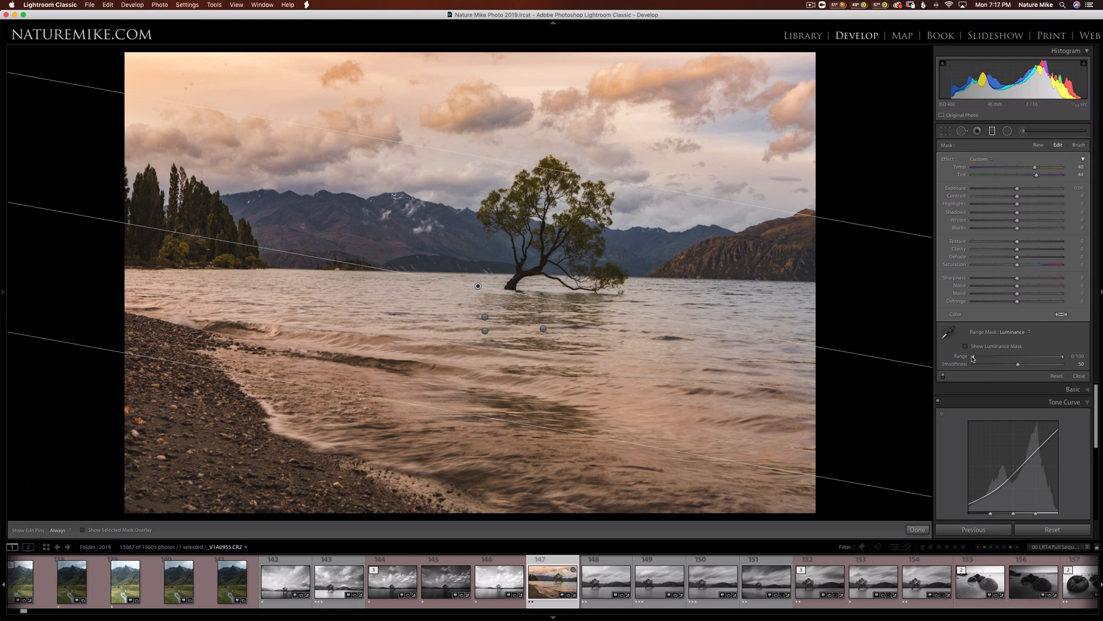
{"action": "mouse_move", "coordinate": [976, 361]}
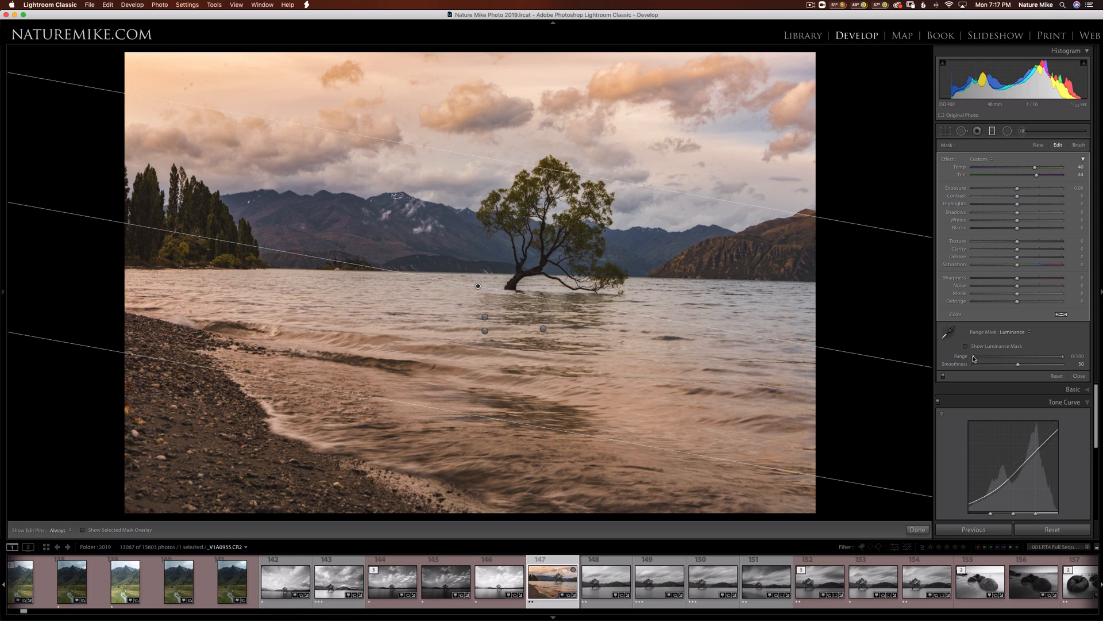
- Set the luminance mask Range to 62/100 so the darkest tones are excluded
{"action": "left_click_drag", "start_coordinate": [973, 359], "coordinate": [979, 358]}
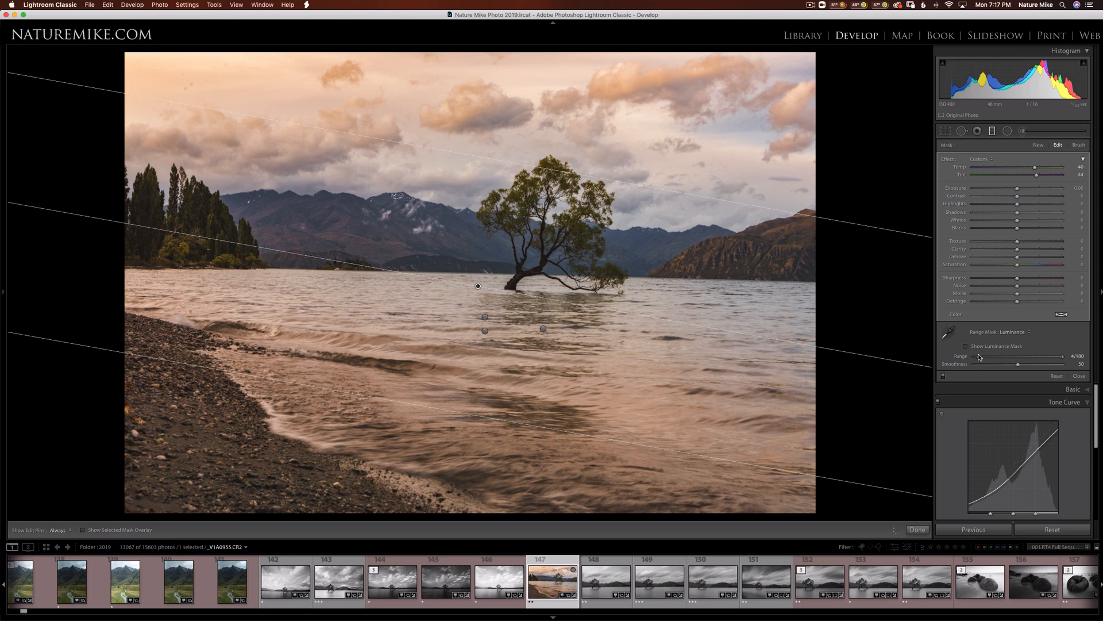
{"action": "left_click_drag", "start_coordinate": [978, 358], "coordinate": [1008, 358]}
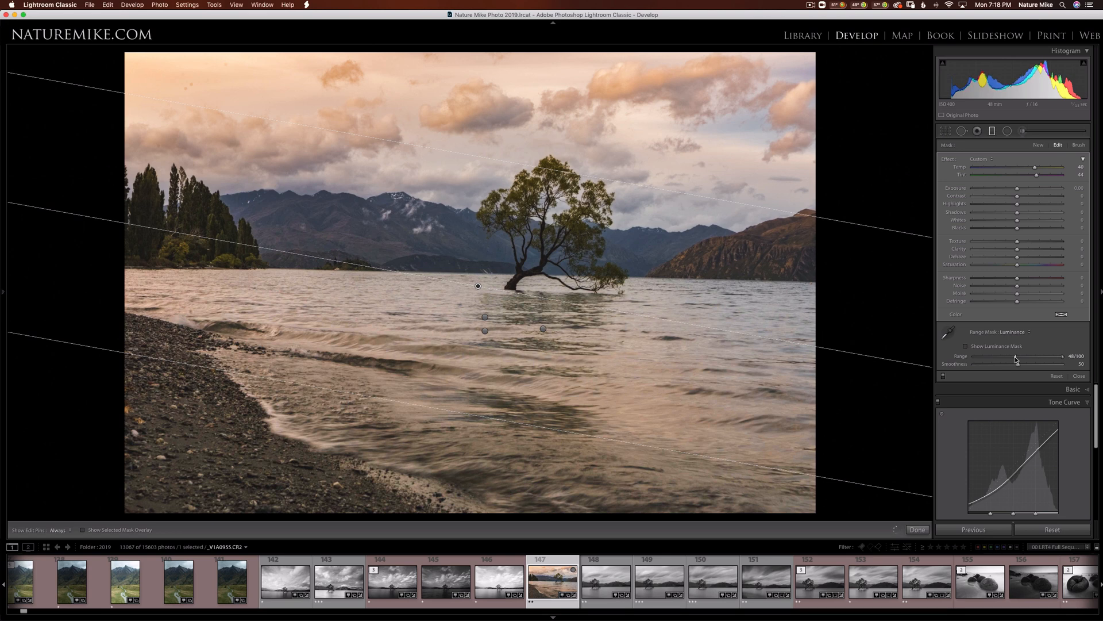
{"action": "left_click_drag", "start_coordinate": [1015, 357], "coordinate": [1024, 357]}
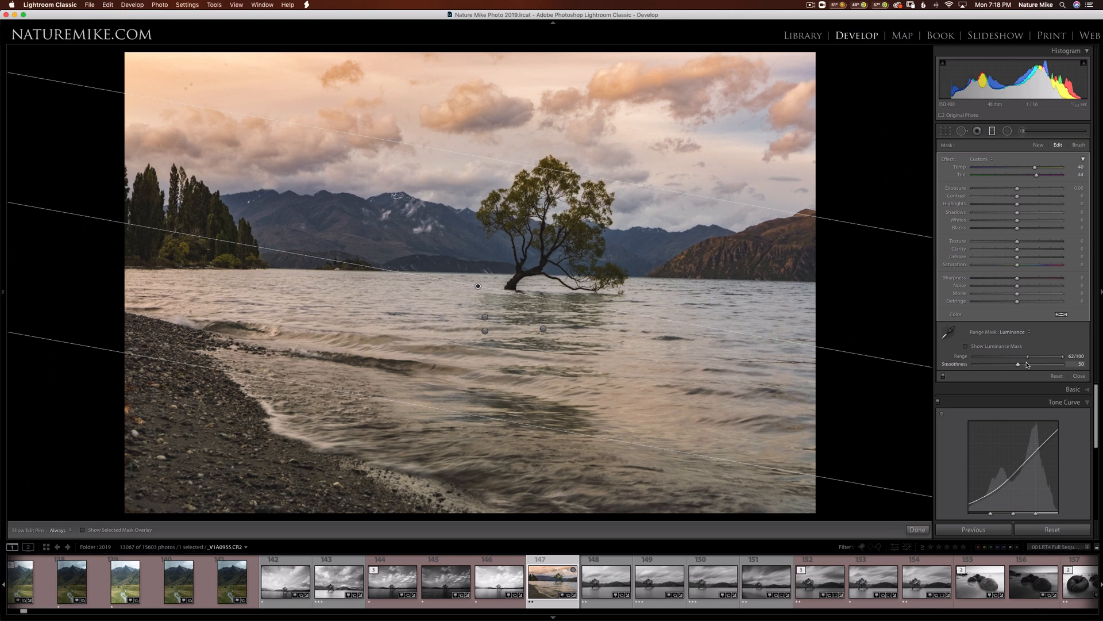
{"action": "mouse_move", "coordinate": [1020, 365]}
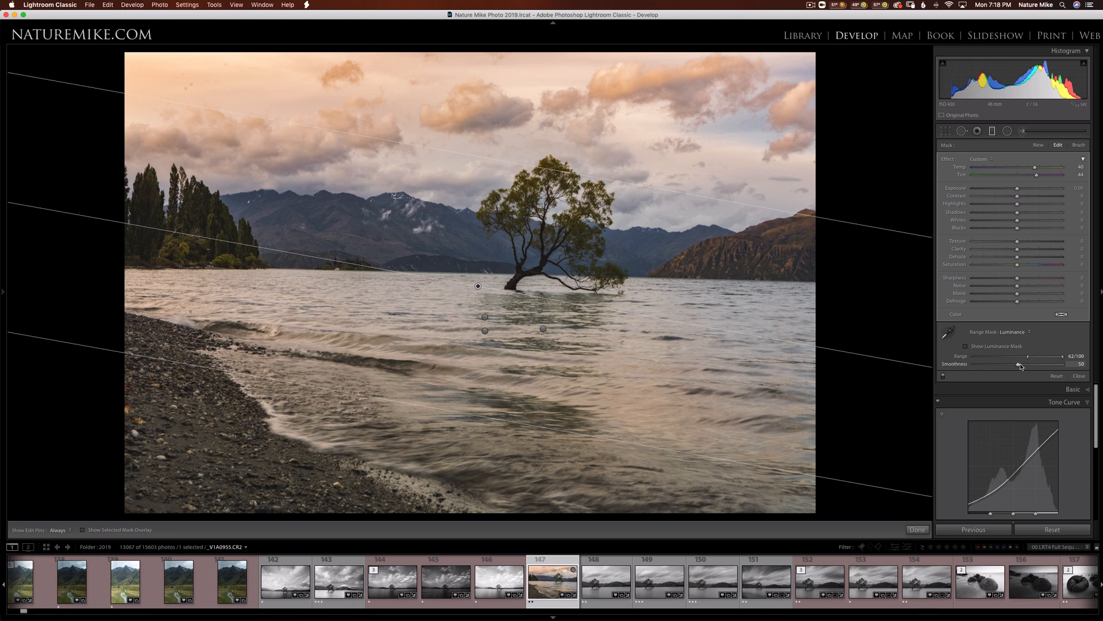
- Raise the mask Smoothness to about 80 for a softer transition
{"action": "left_click_drag", "start_coordinate": [1020, 364], "coordinate": [1064, 364]}
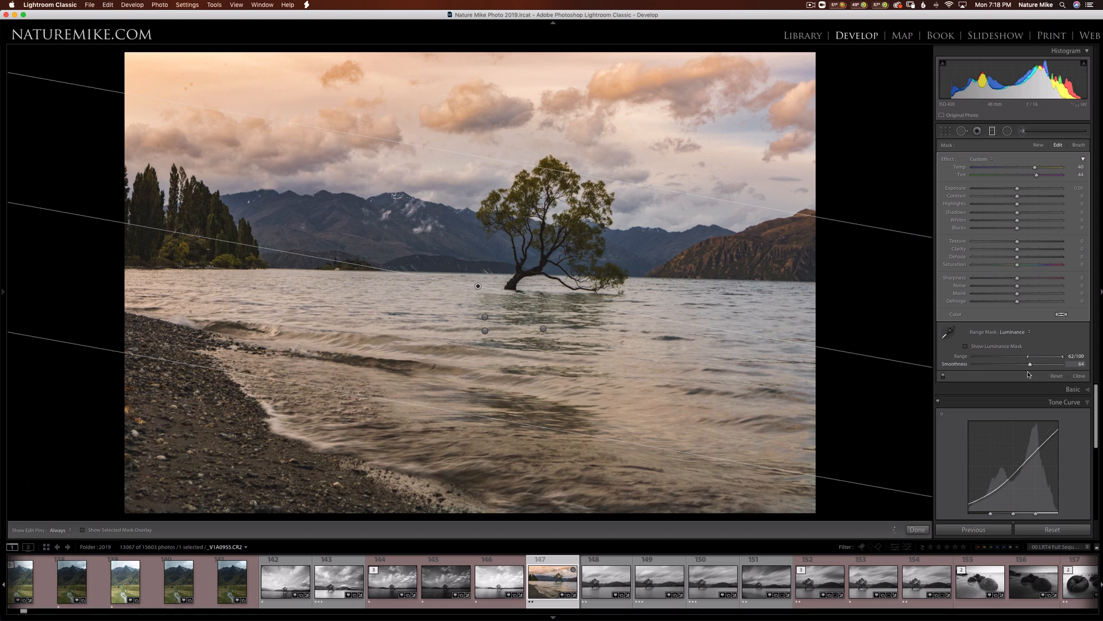
{"action": "left_click_drag", "start_coordinate": [1032, 364], "coordinate": [1027, 364]}
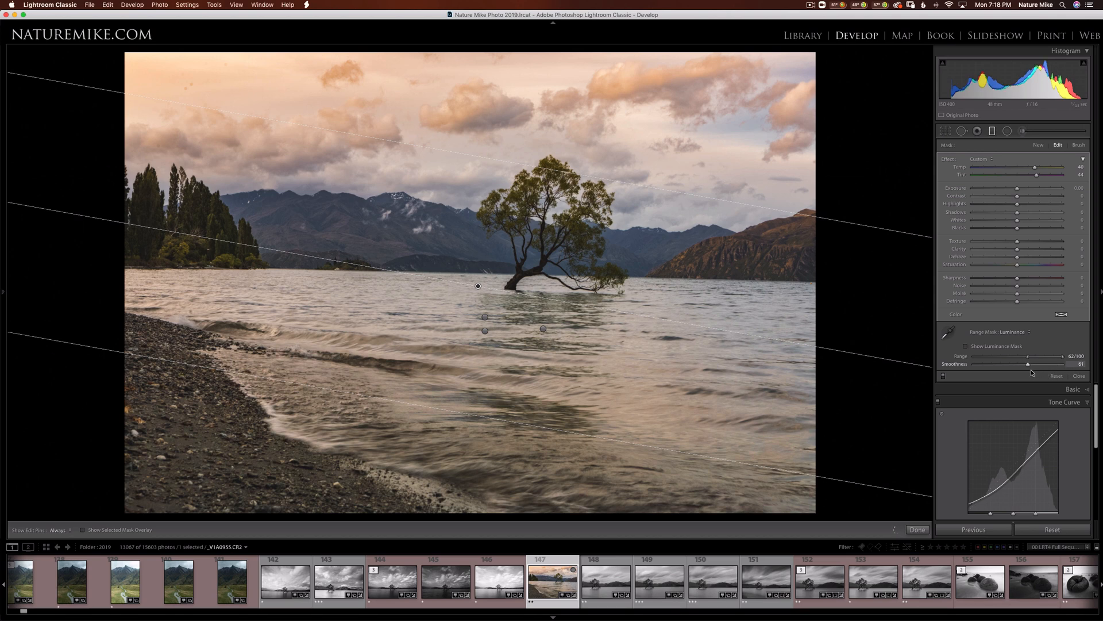
{"action": "left_click_drag", "start_coordinate": [1031, 364], "coordinate": [1027, 364]}
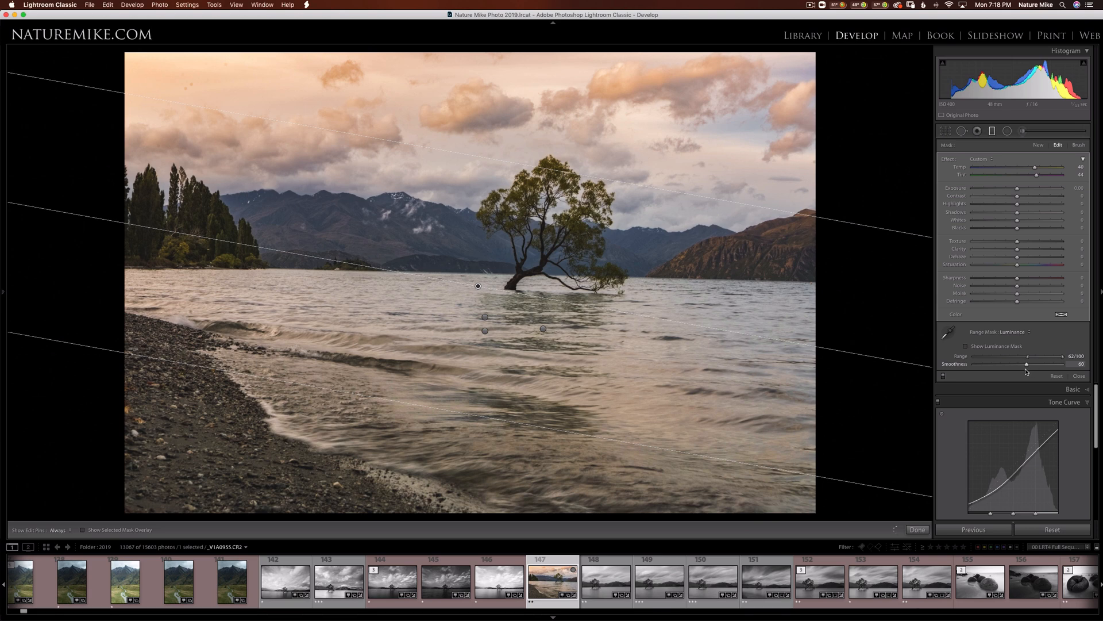
{"action": "left_click_drag", "start_coordinate": [1027, 364], "coordinate": [1019, 365]}
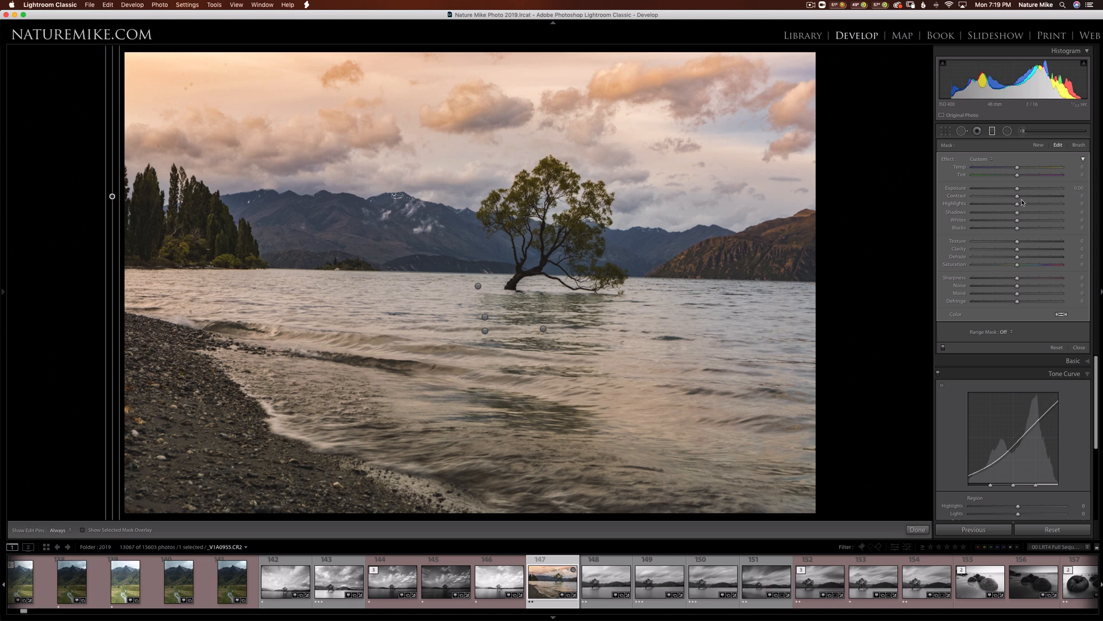
{"action": "mouse_move", "coordinate": [1033, 235]}
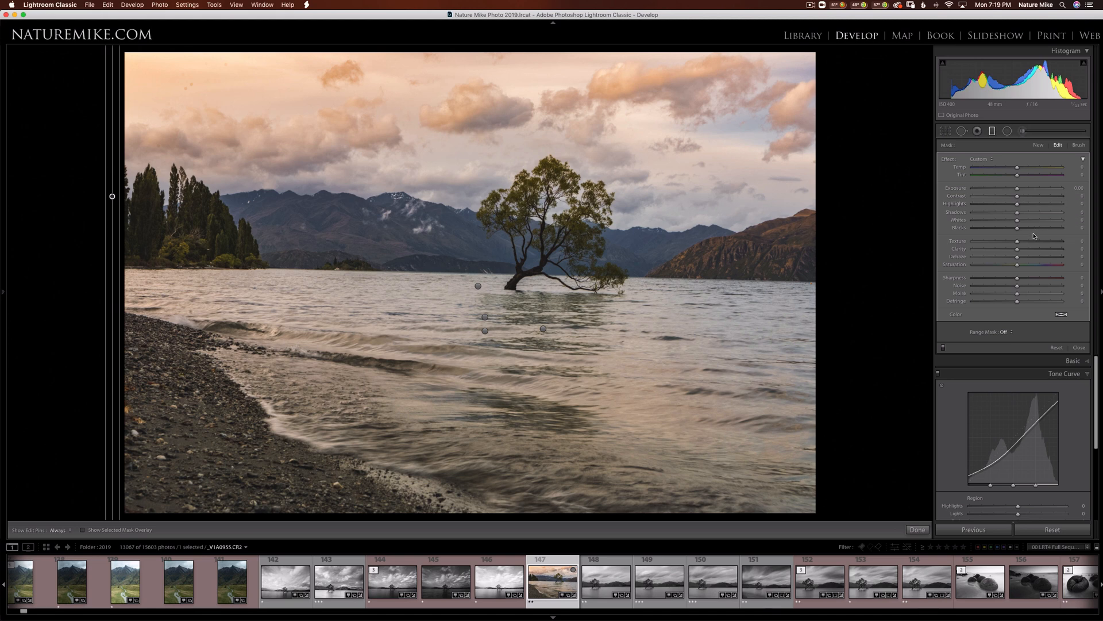
- Push the filter's Whites well up with the range mask off
{"action": "left_click_drag", "start_coordinate": [1017, 228], "coordinate": [1024, 220]}
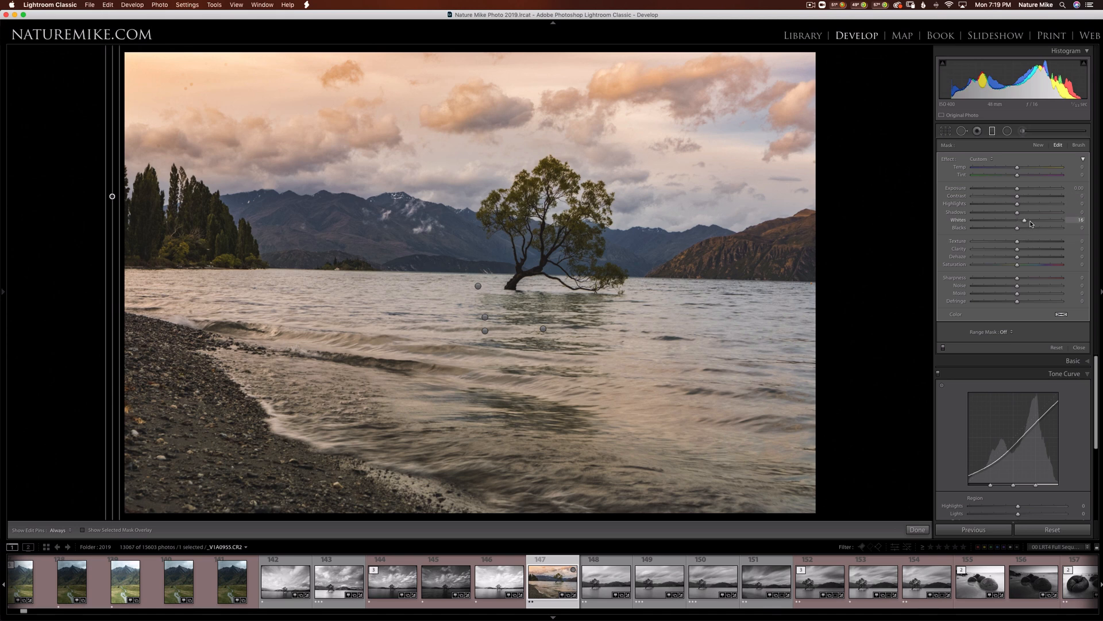
{"action": "left_click_drag", "start_coordinate": [1017, 224], "coordinate": [1054, 224]}
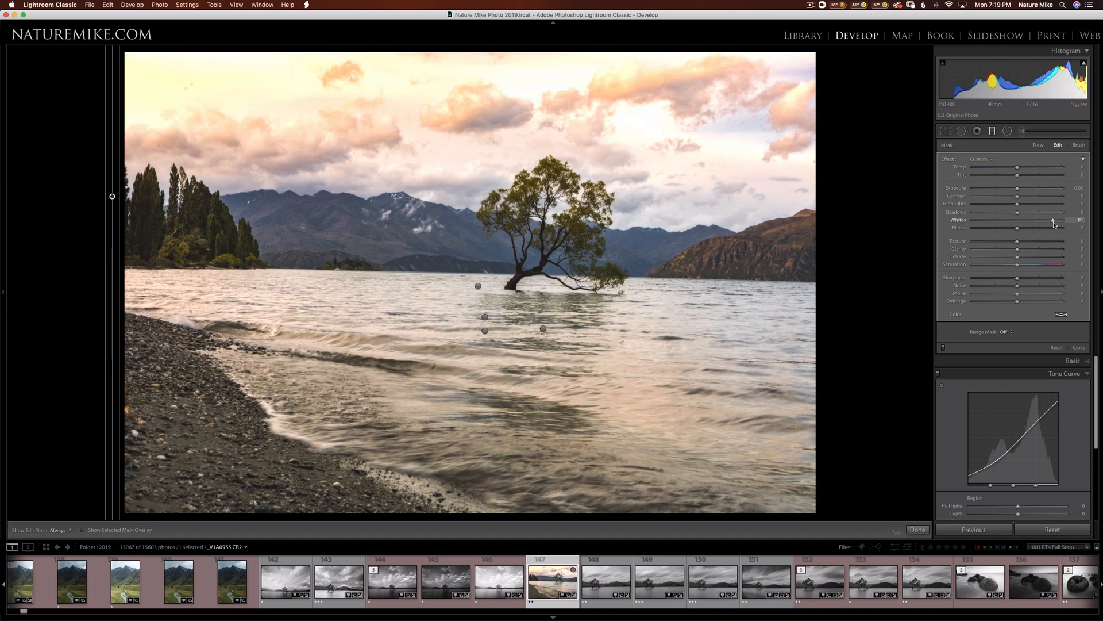
{"action": "left_click_drag", "start_coordinate": [1052, 220], "coordinate": [1055, 219]}
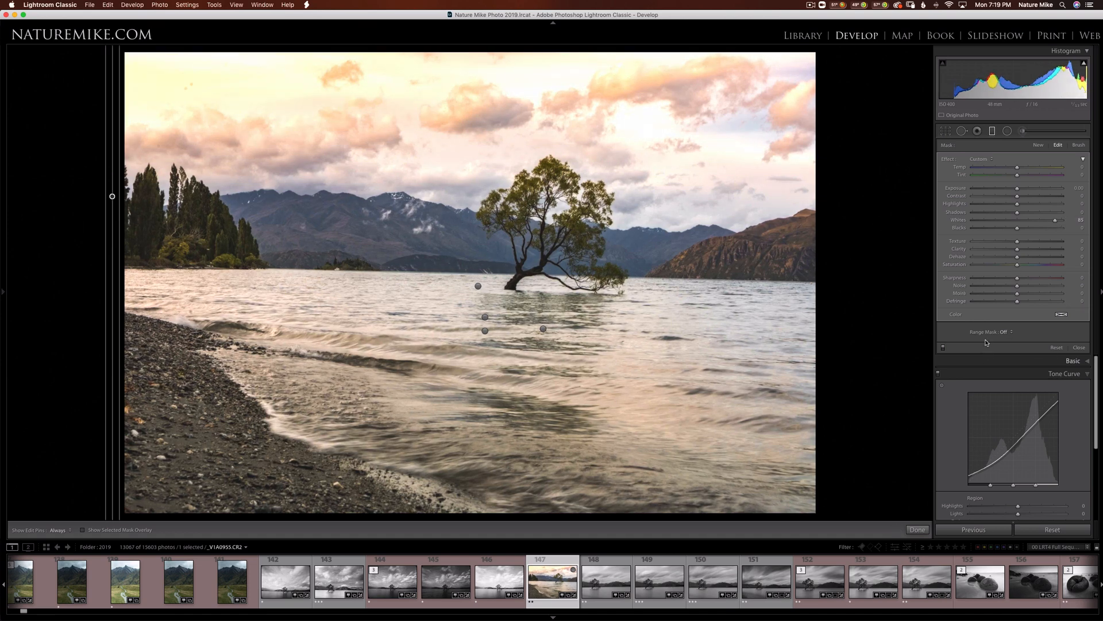
- Switch the filter to a Color range mask and rework its Whites
{"action": "left_click", "coordinate": [1007, 331]}
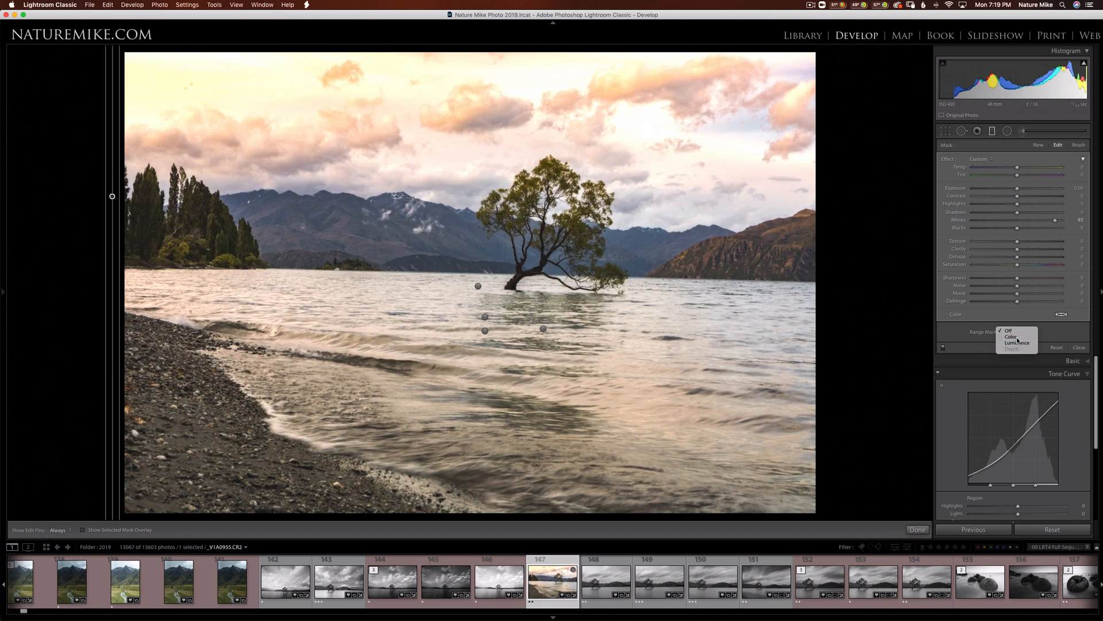
{"action": "left_click", "coordinate": [1012, 336]}
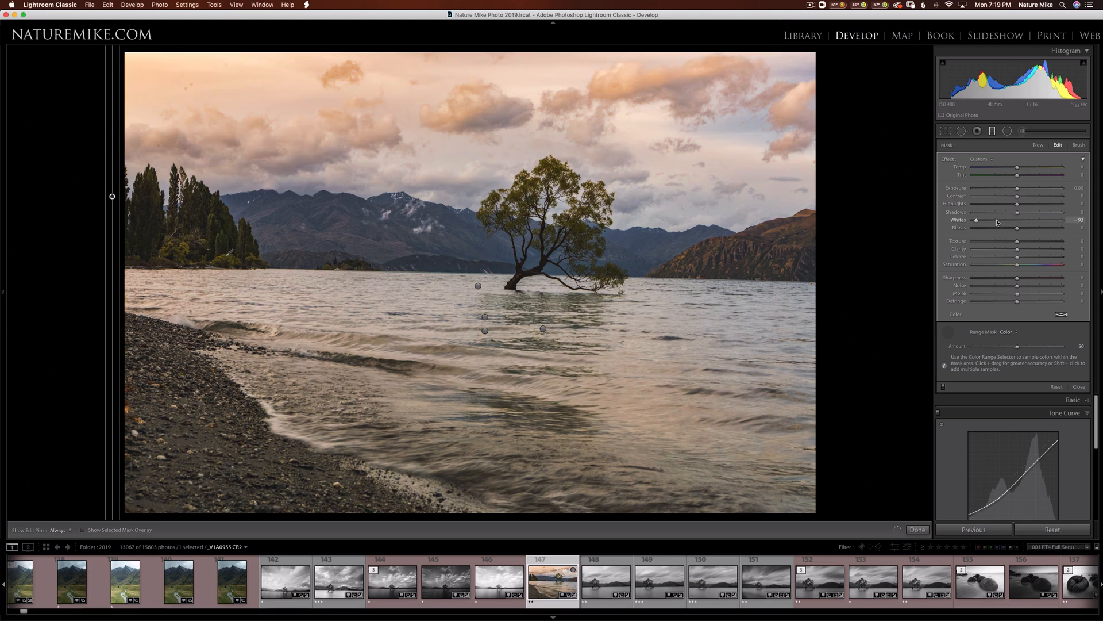
{"action": "left_click_drag", "start_coordinate": [977, 219], "coordinate": [997, 218]}
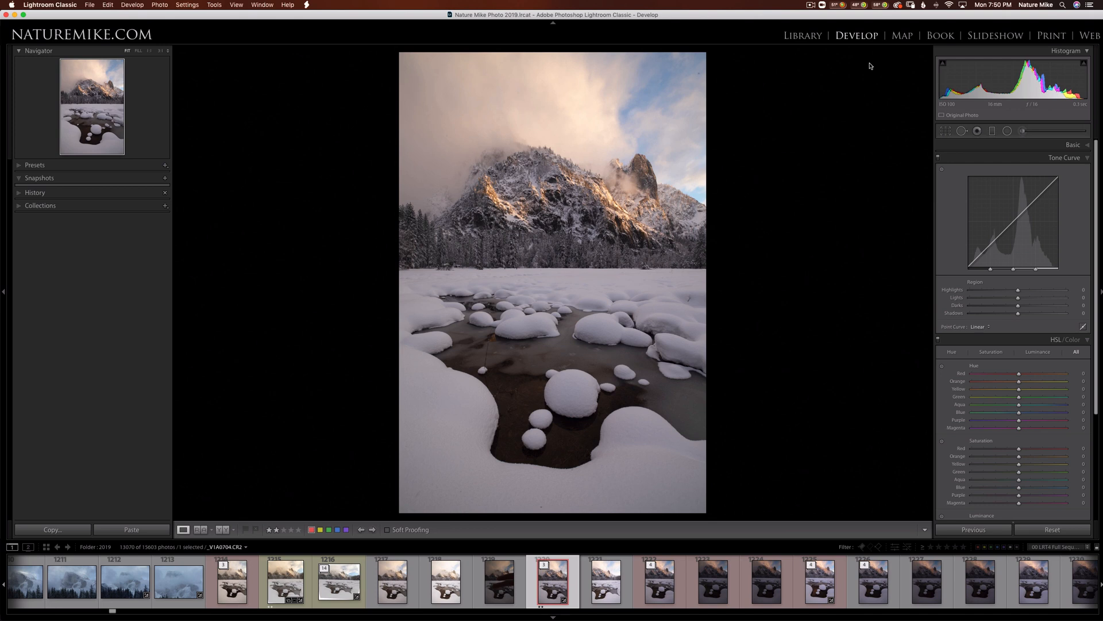
{"action": "mouse_move", "coordinate": [868, 274]}
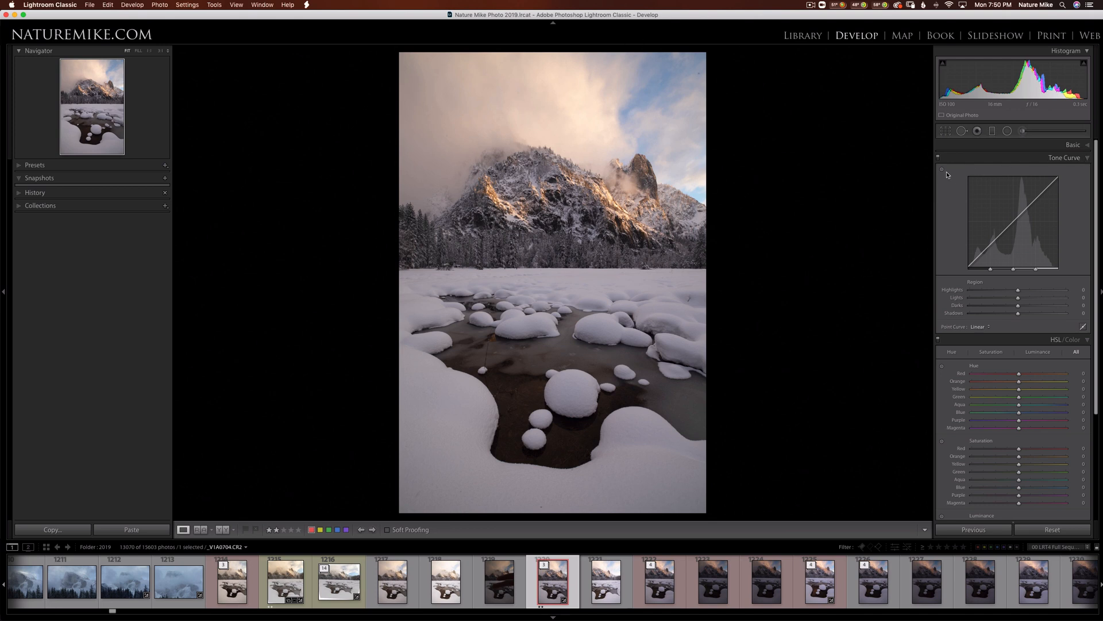
{"action": "mouse_move", "coordinate": [992, 366]}
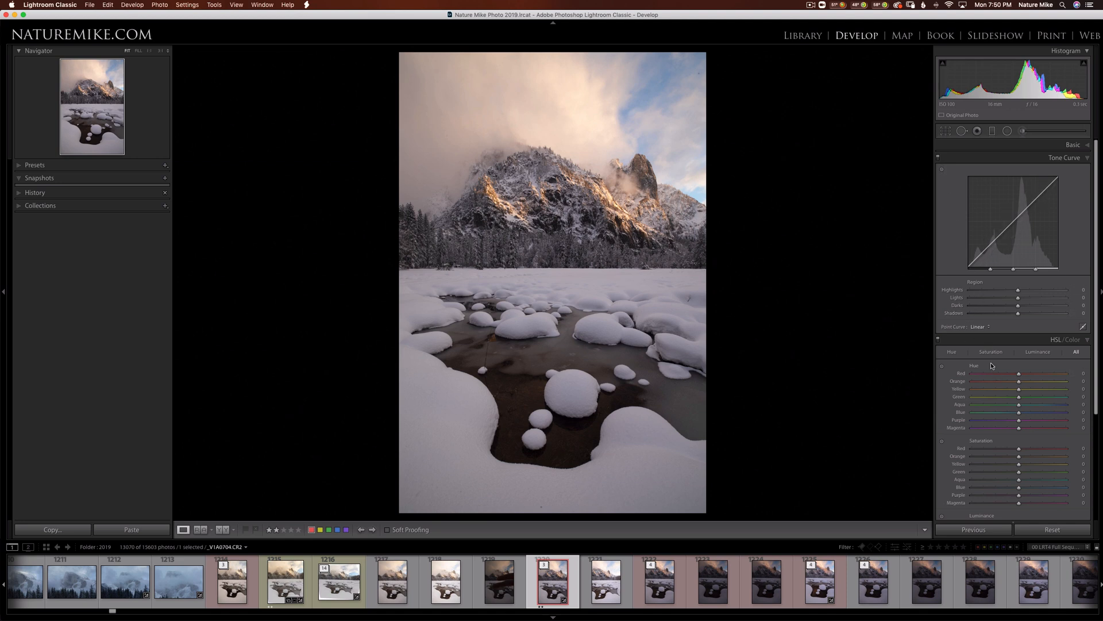
- Show the HSL panel's Hue and then Luminance per-colour sliders for the snowy peak photo
{"action": "left_click", "coordinate": [990, 351]}
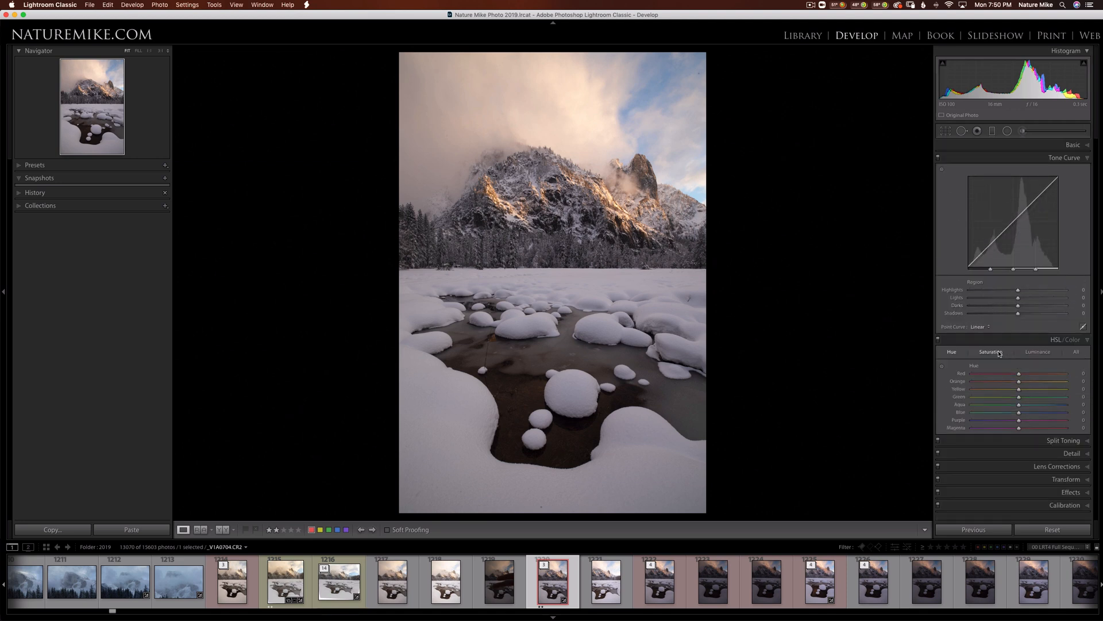
{"action": "left_click", "coordinate": [1038, 351]}
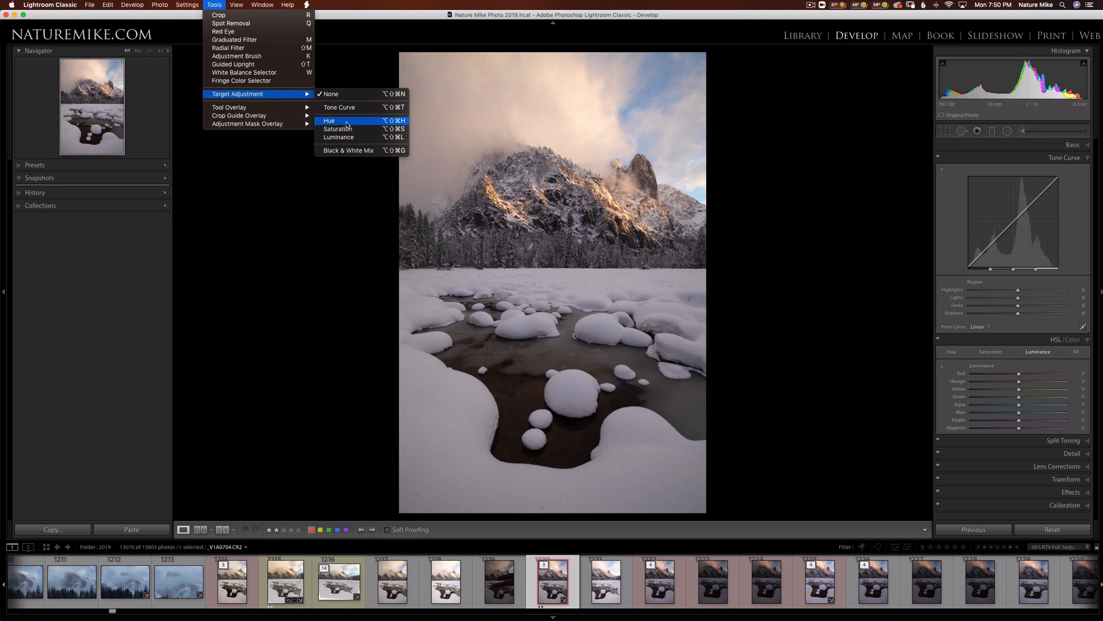
{"action": "mouse_move", "coordinate": [355, 137]}
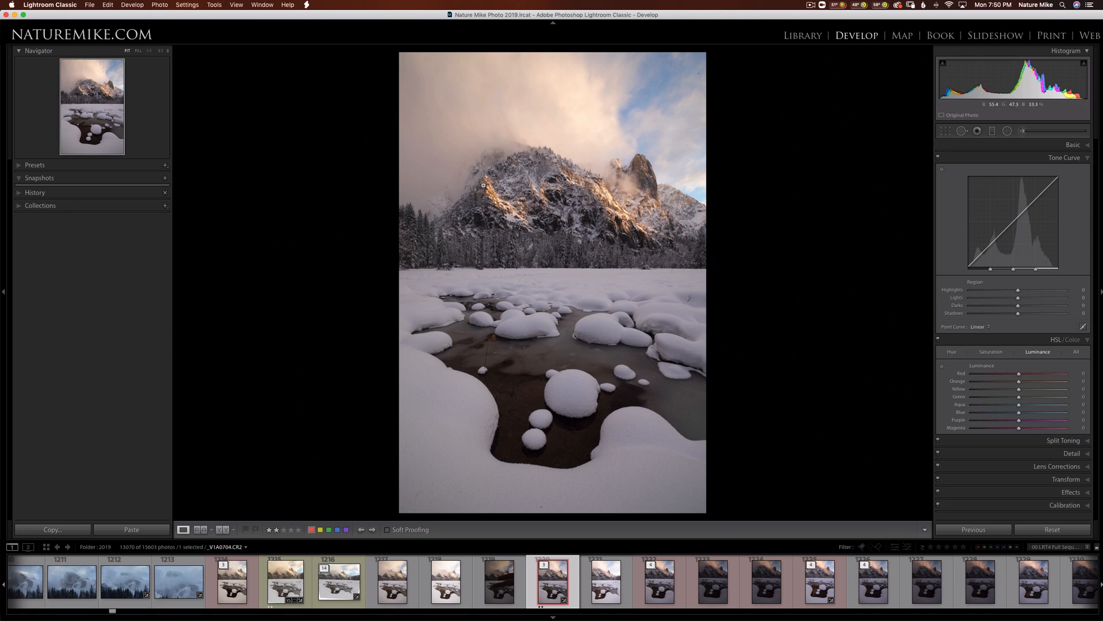
{"action": "mouse_move", "coordinate": [877, 312]}
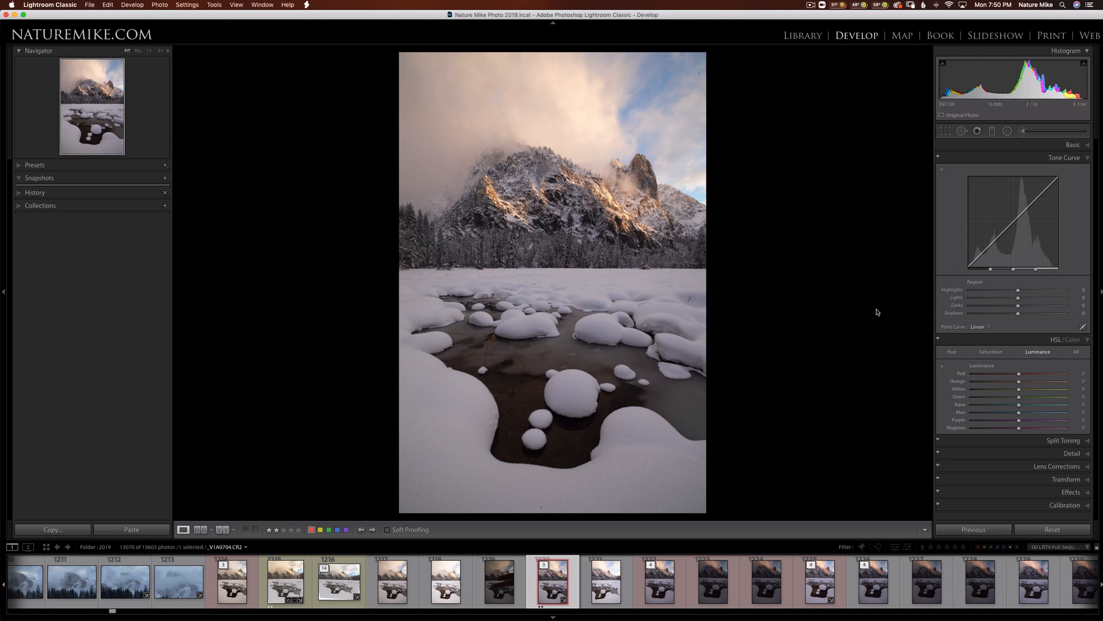
- Boost the orange saturation of the warm light with the Targeted Adjustment Tool
{"action": "left_click", "coordinate": [991, 352]}
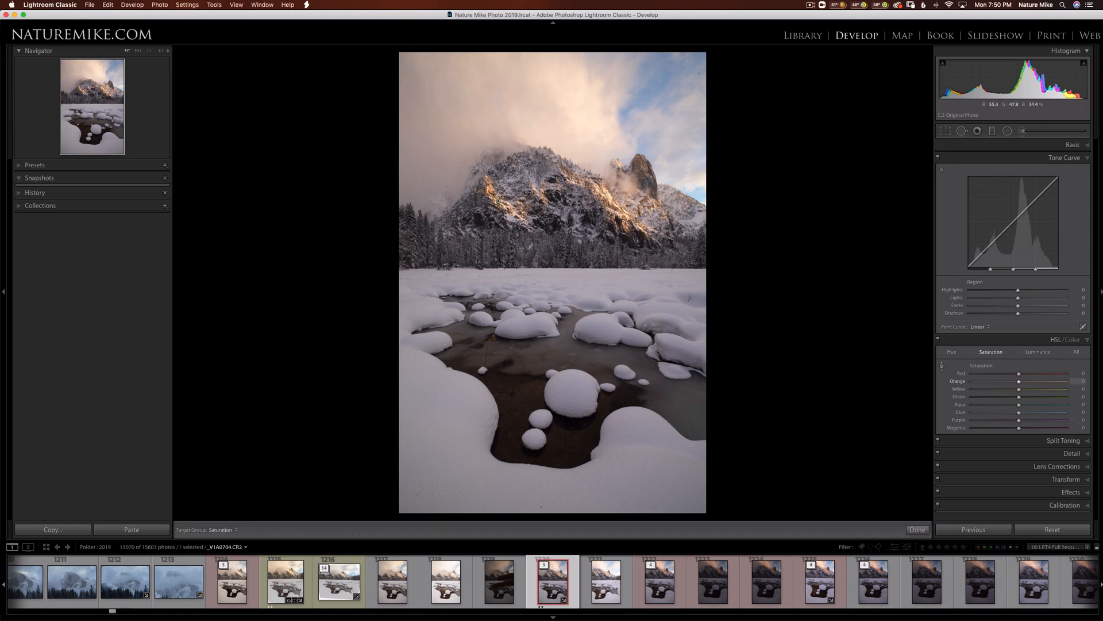
{"action": "left_click_drag", "start_coordinate": [1017, 380], "coordinate": [1040, 380]}
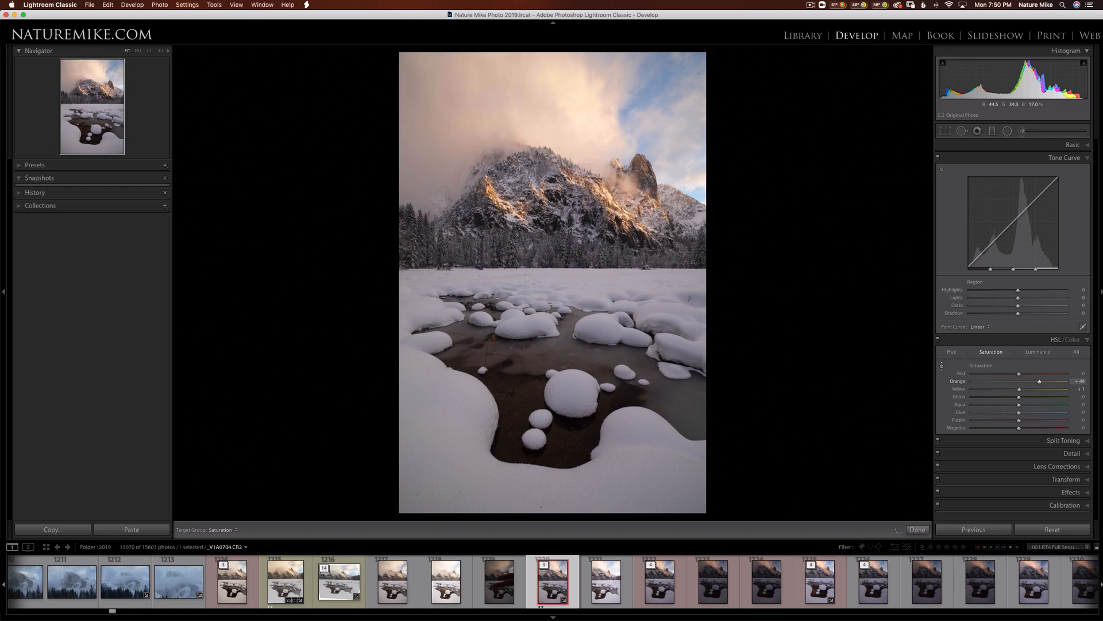
{"action": "left_click_drag", "start_coordinate": [1040, 381], "coordinate": [1038, 381]}
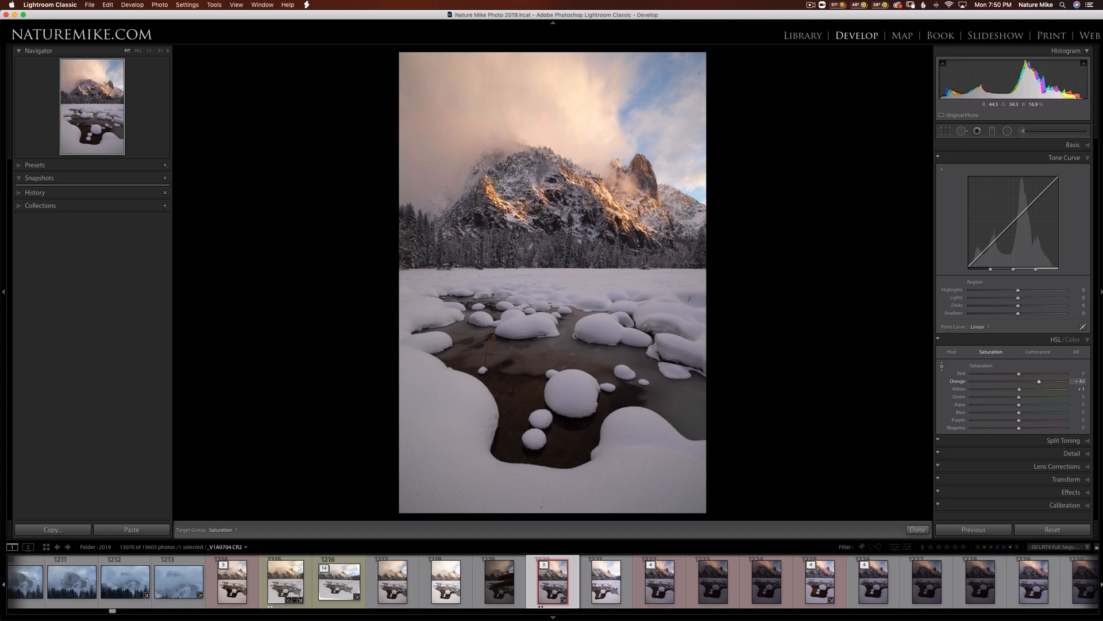
{"action": "left_click_drag", "start_coordinate": [1037, 381], "coordinate": [1042, 380]}
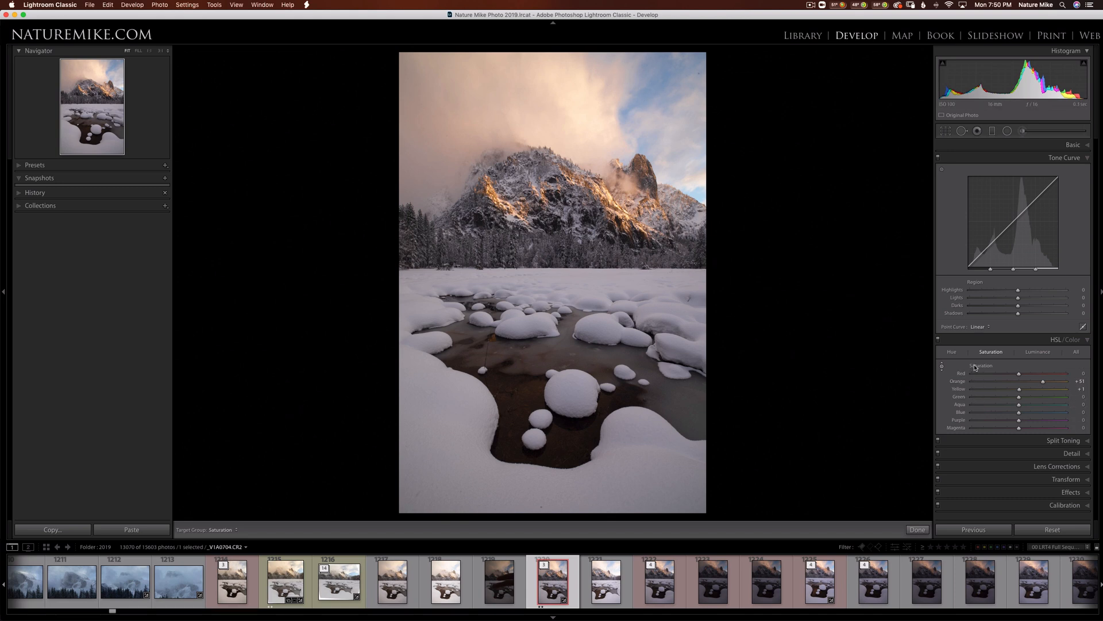
- Darken the blue sky's luminance, easing it back slightly
{"action": "left_click", "coordinate": [1037, 352]}
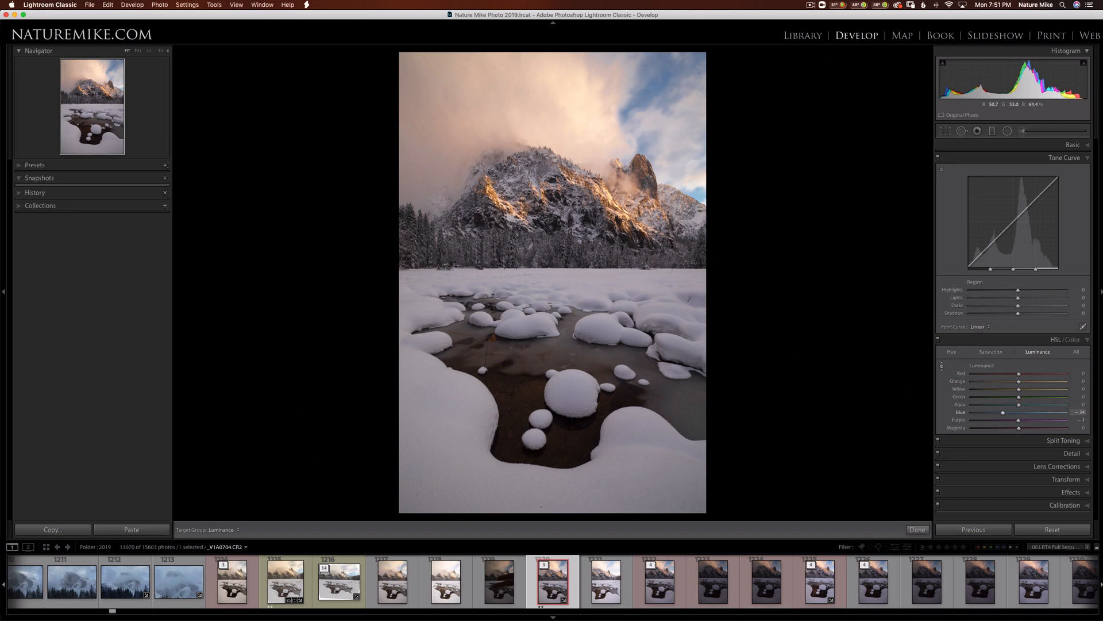
{"action": "left_click_drag", "start_coordinate": [1002, 412], "coordinate": [998, 411]}
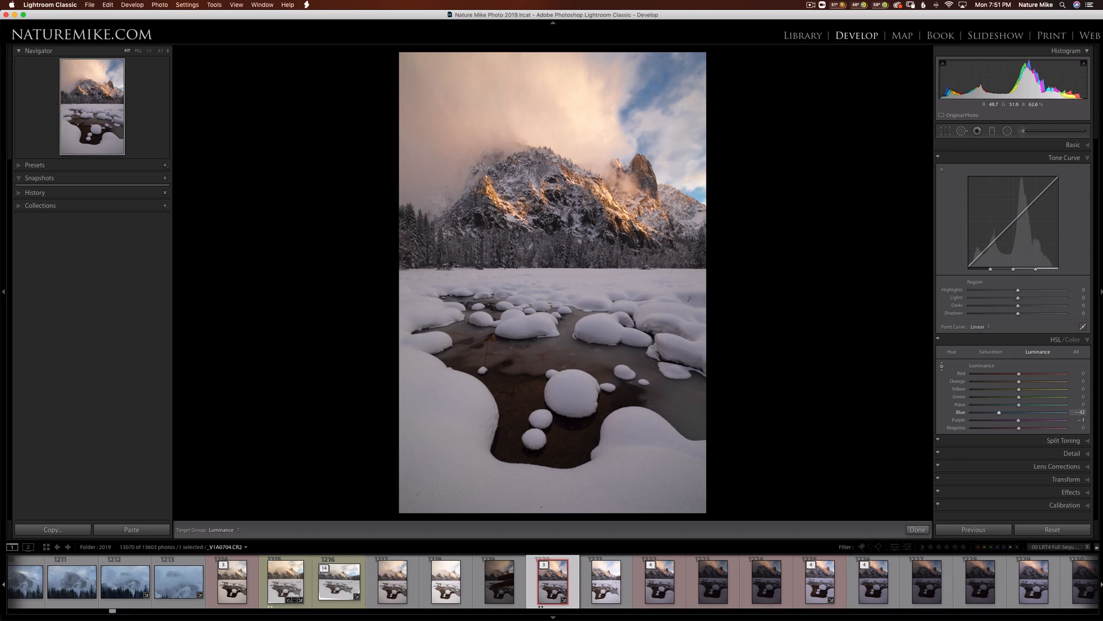
{"action": "left_click_drag", "start_coordinate": [999, 412], "coordinate": [1002, 412]}
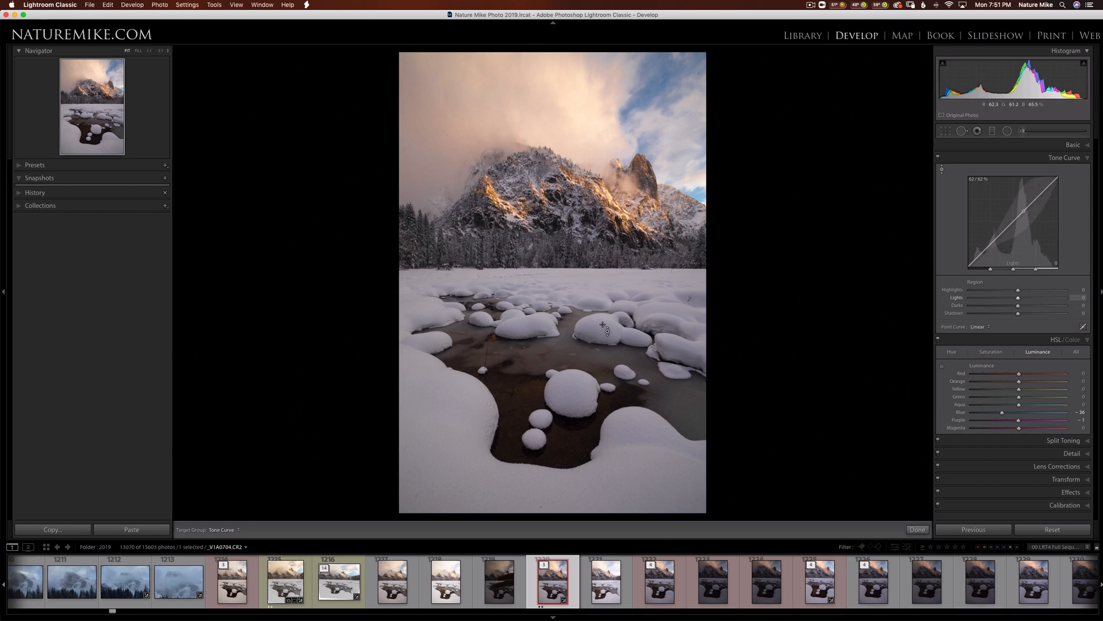
- Brighten the snow by raising the tone curve Lights to +21
{"action": "left_click_drag", "start_coordinate": [1011, 215], "coordinate": [1024, 204]}
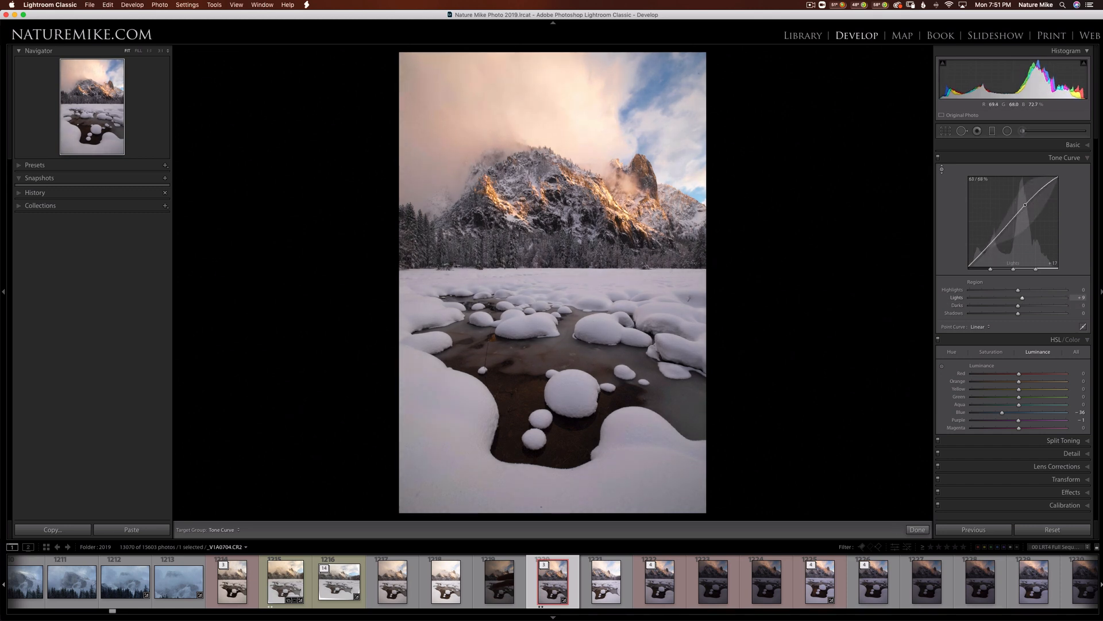
{"action": "left_click_drag", "start_coordinate": [1024, 296], "coordinate": [1038, 297]}
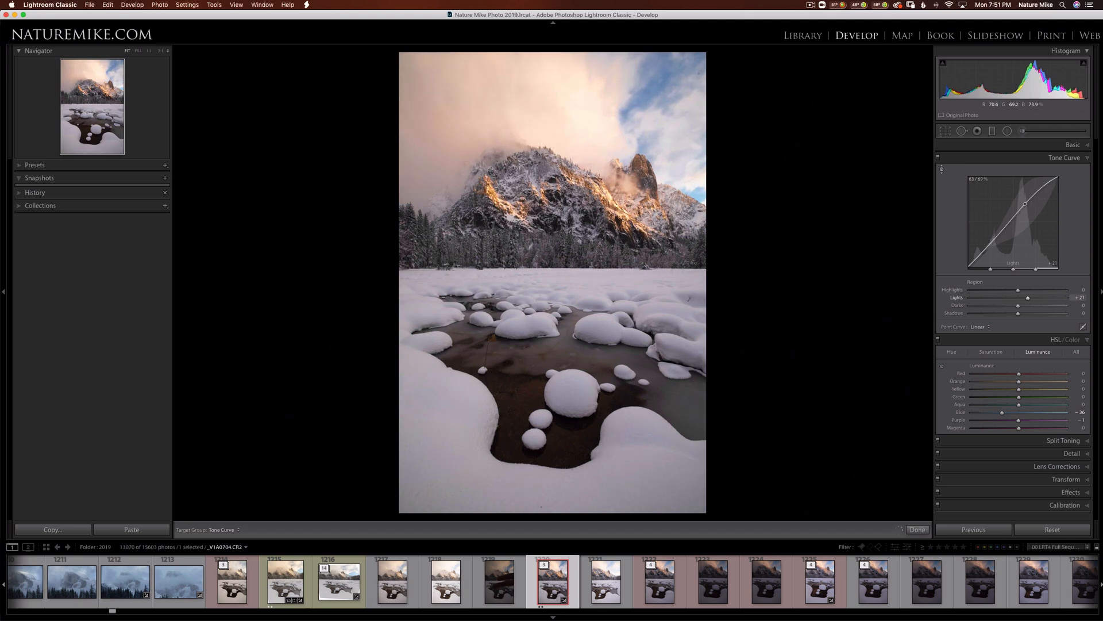